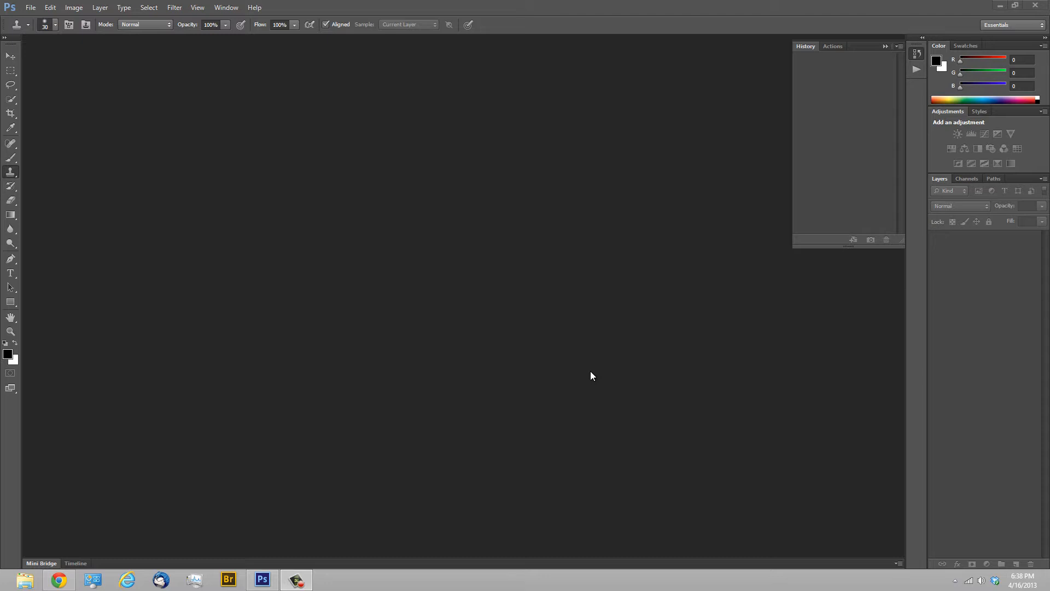
mouse_move(494, 297)
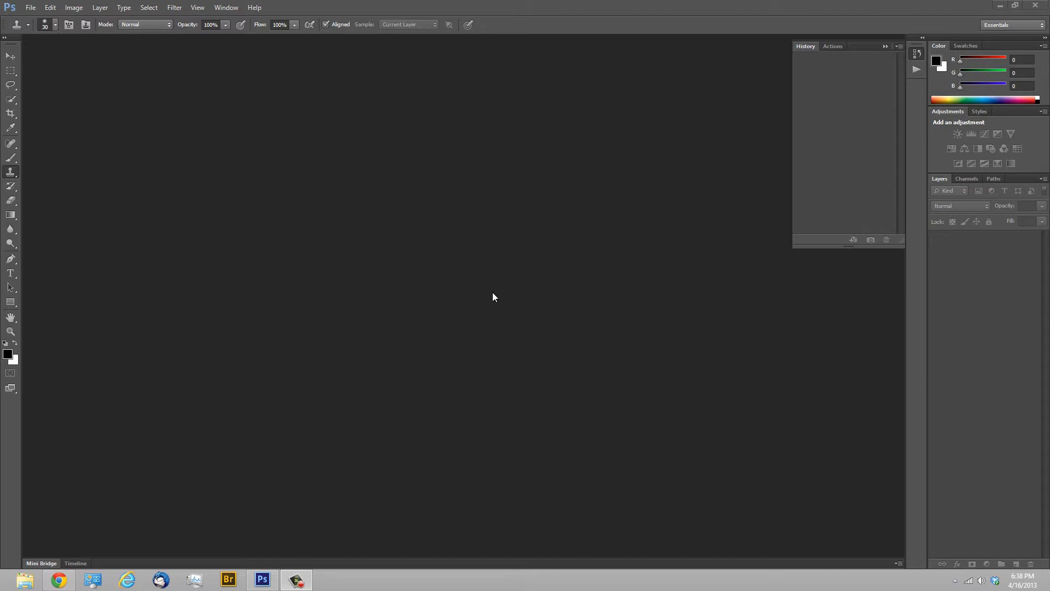
mouse_move(418, 279)
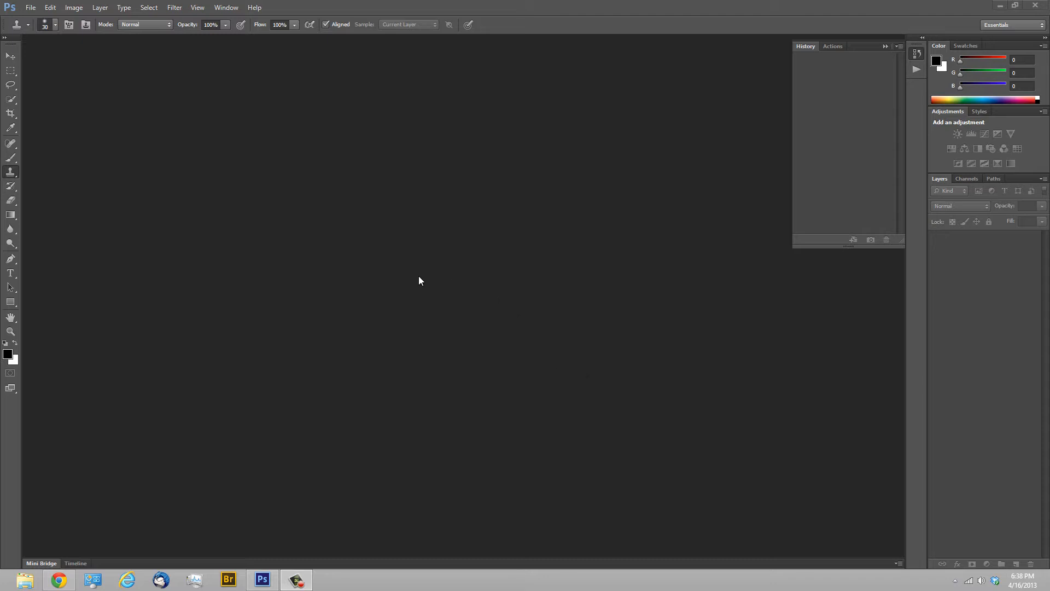
mouse_move(60, 158)
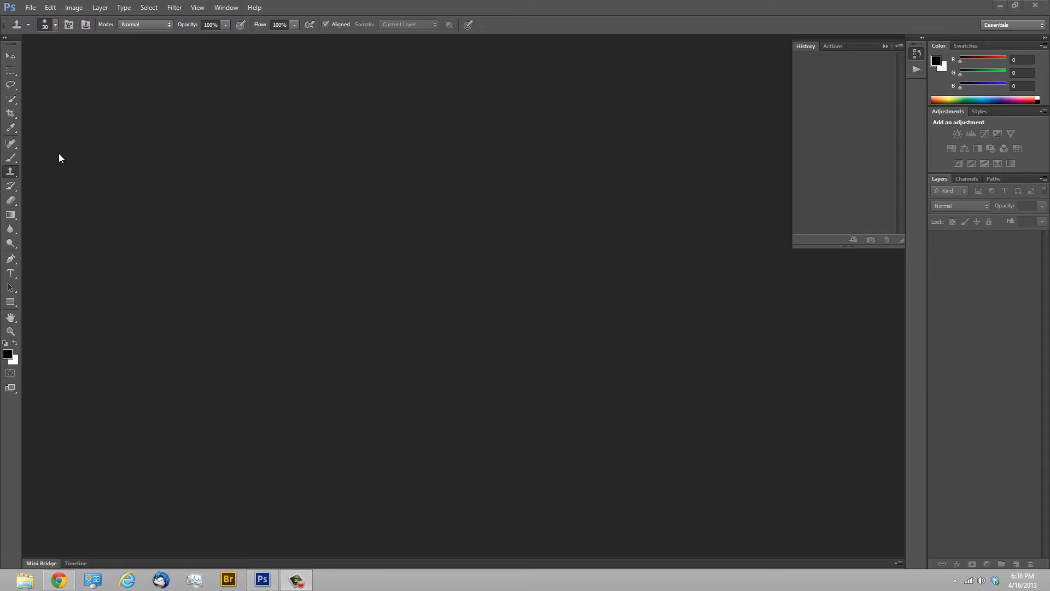
mouse_move(96, 97)
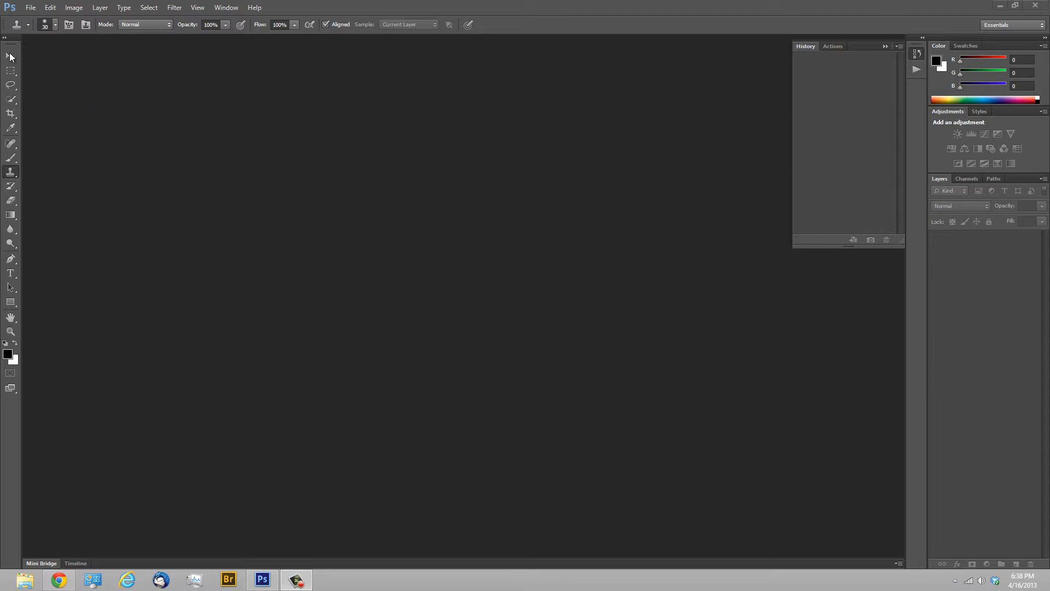
- Cycle through the lasso, marquee, crop, eyedropper and brush tools, then close the History panel
left_click(8, 84)
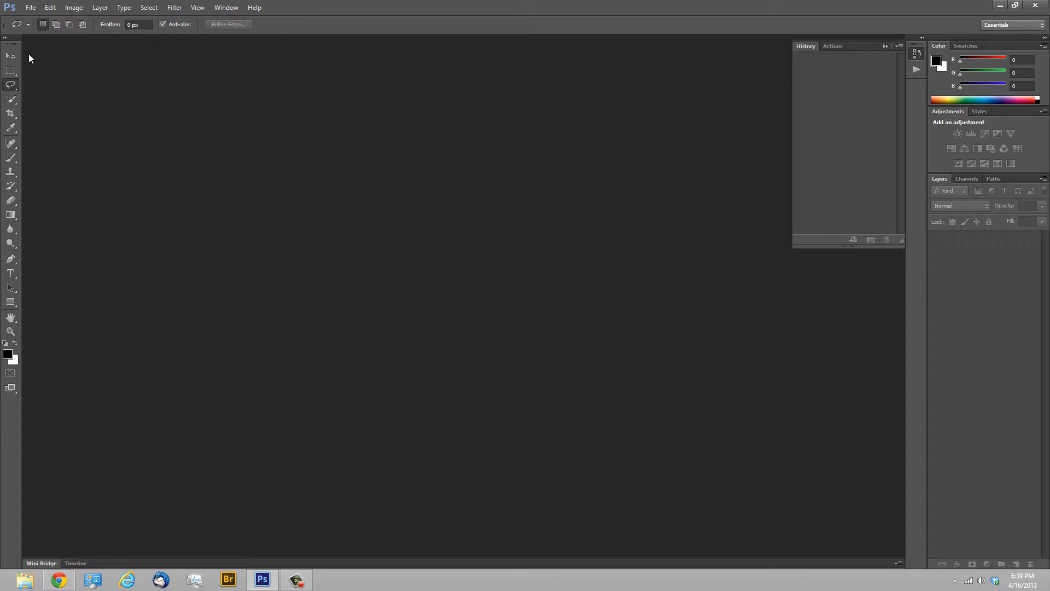
left_click(10, 70)
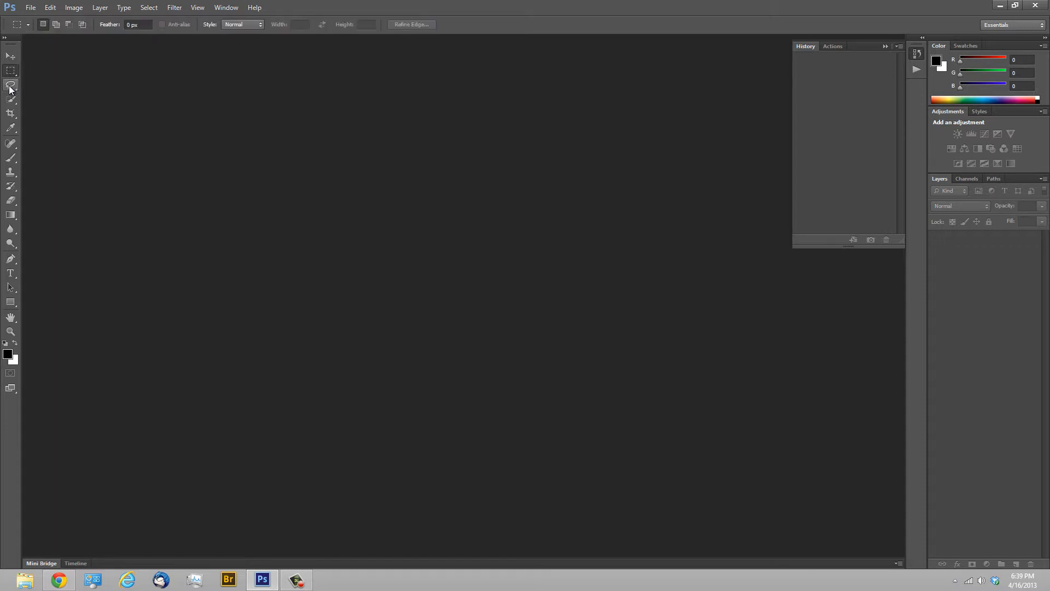
left_click(9, 113)
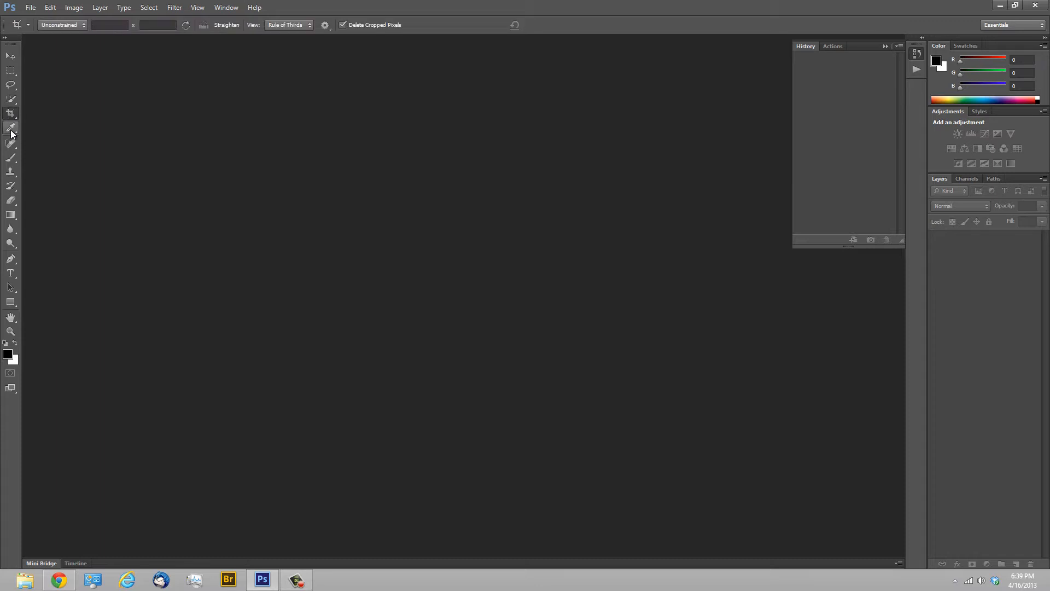
left_click(10, 128)
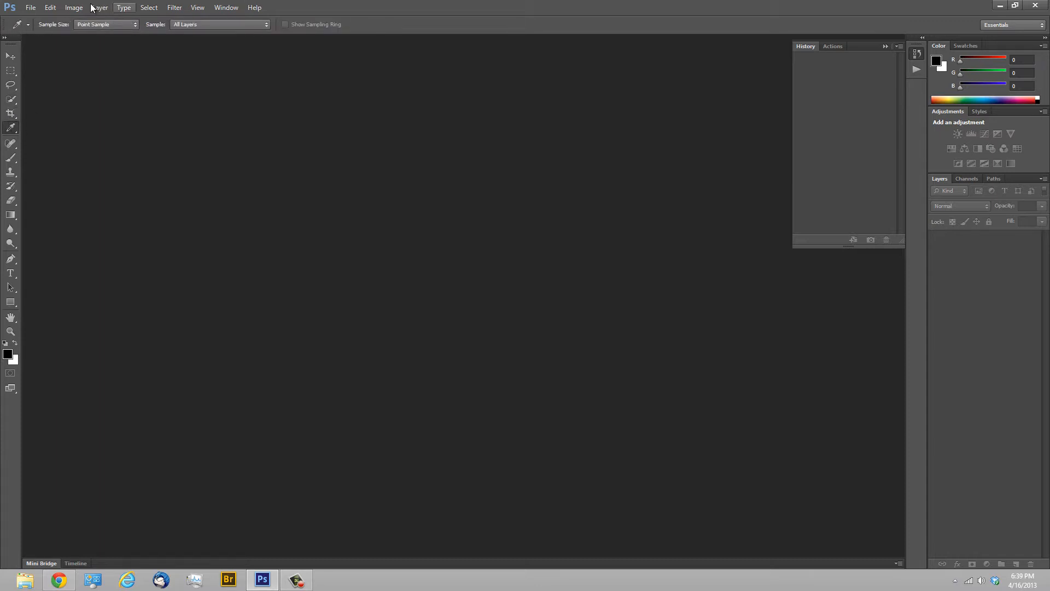
mouse_move(345, 34)
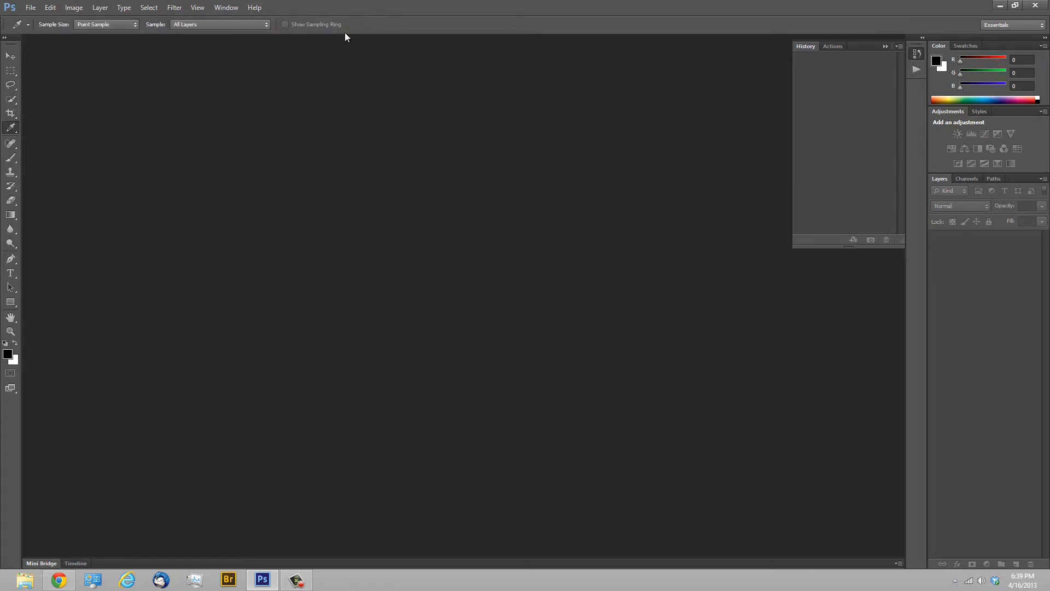
left_click(11, 157)
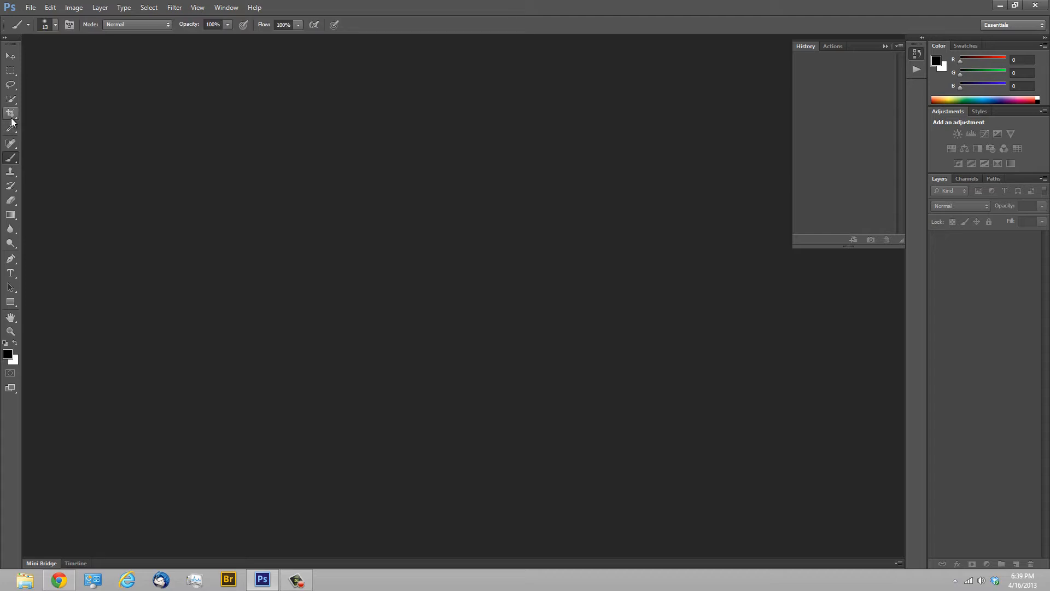
mouse_move(817, 97)
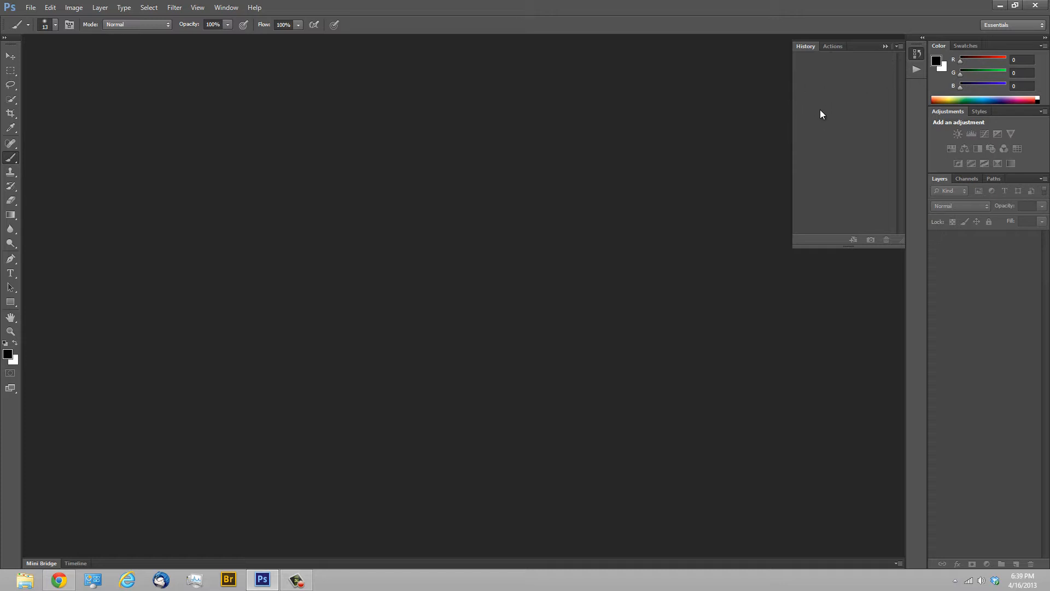
mouse_move(831, 114)
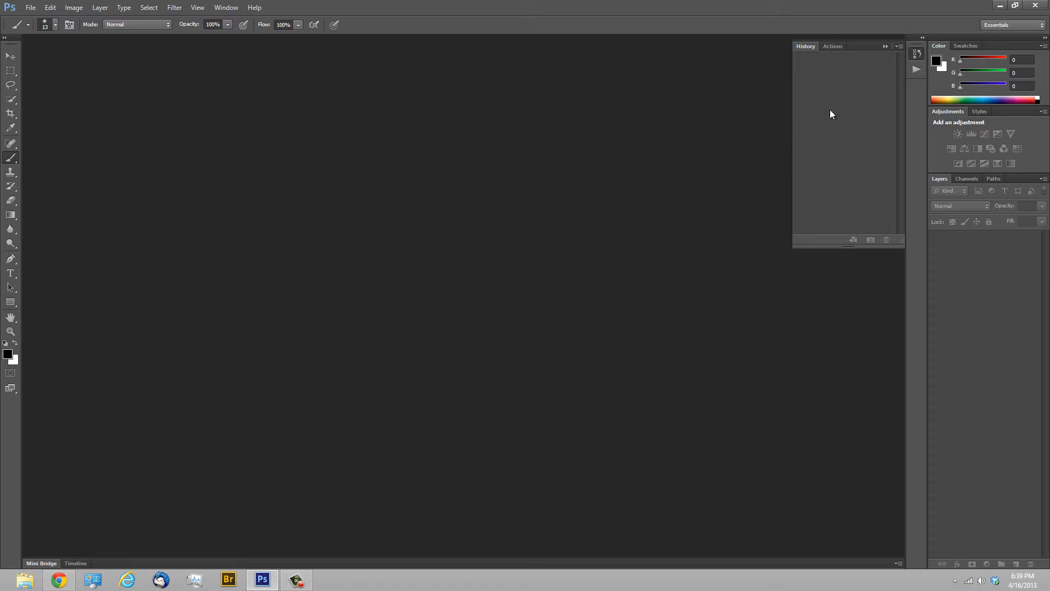
mouse_move(881, 123)
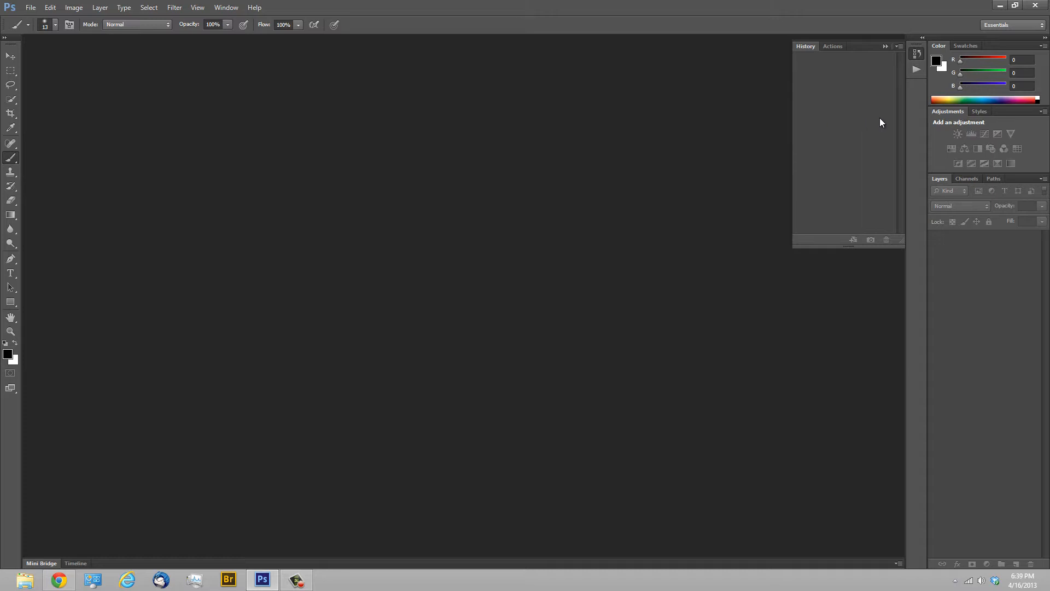
mouse_move(966, 62)
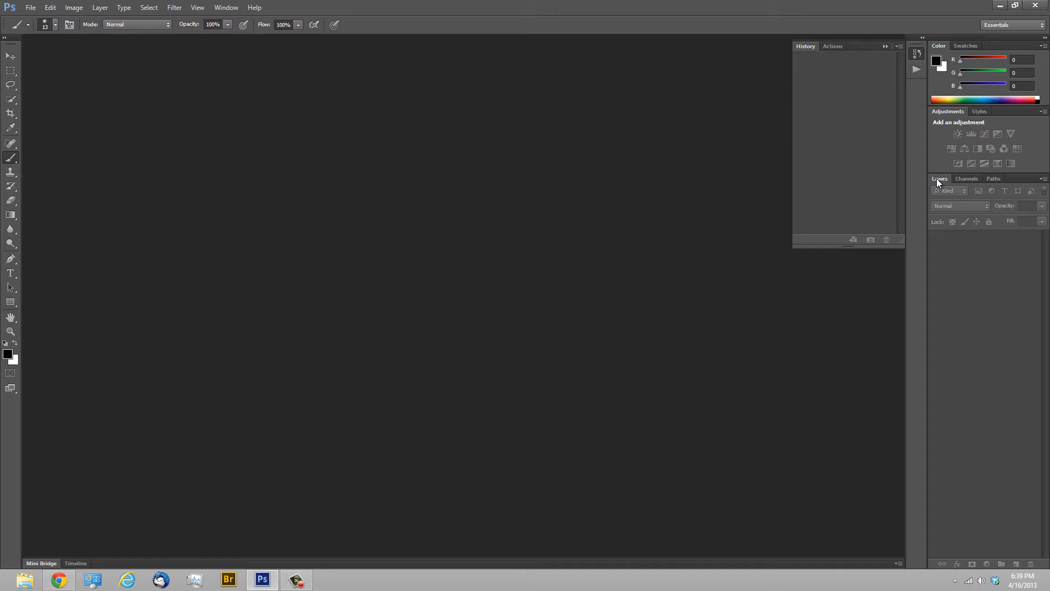
mouse_move(900, 157)
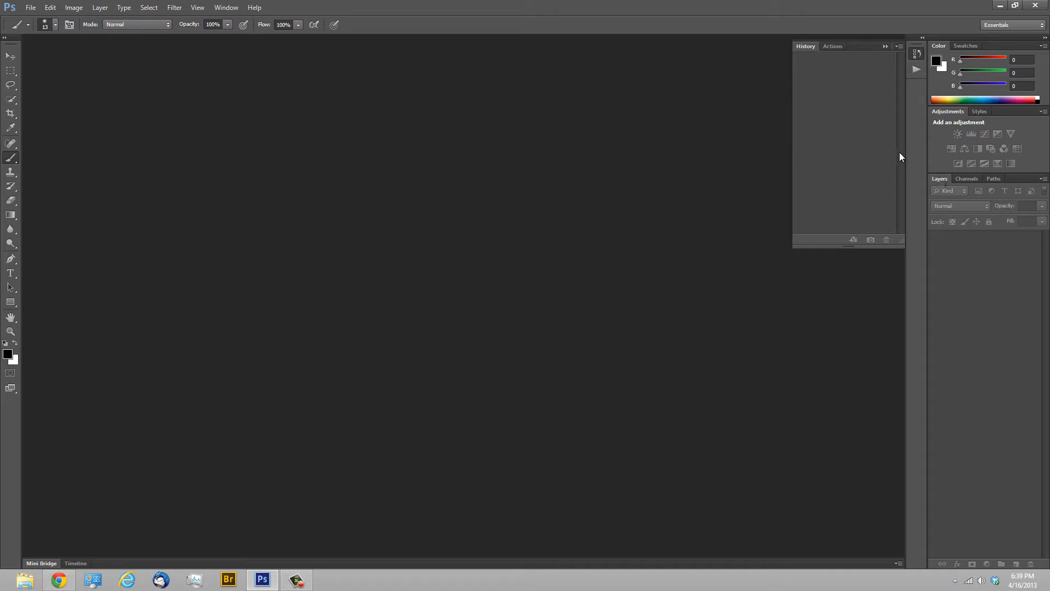
left_click(897, 46)
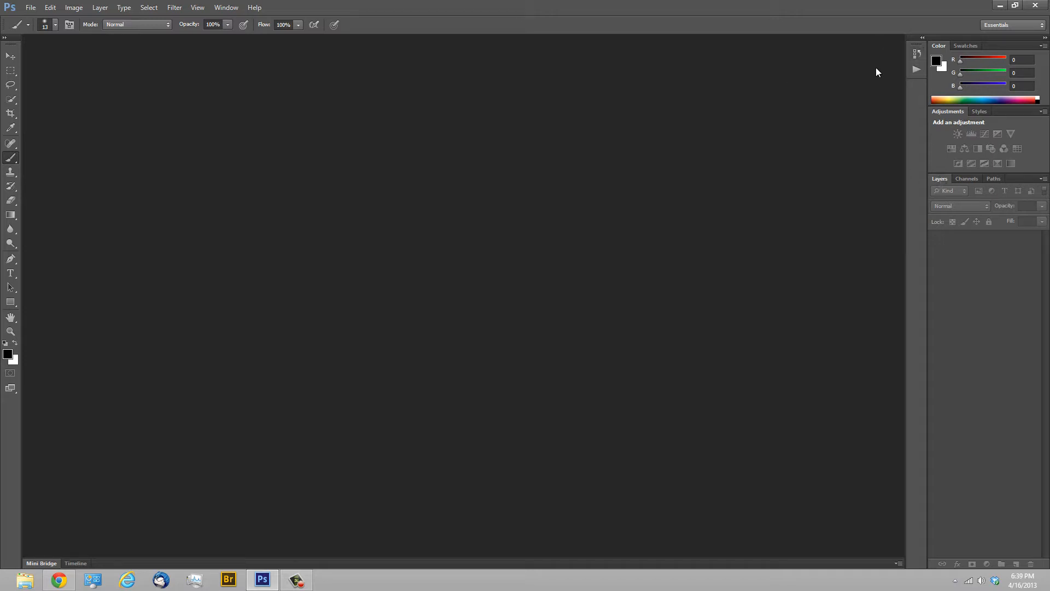
mouse_move(914, 55)
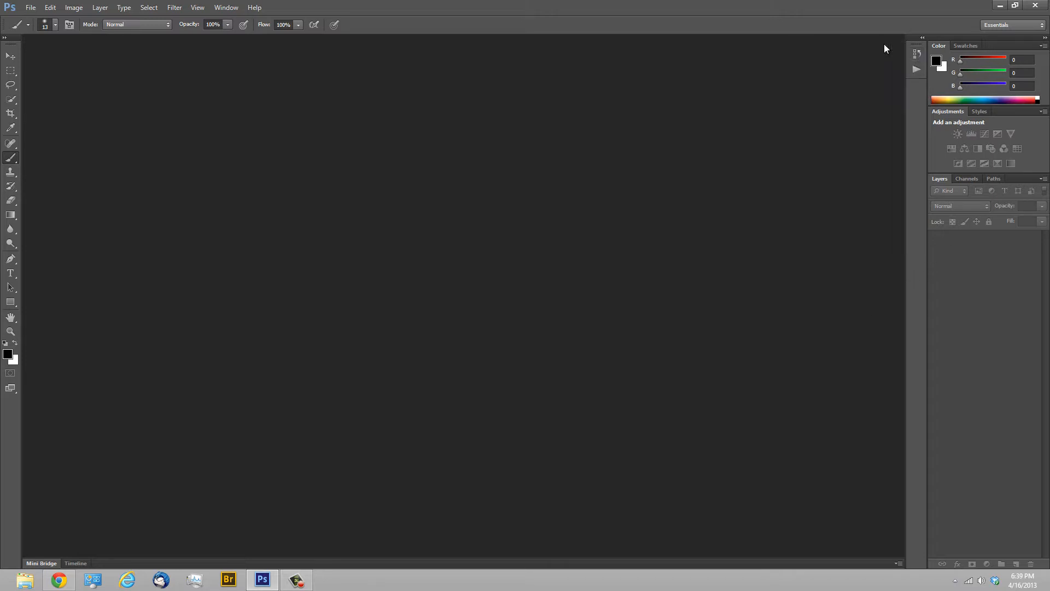
mouse_move(739, 183)
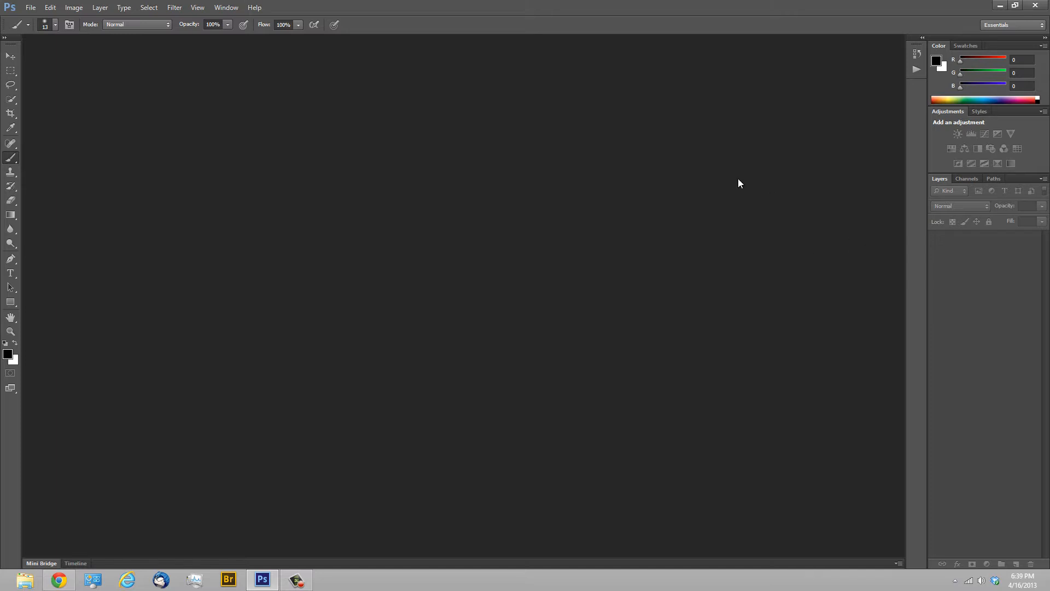
mouse_move(33, 10)
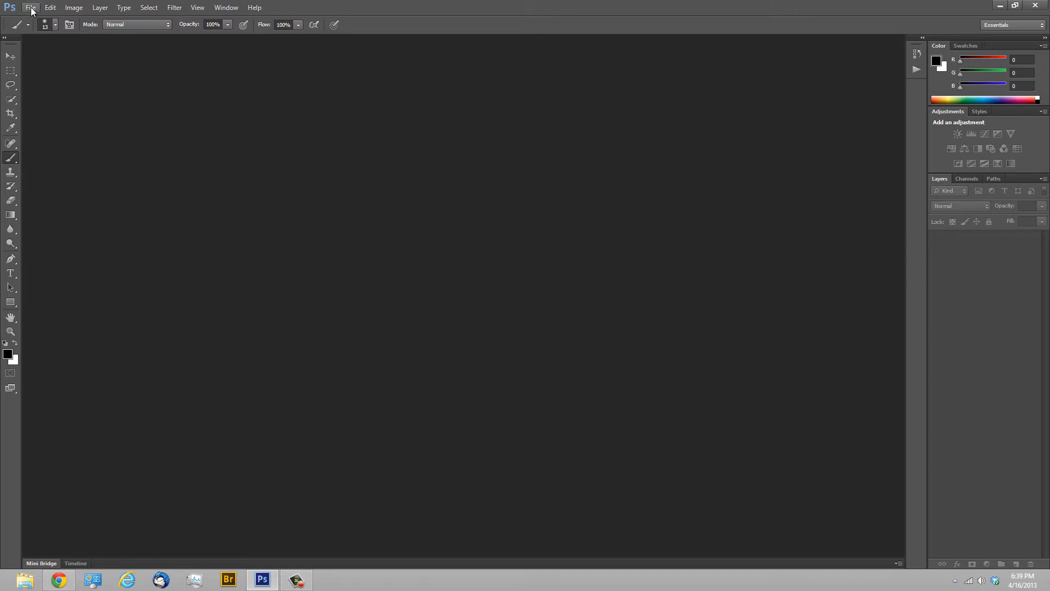
- Open bw-spread-027.jpg from the Test Images folder
left_click(33, 9)
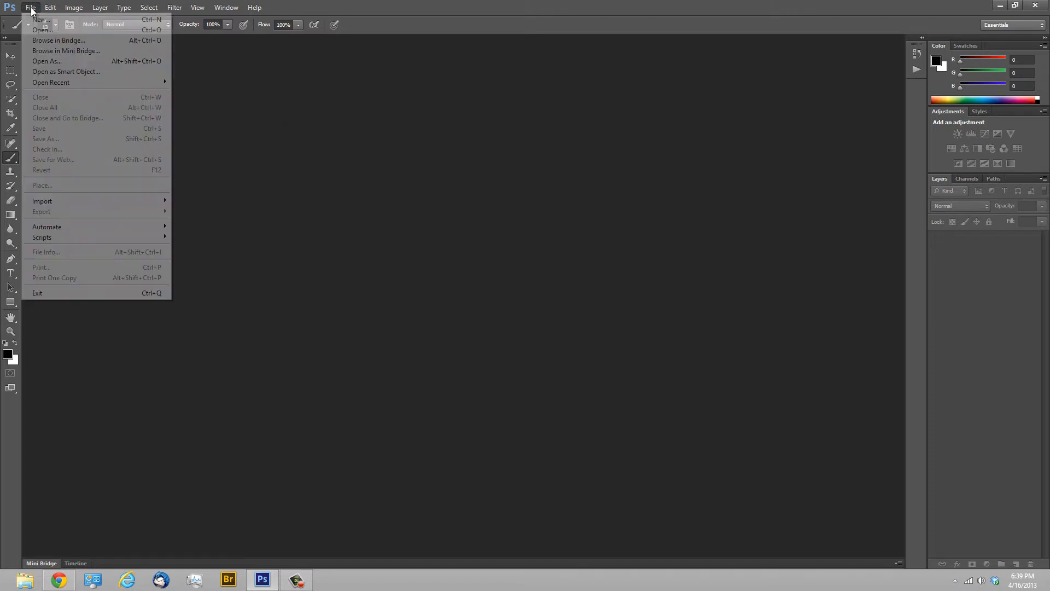
mouse_move(41, 44)
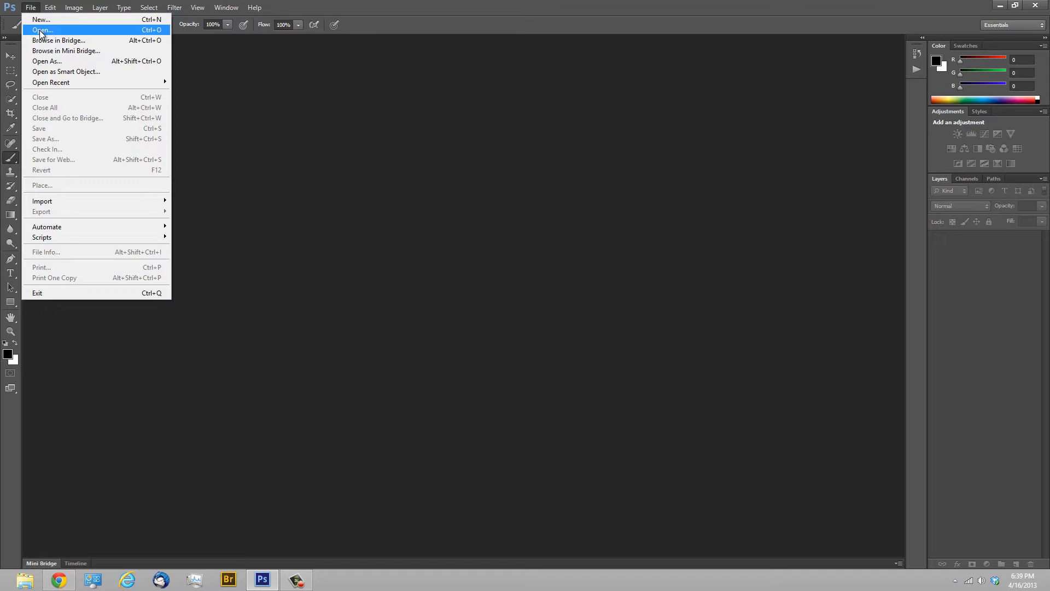
left_click(42, 29)
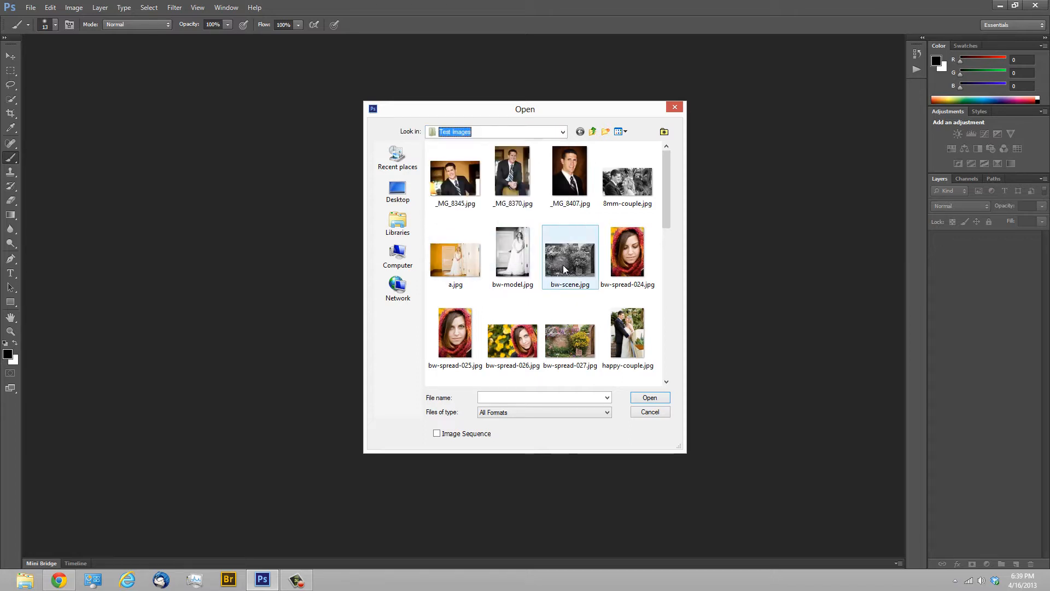
scroll("down", 3)
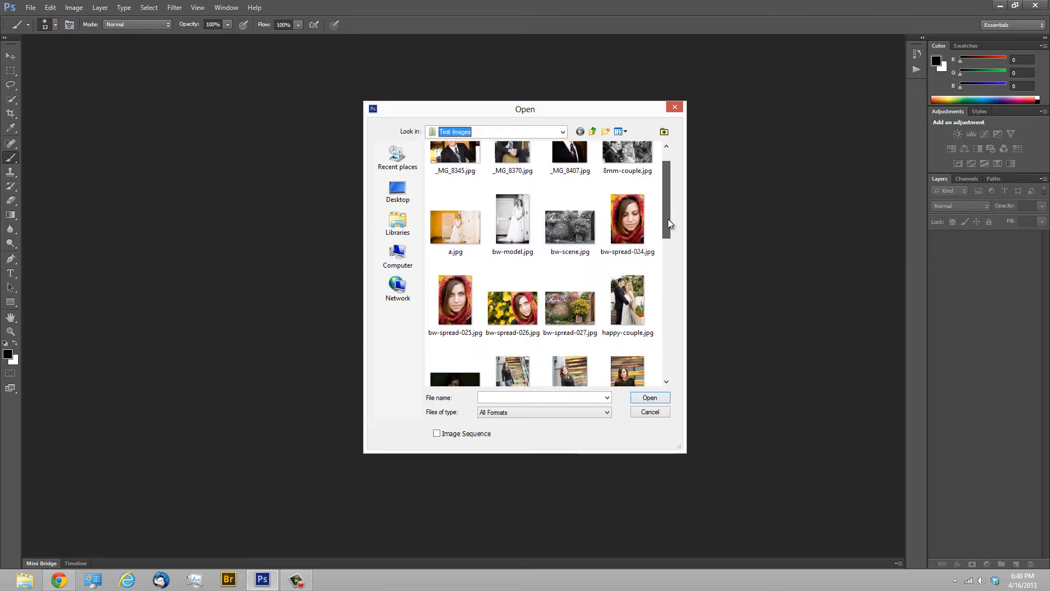
left_click(650, 397)
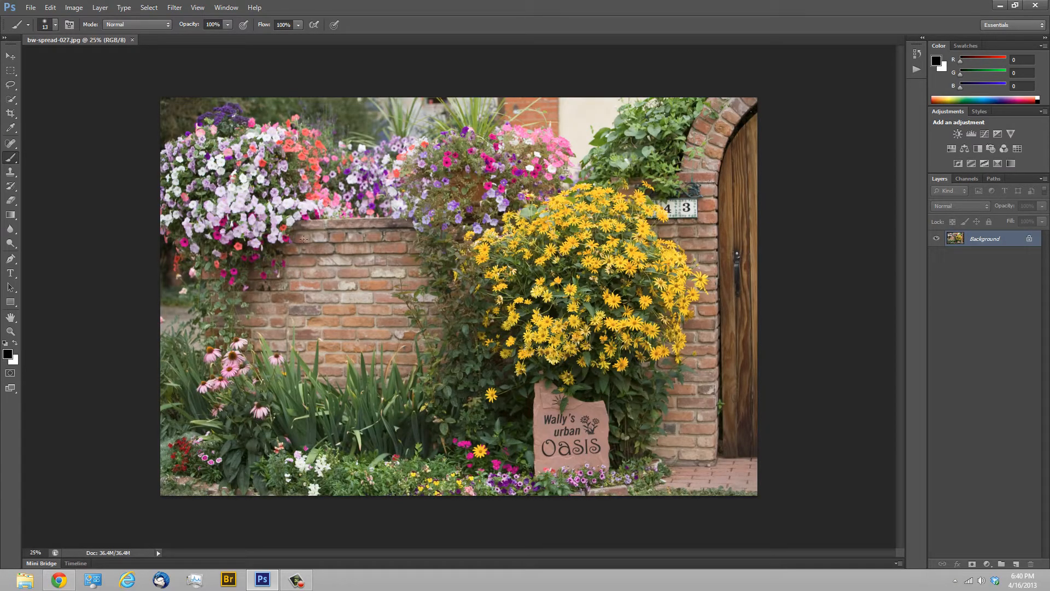
mouse_move(920, 285)
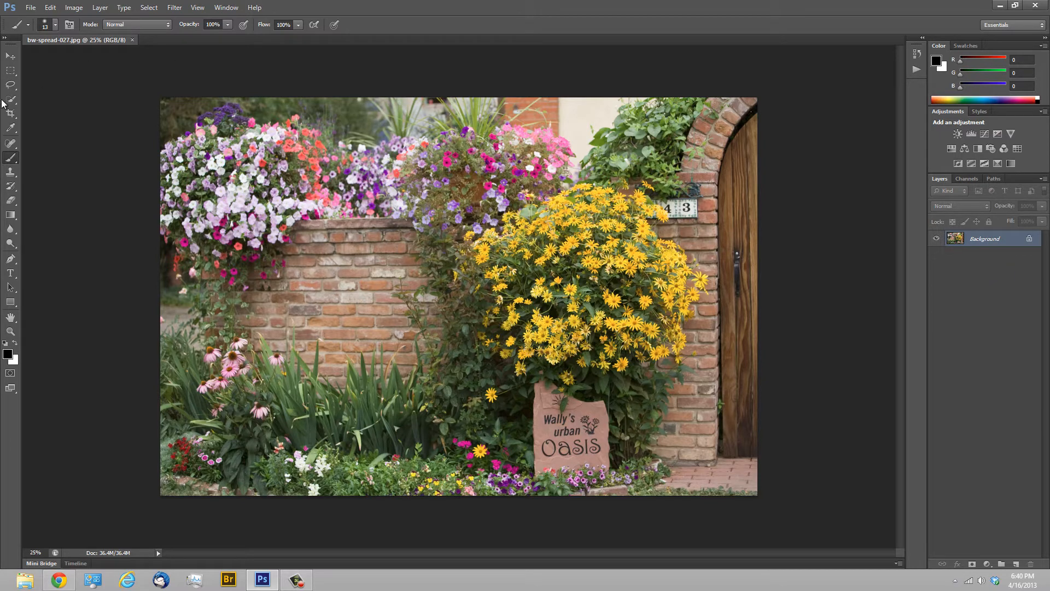
mouse_move(374, 435)
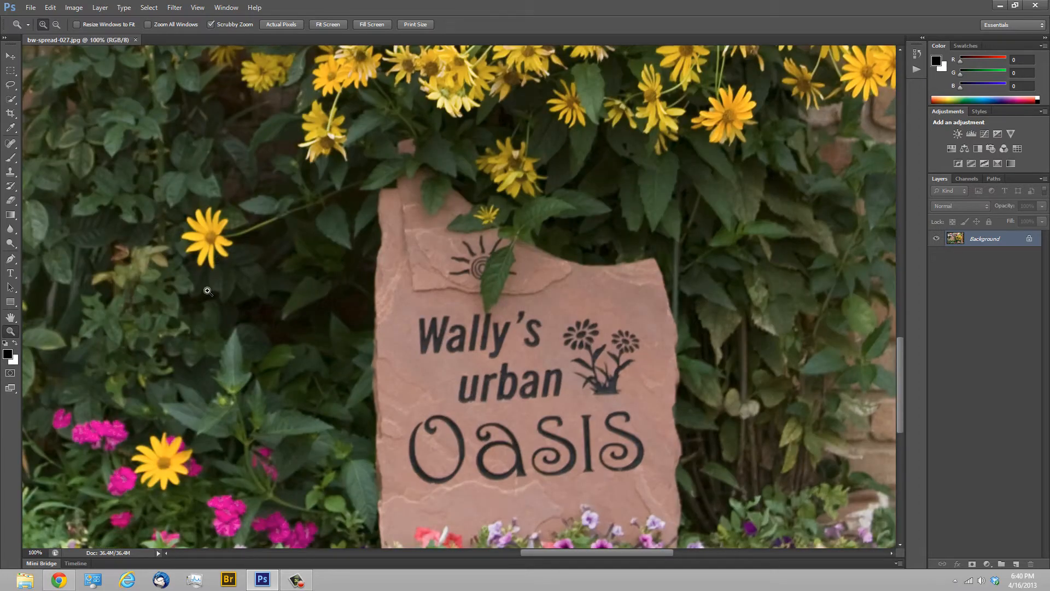
mouse_move(295, 197)
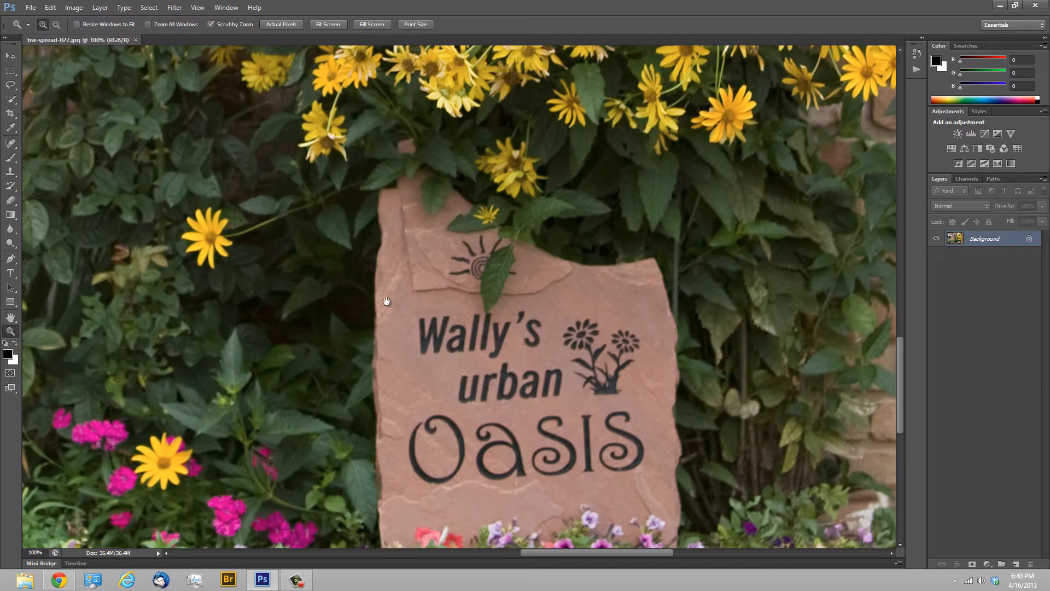
- Pan the 100% view until the Wally's urban Oasis stone sign is centred
left_click_drag(386, 299, 321, 233)
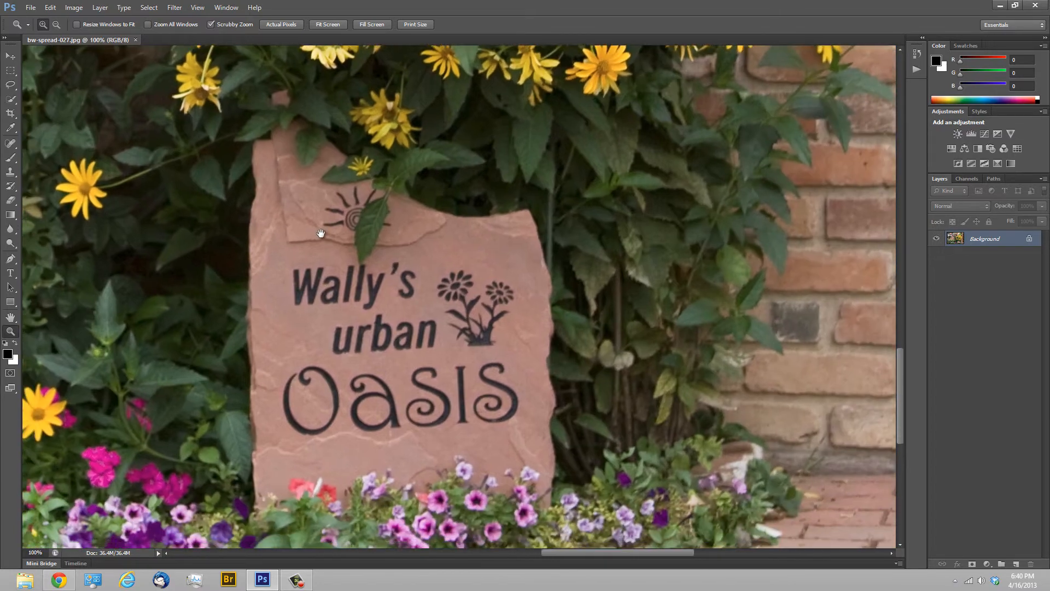
left_click_drag(321, 233, 170, 338)
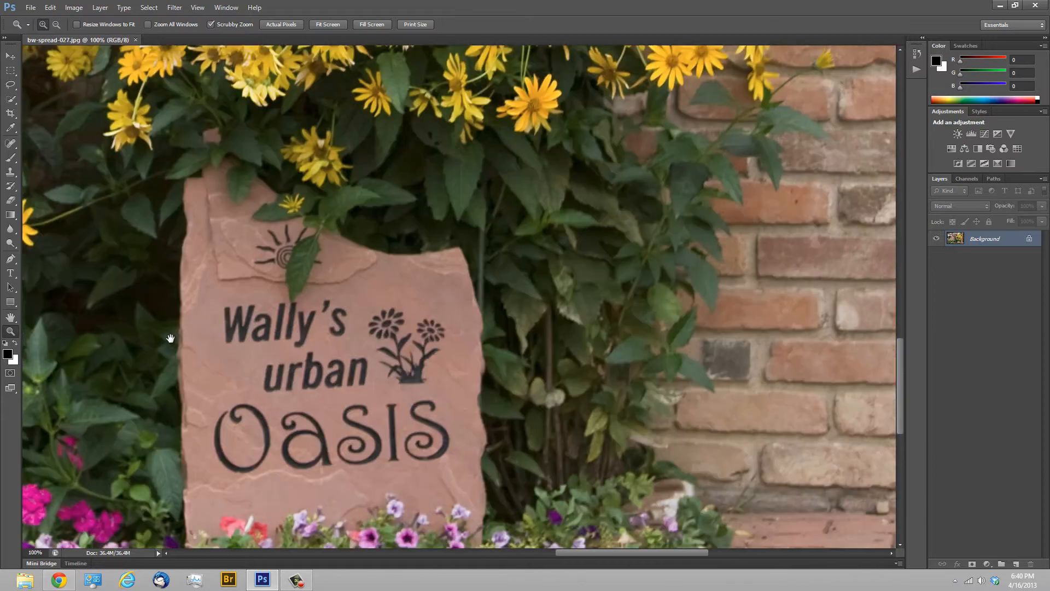
left_click_drag(170, 337, 357, 285)
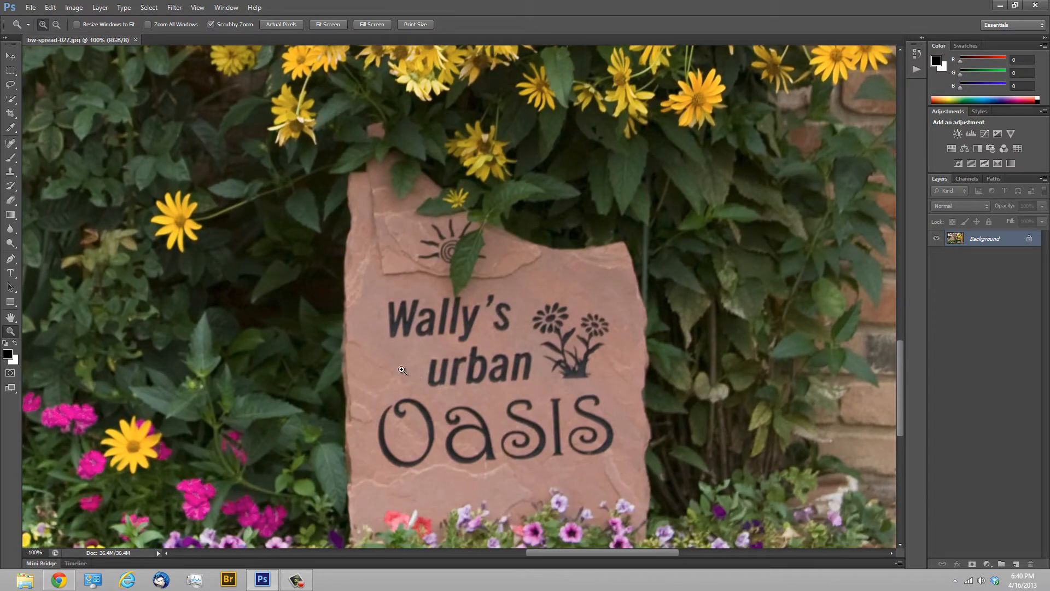
mouse_move(378, 323)
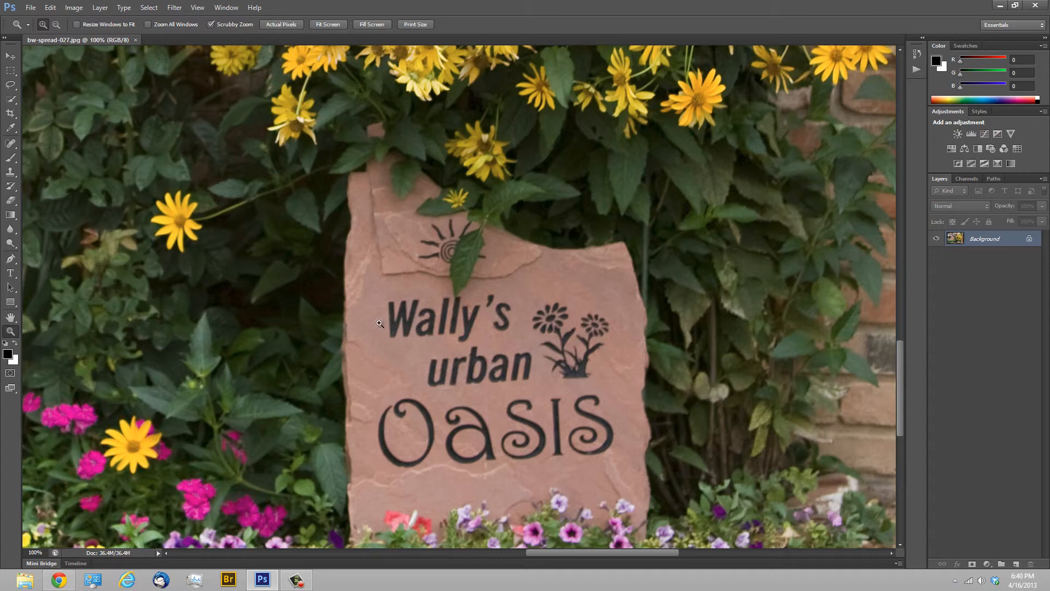
mouse_move(490, 429)
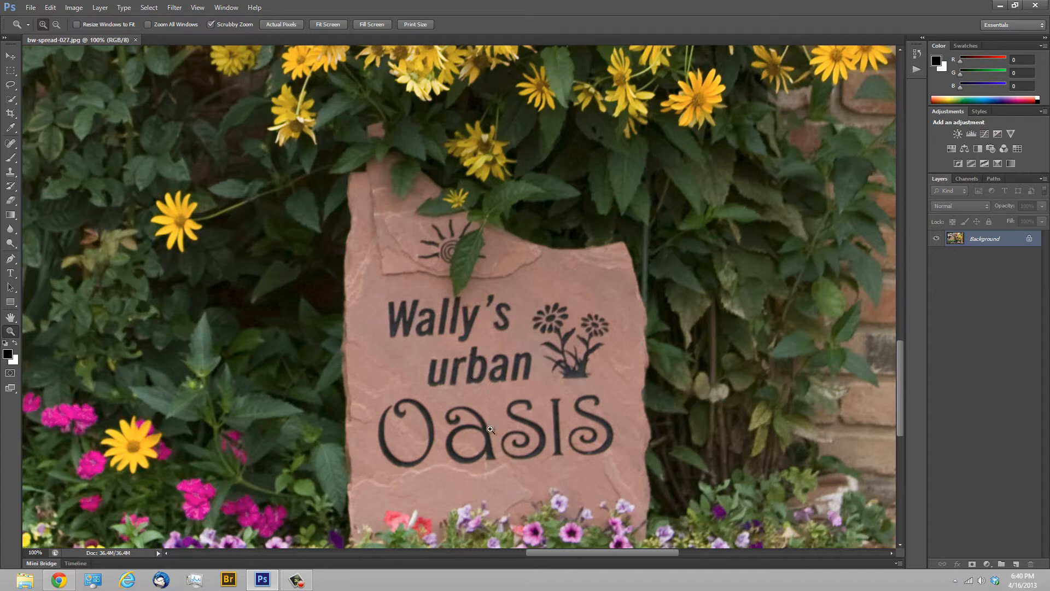
mouse_move(873, 384)
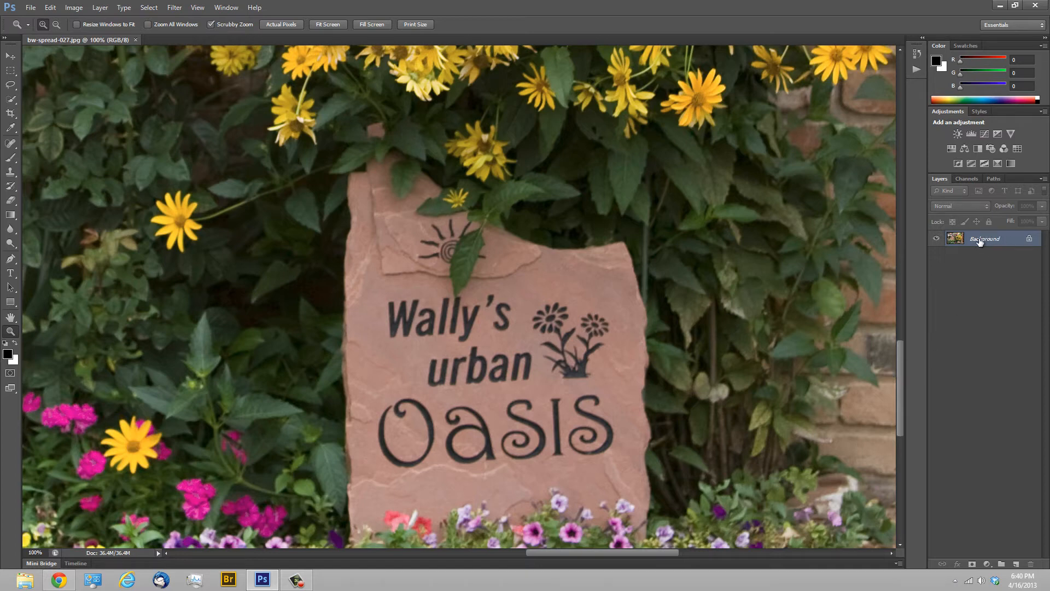
mouse_move(979, 241)
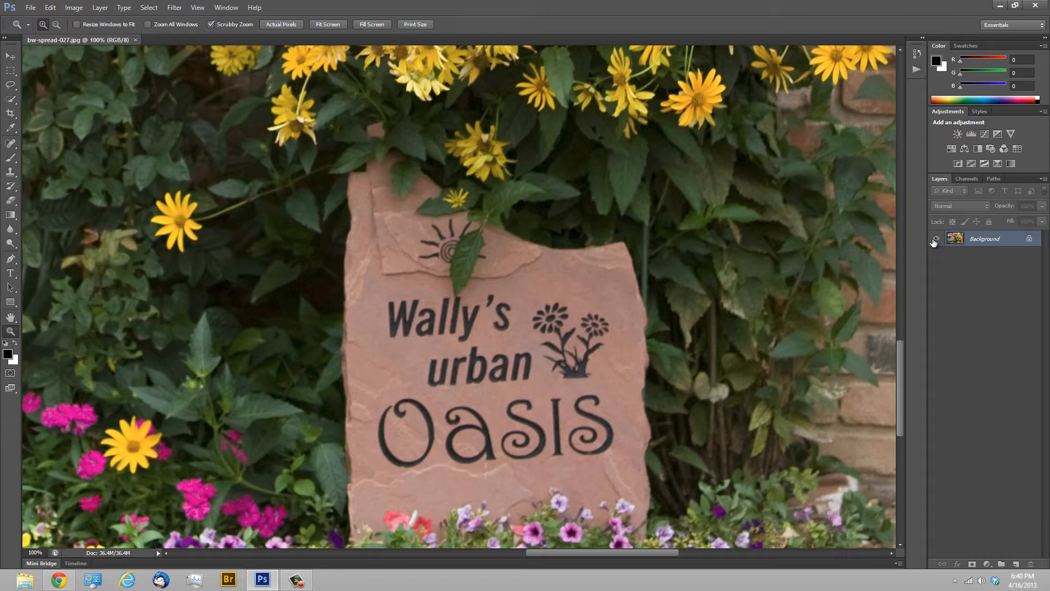
mouse_move(935, 238)
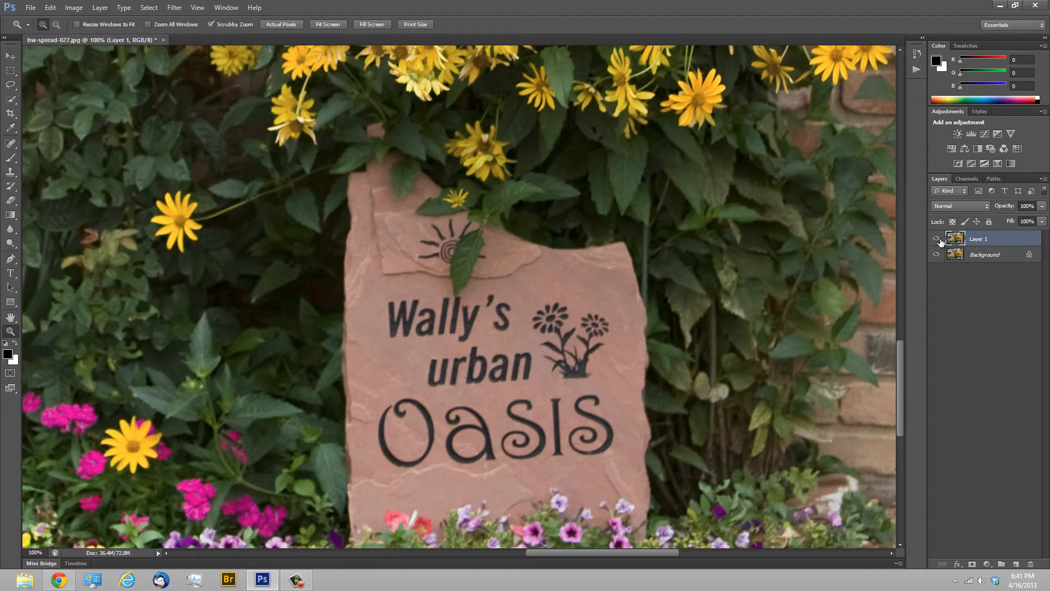
- Toggle the eye icons of Layer 1 and Background, leaving both layers visible
left_click(995, 239)
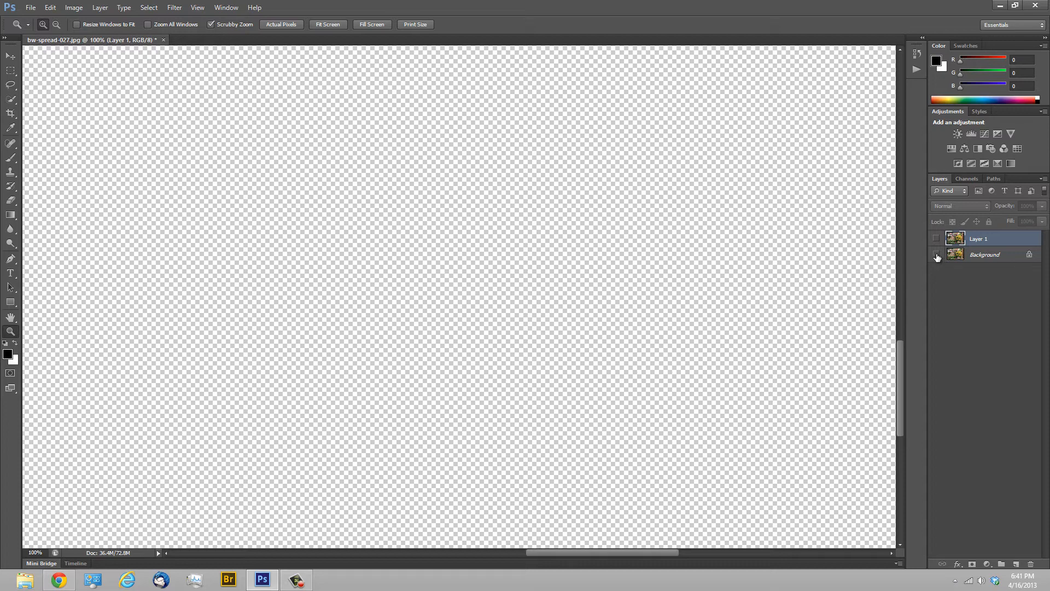
left_click(936, 238)
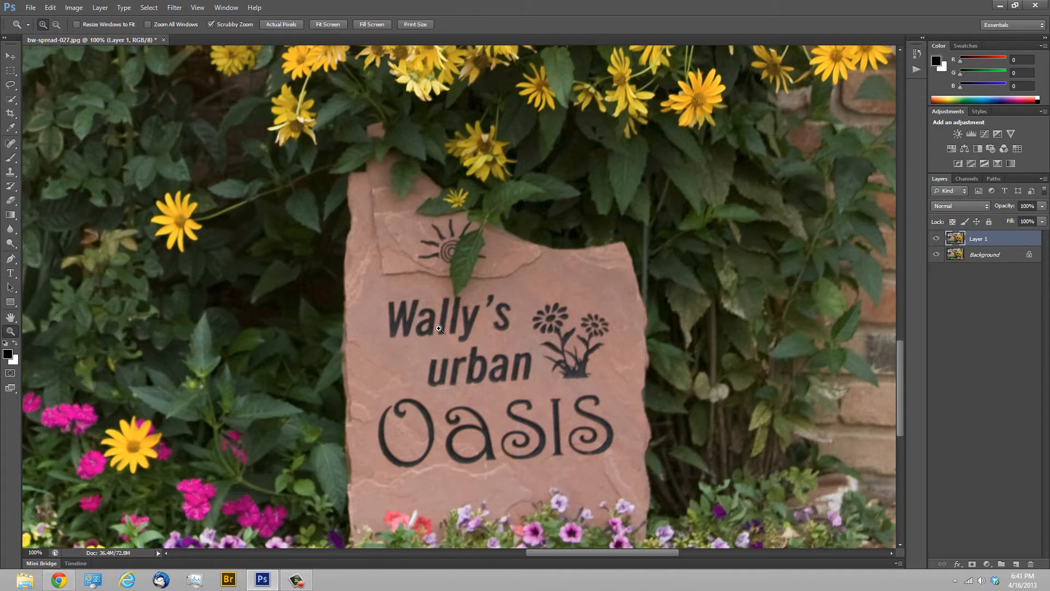
mouse_move(406, 305)
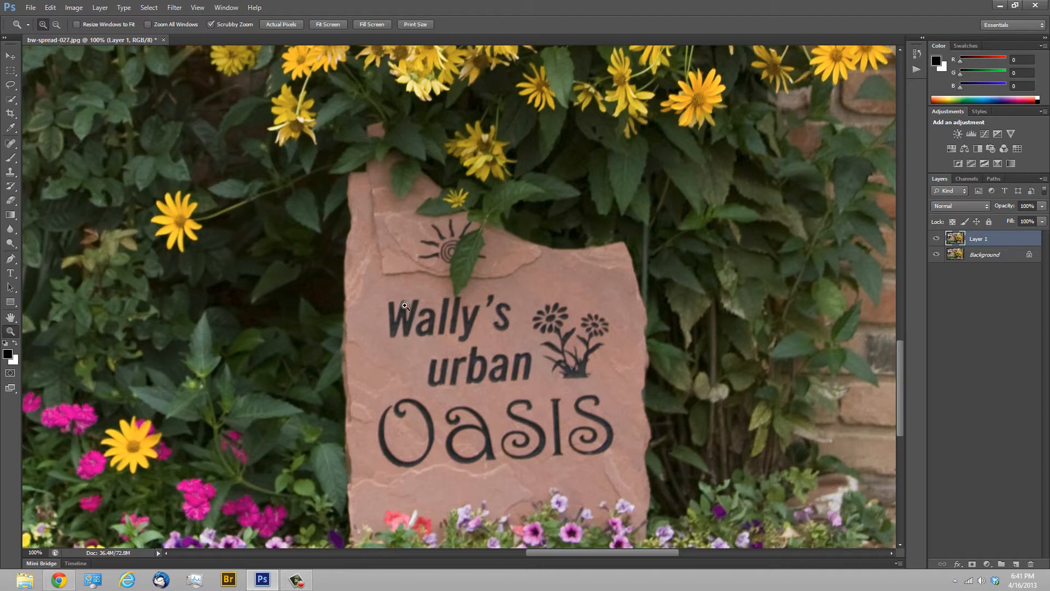
mouse_move(374, 335)
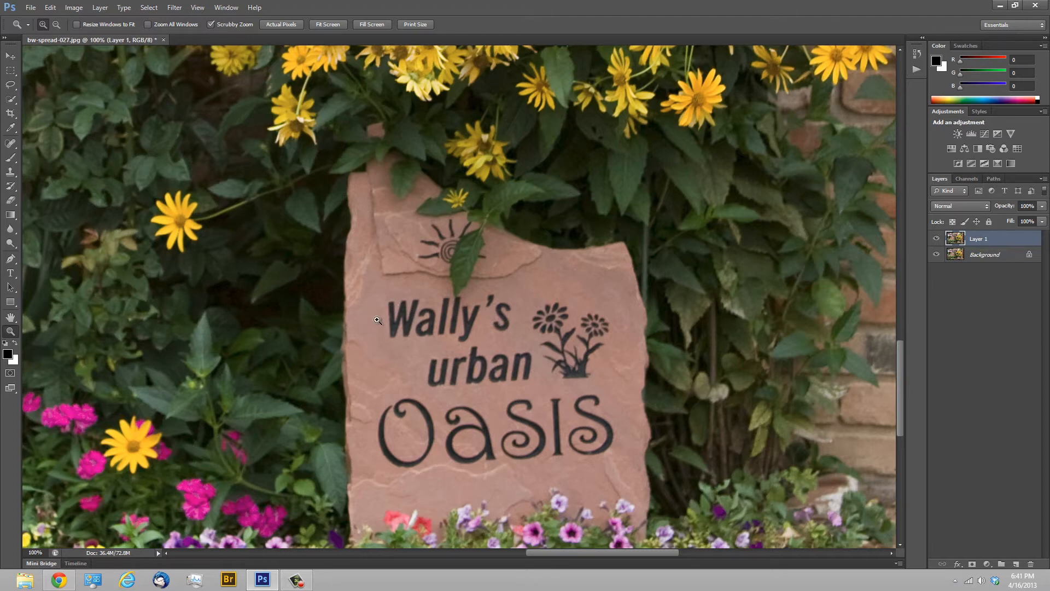
mouse_move(29, 178)
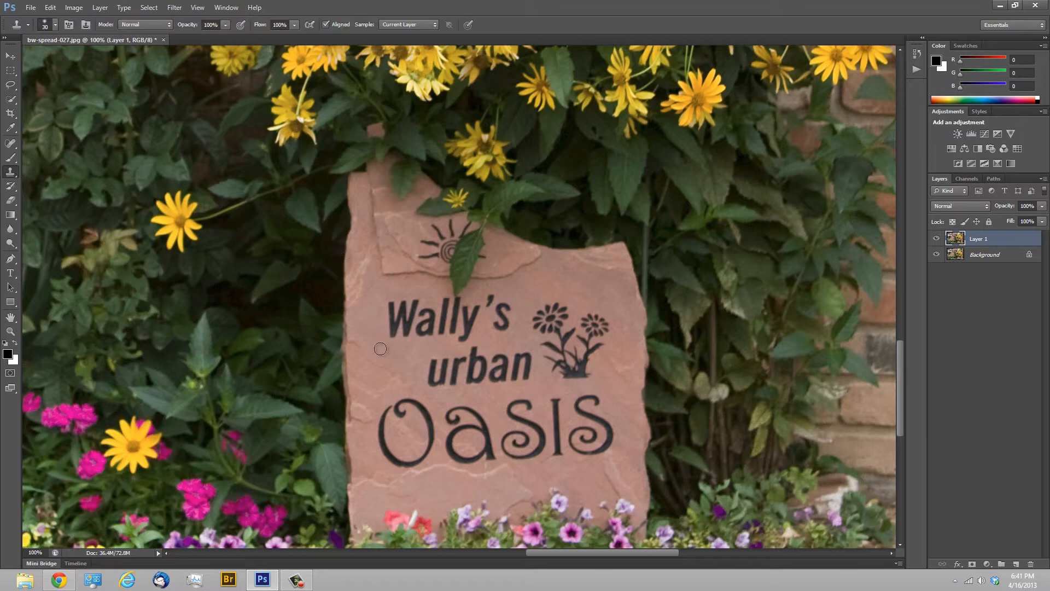
mouse_move(372, 341)
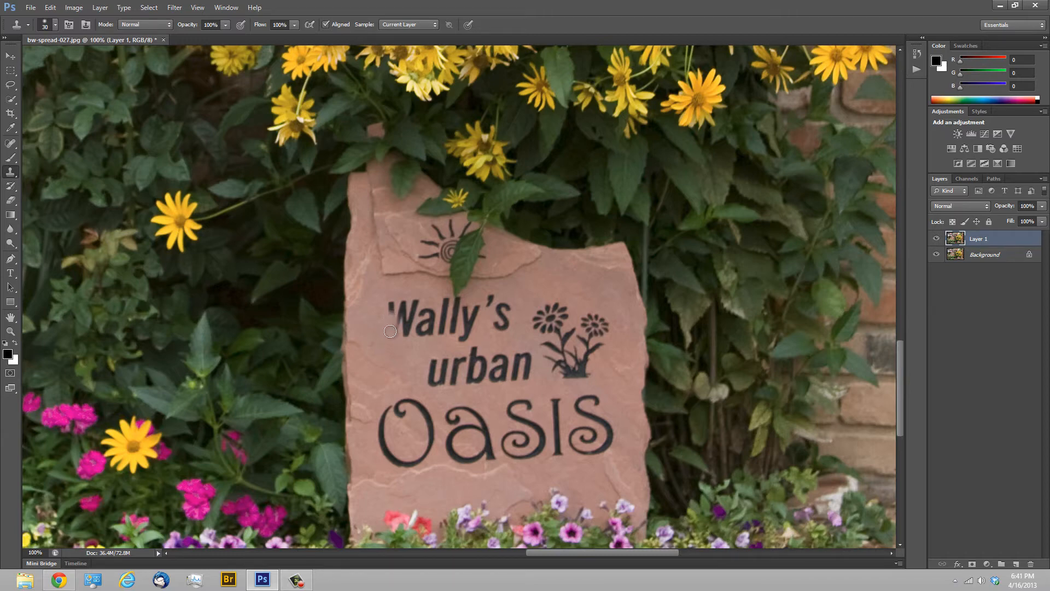
- Clone stone texture over the W and a of Wally's on Layer 1
left_click(382, 315)
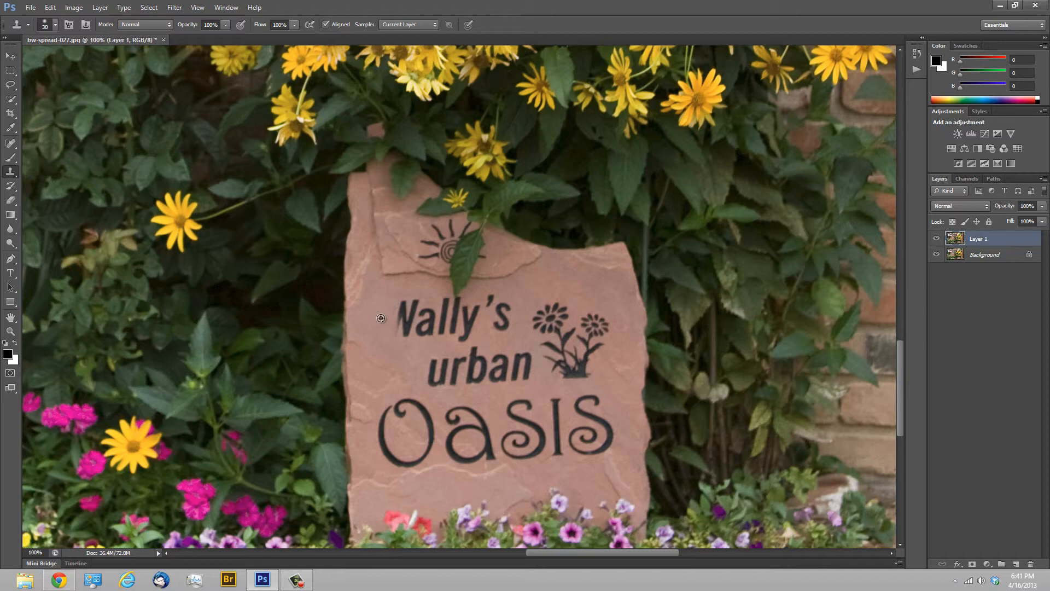
mouse_move(368, 307)
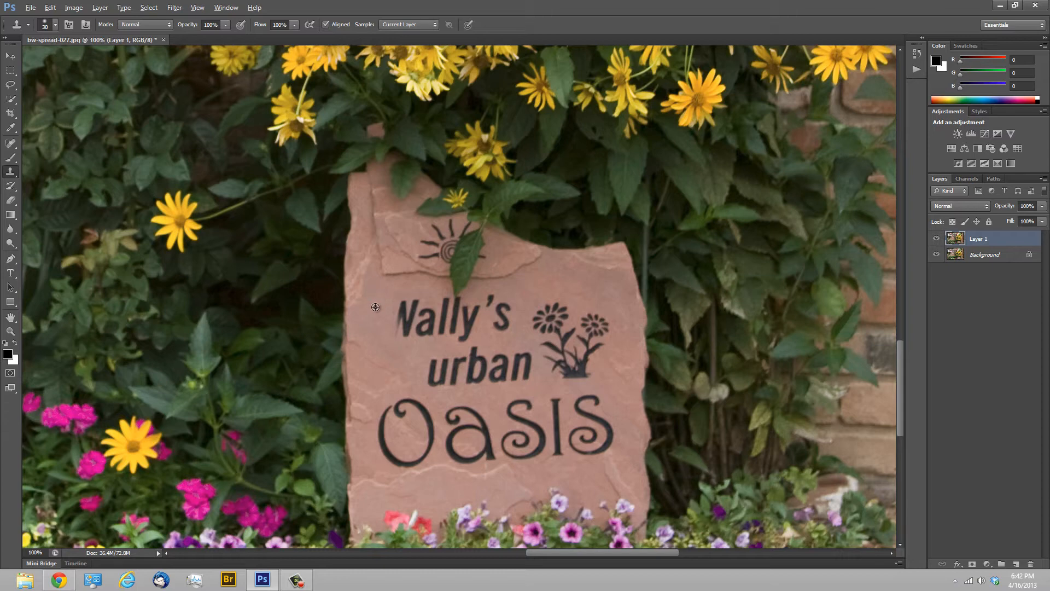
mouse_move(376, 343)
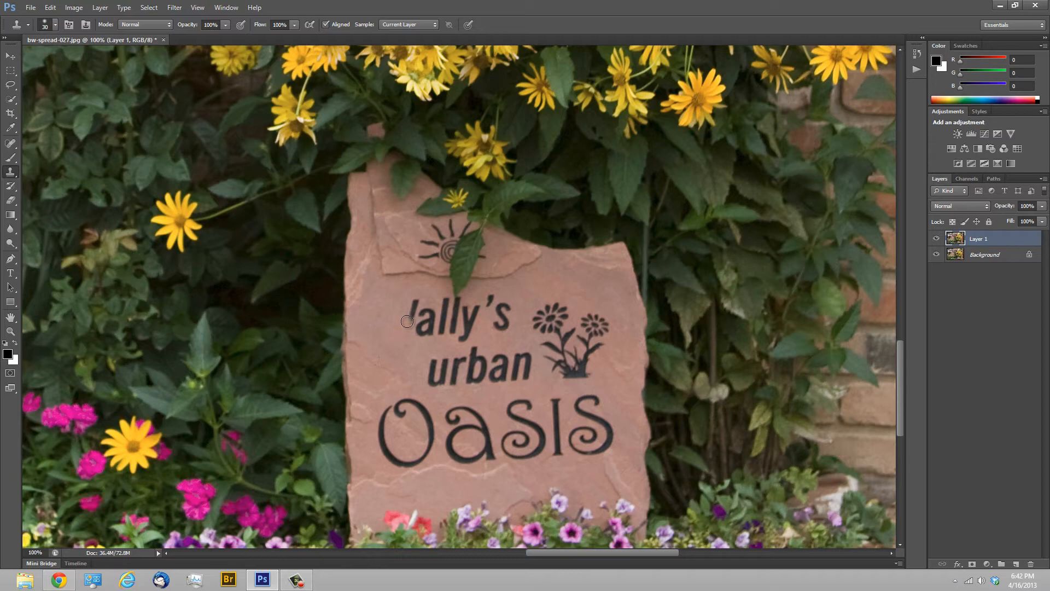
left_click(407, 349)
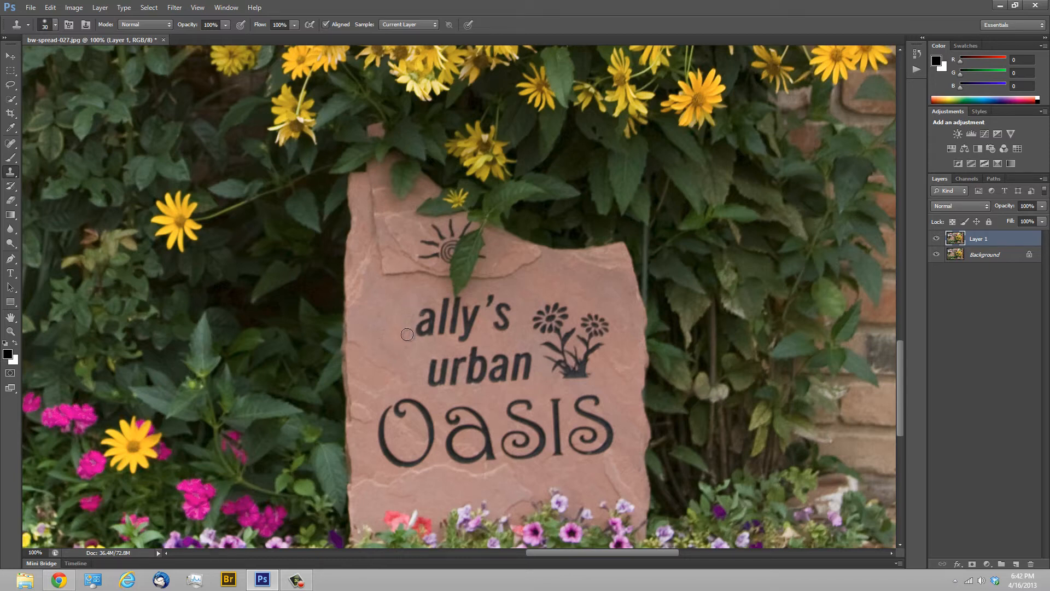
mouse_move(393, 323)
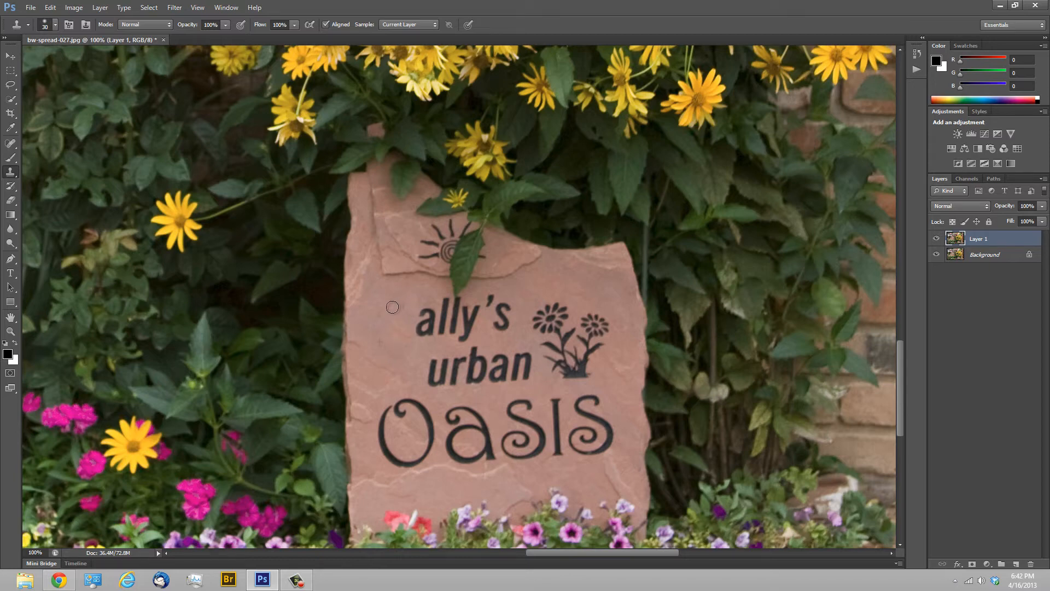
mouse_move(410, 322)
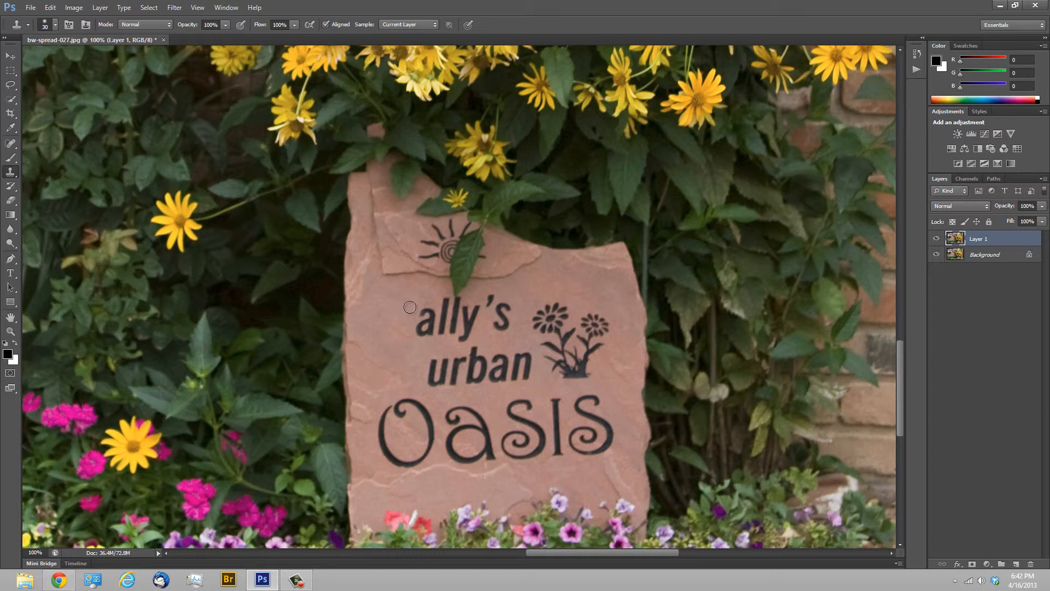
mouse_move(426, 325)
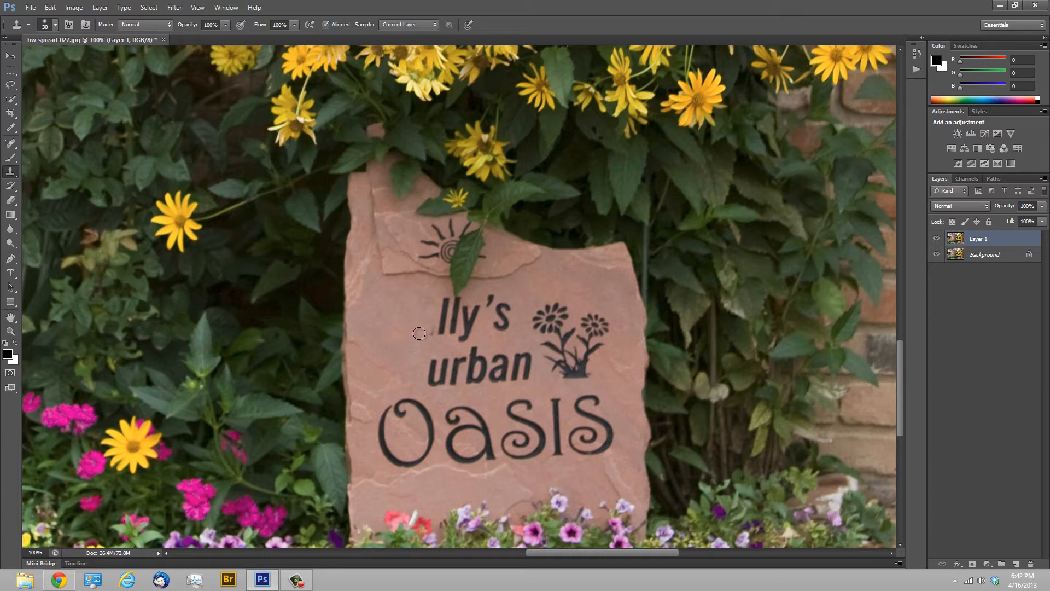
mouse_move(429, 329)
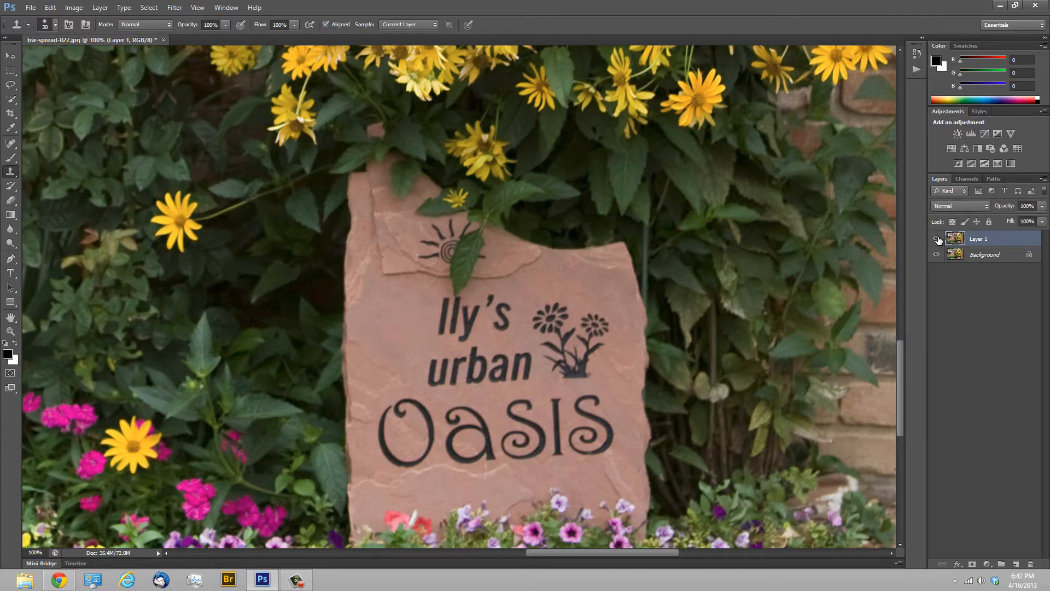
left_click(937, 239)
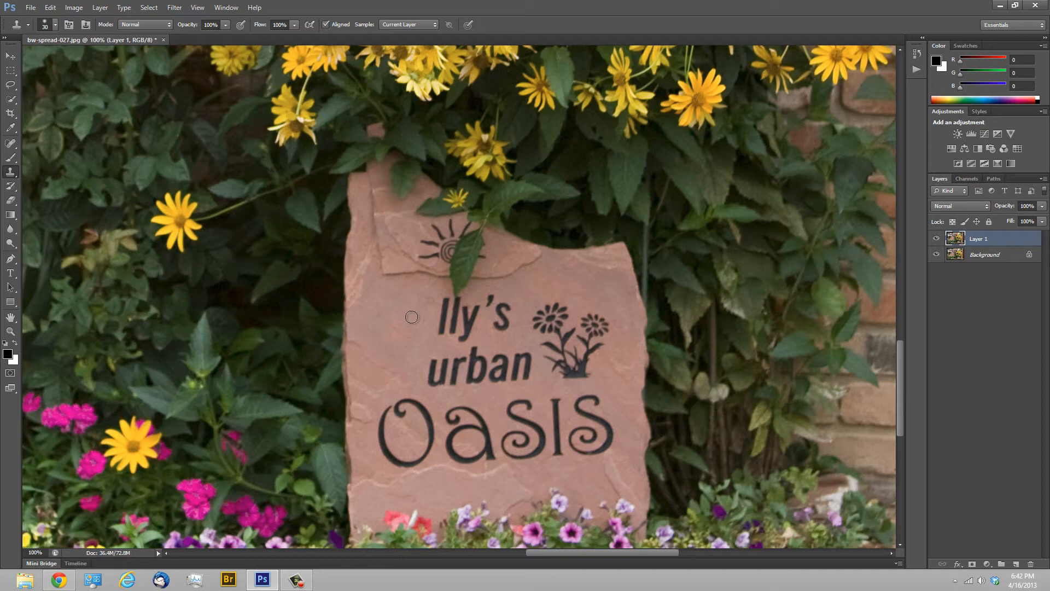
mouse_move(3, 87)
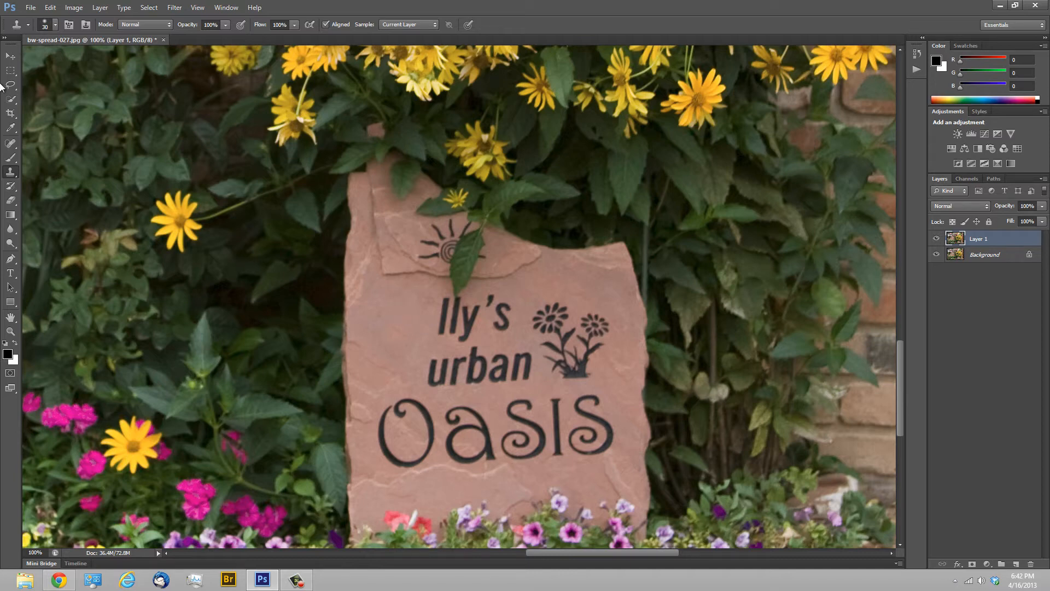
- Lasso-select the 'lly's urban' text on the stone sign
left_click(9, 102)
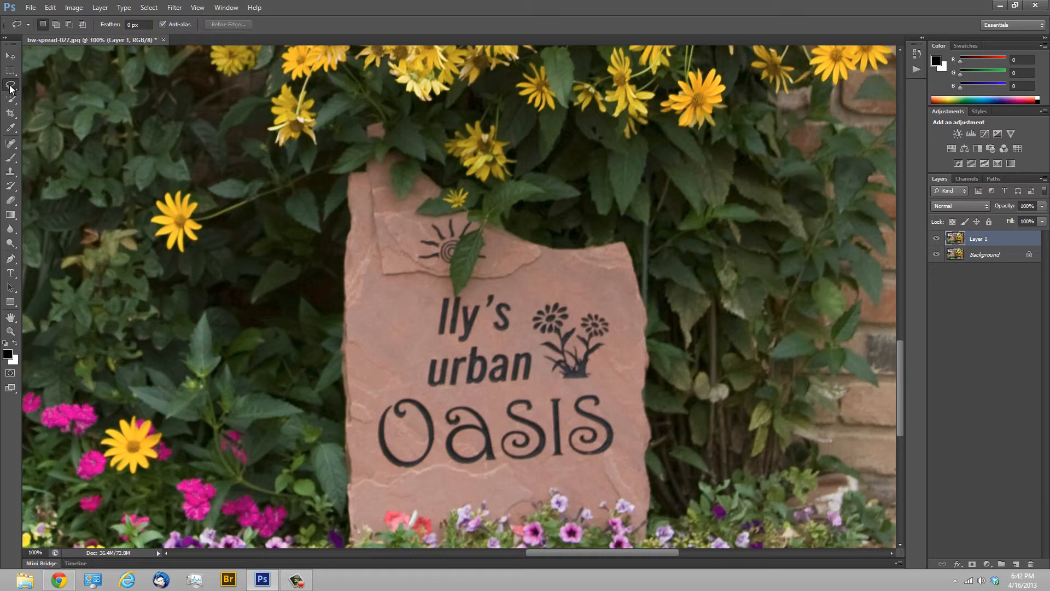
mouse_move(9, 85)
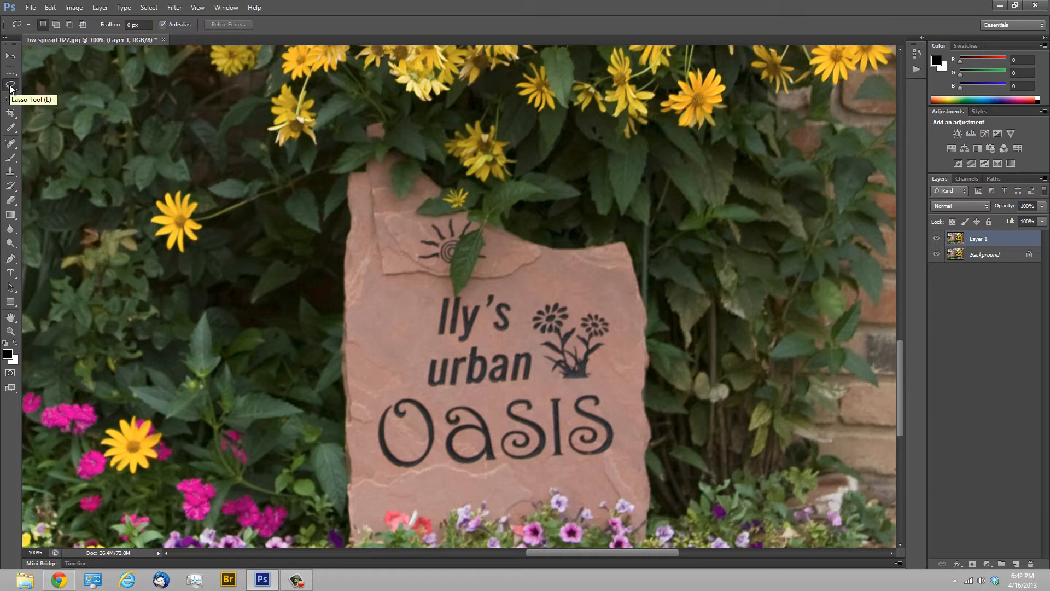
mouse_move(428, 299)
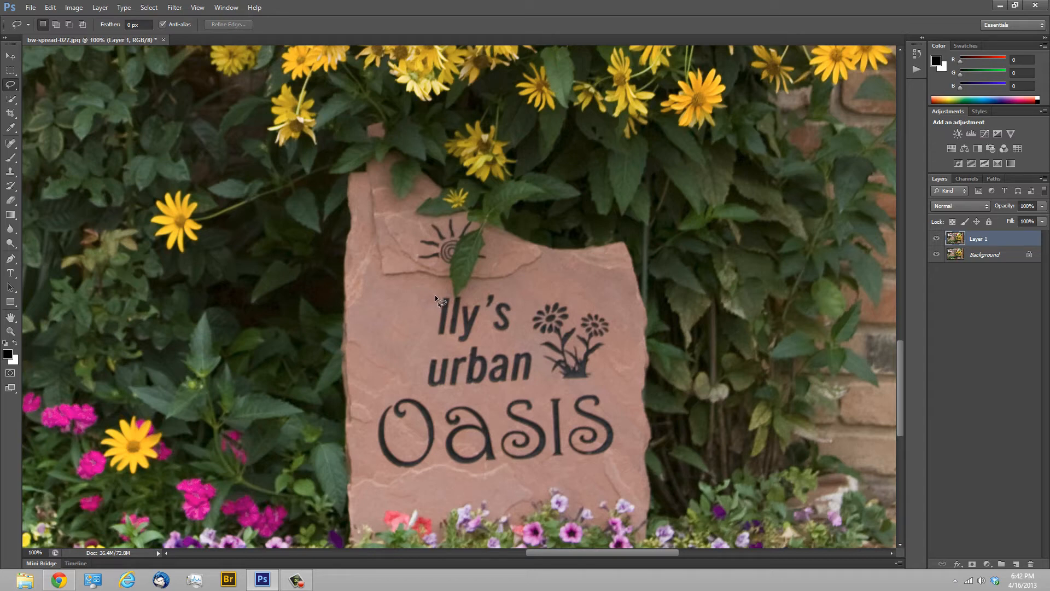
mouse_move(418, 347)
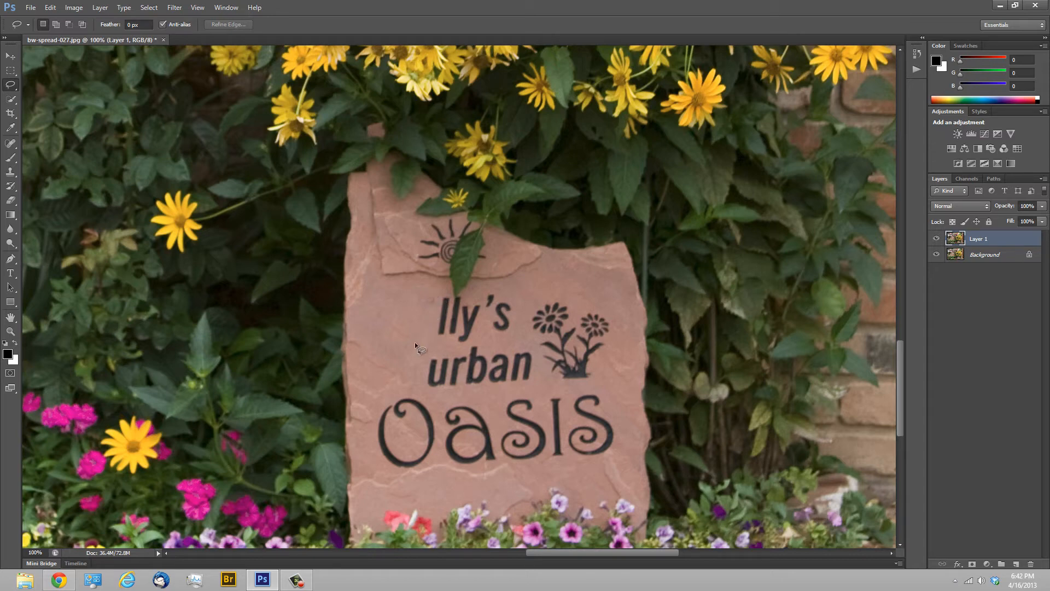
left_click_drag(415, 345, 488, 402)
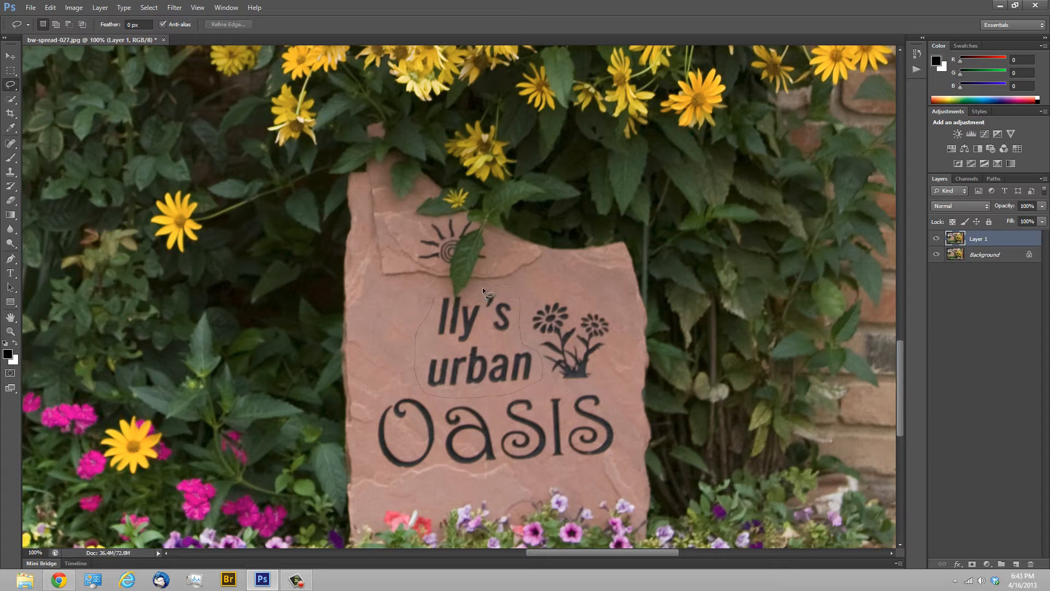
mouse_move(449, 311)
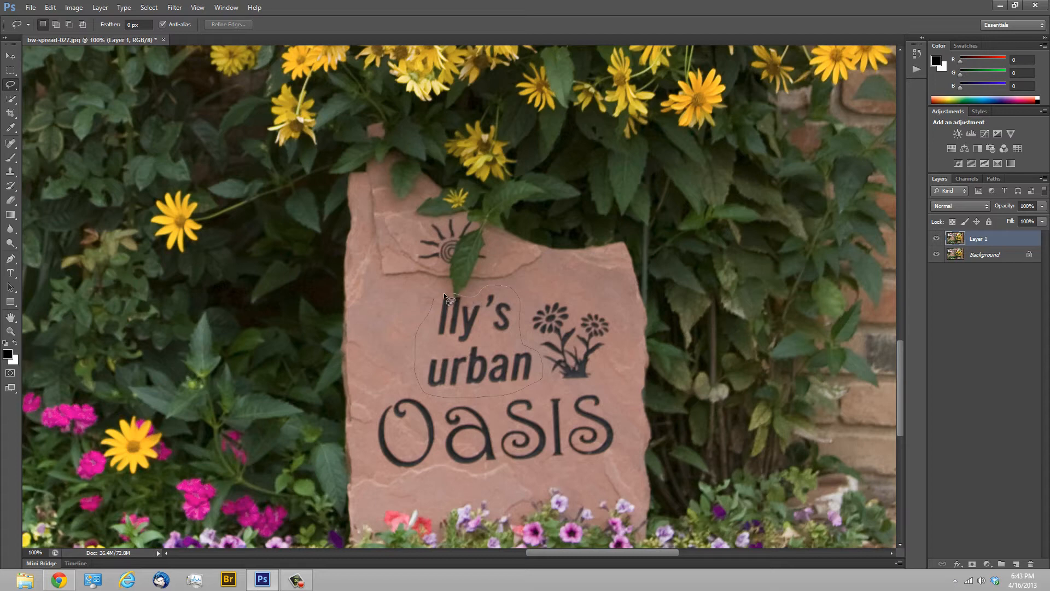
mouse_move(440, 311)
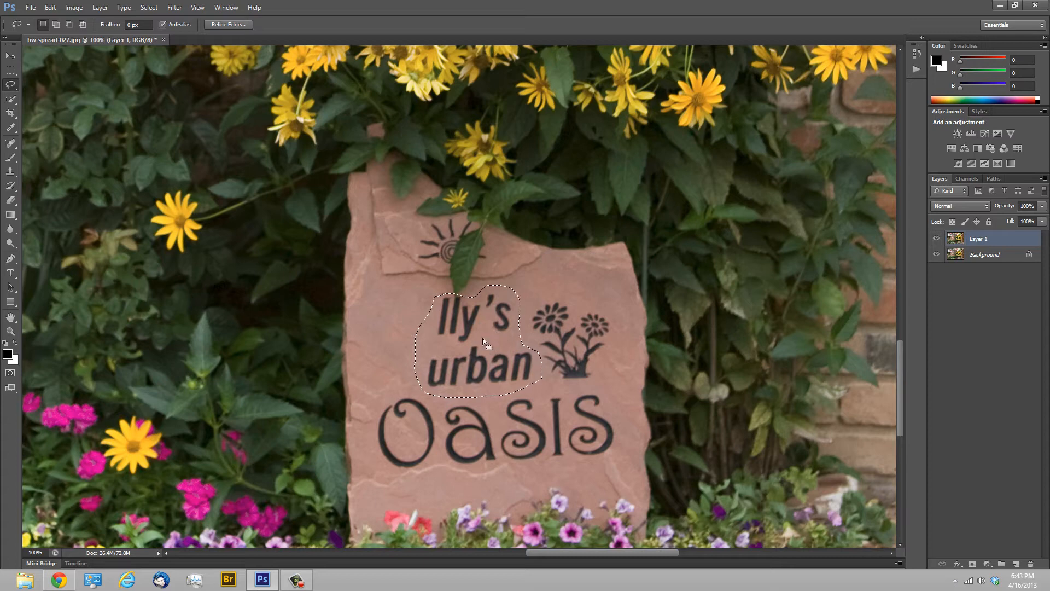
mouse_move(479, 330)
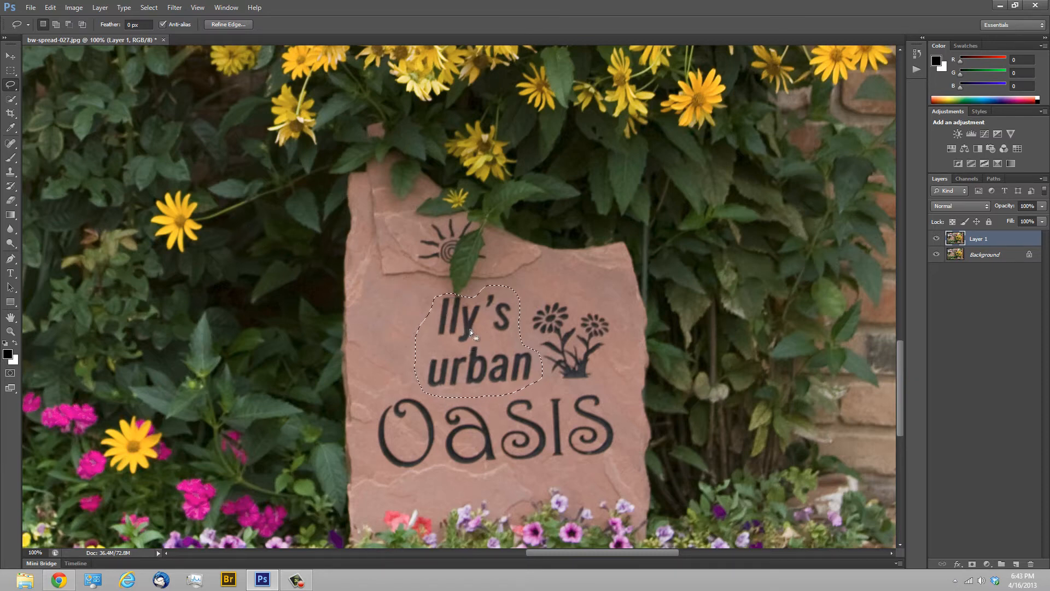
- Fill the lasso selection with Content-Aware to erase 'lly's urban' from the stone
left_click(100, 7)
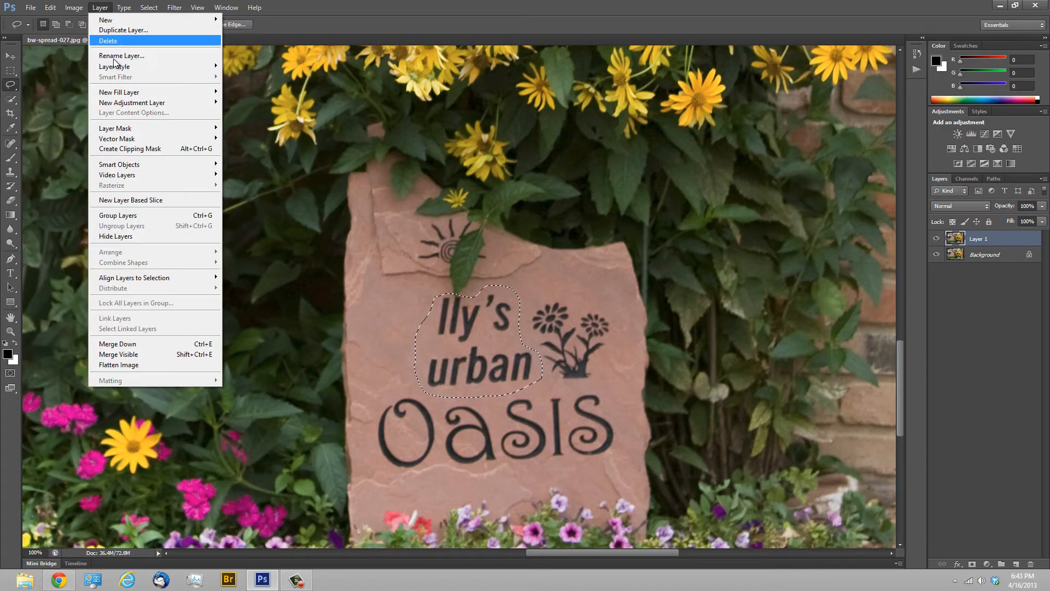
left_click(47, 7)
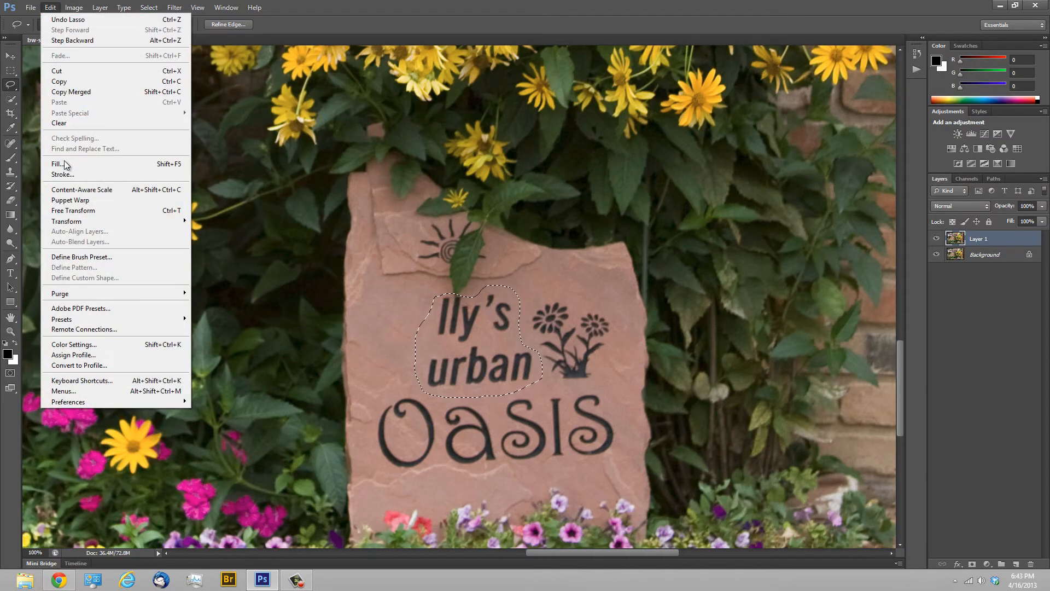
left_click(56, 164)
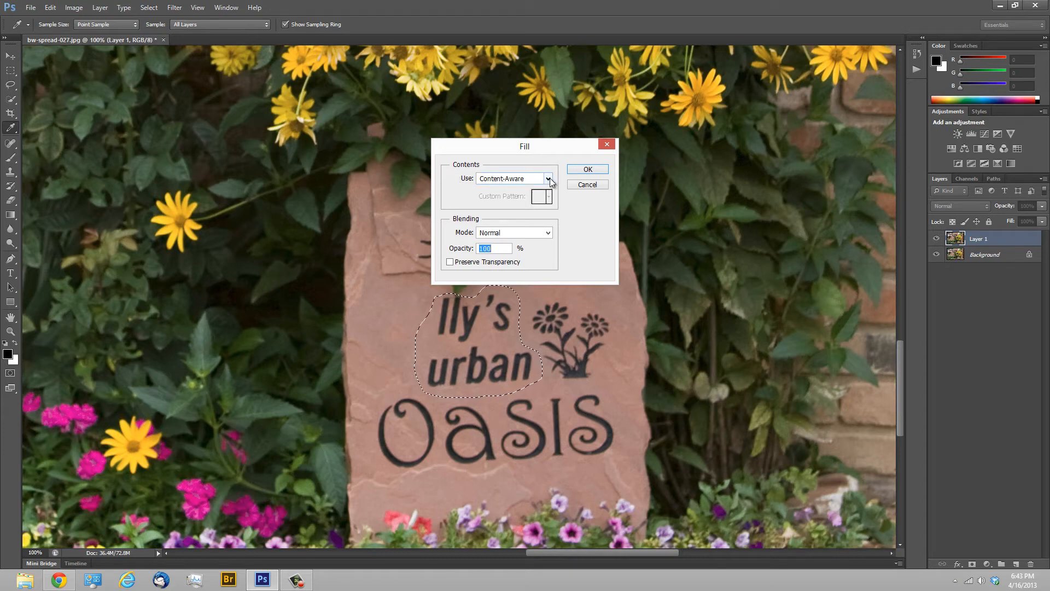
left_click(548, 178)
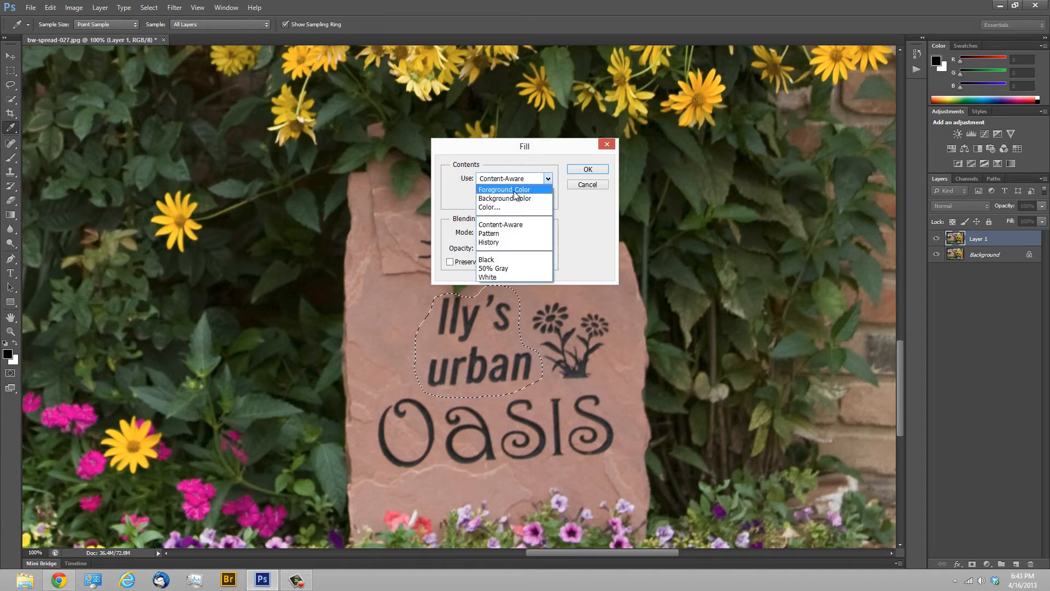
mouse_move(532, 192)
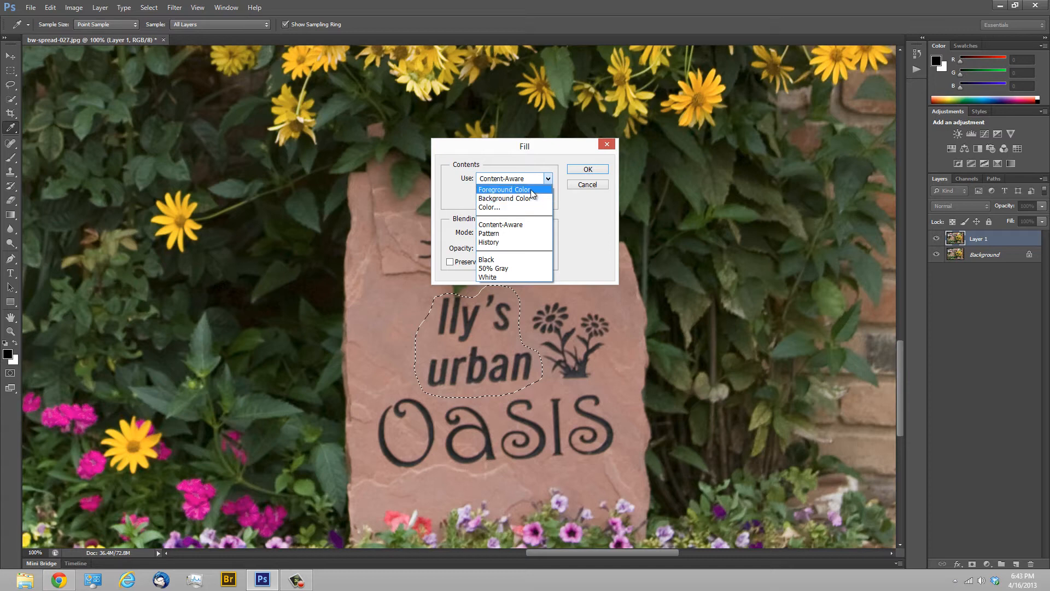
mouse_move(504, 242)
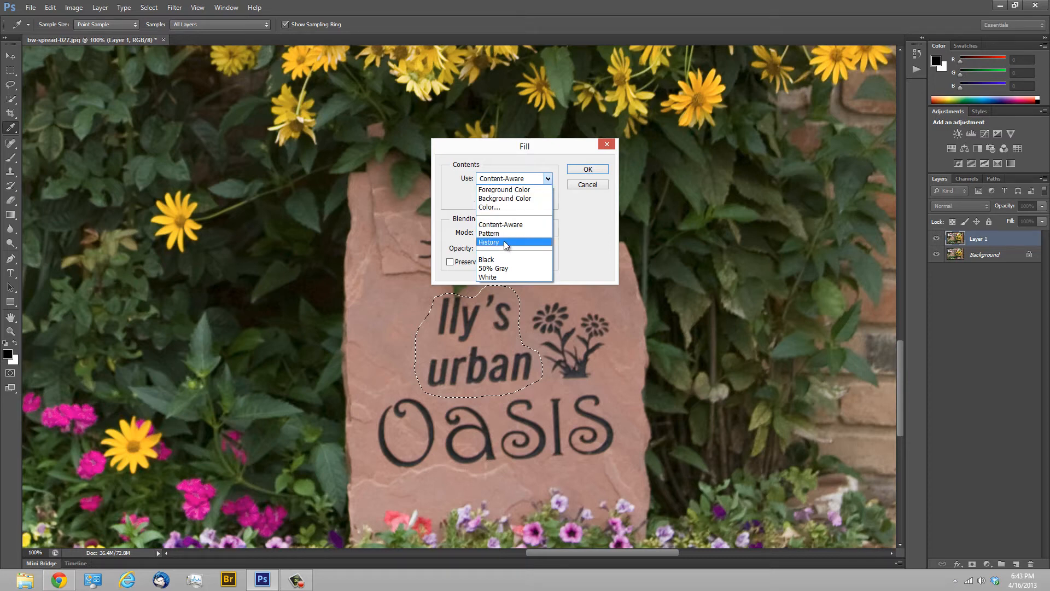
mouse_move(511, 206)
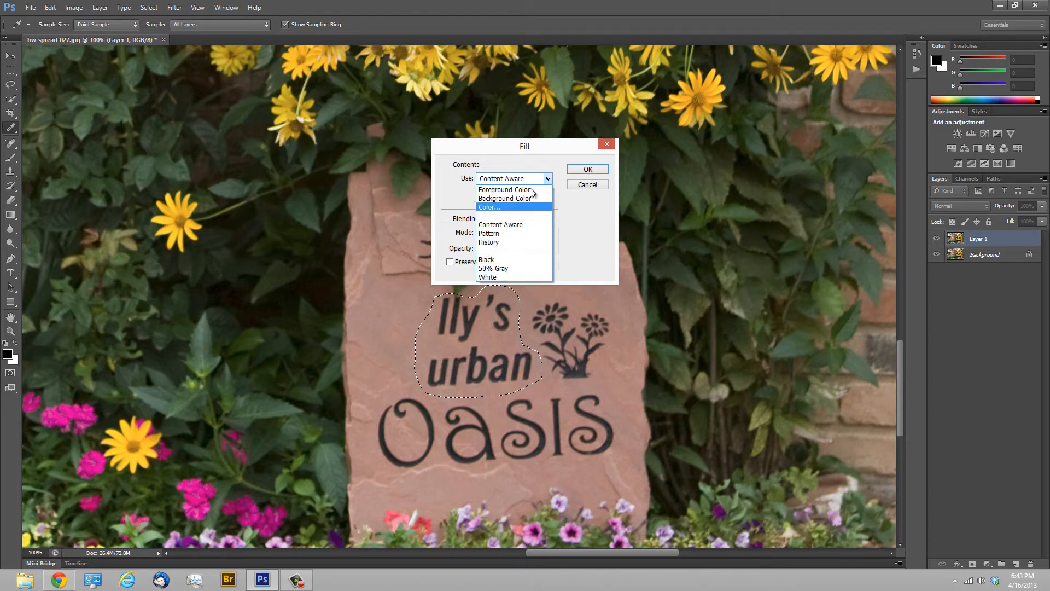
mouse_move(507, 226)
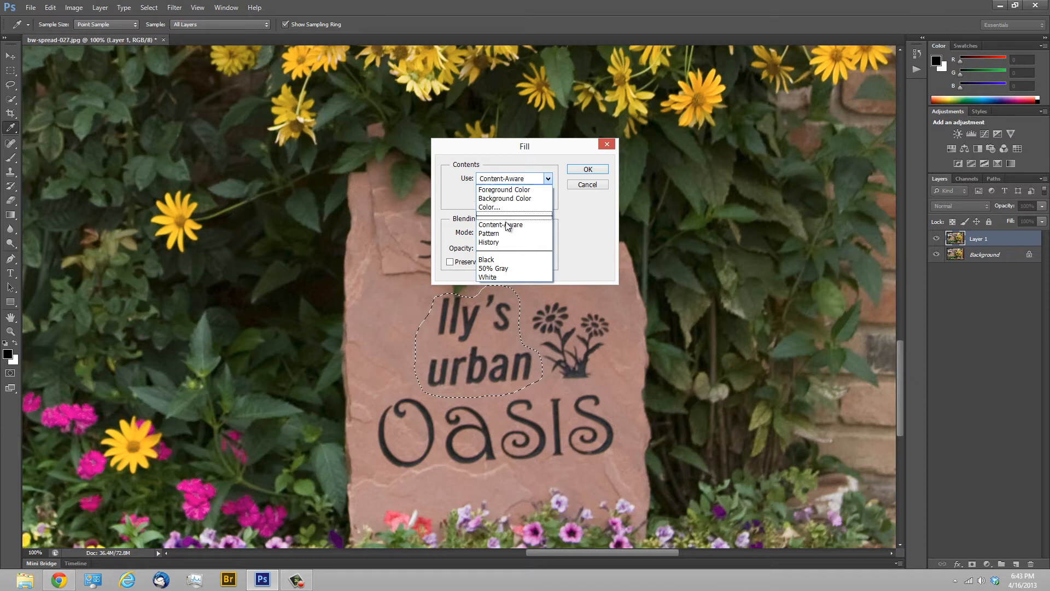
left_click(501, 225)
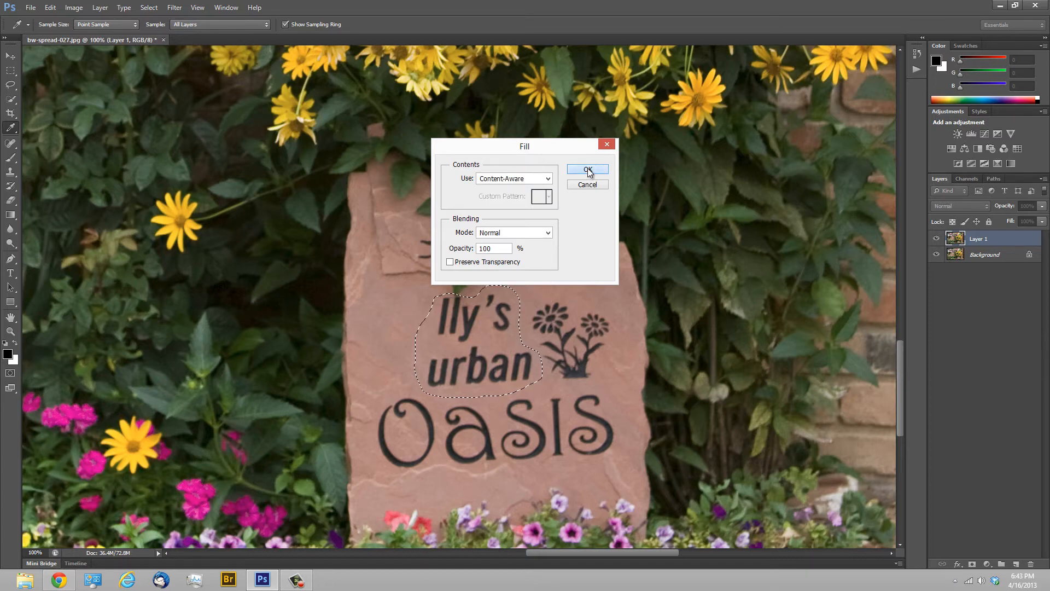
left_click(587, 169)
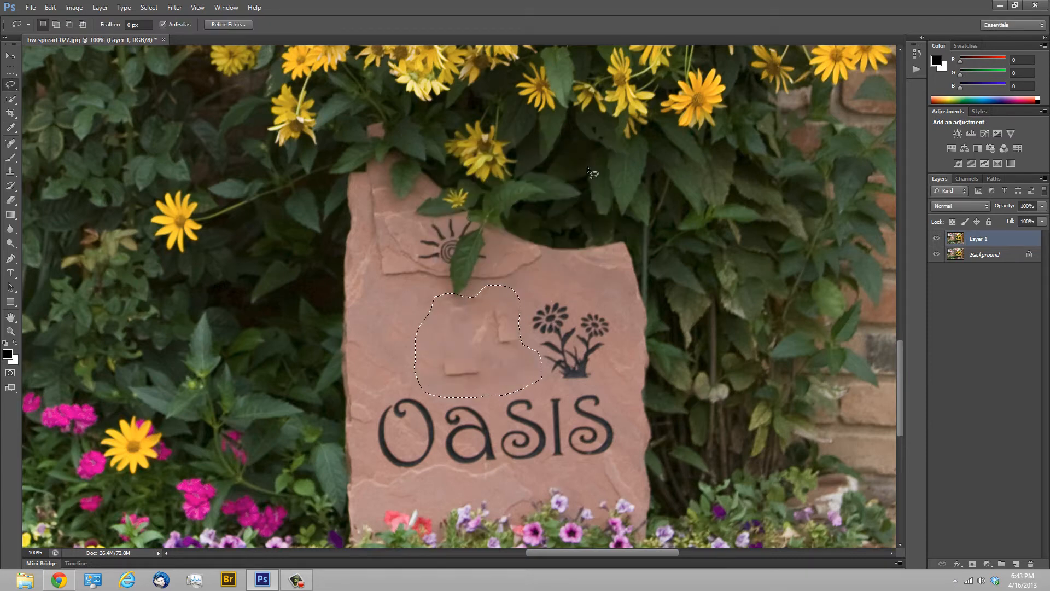
mouse_move(398, 343)
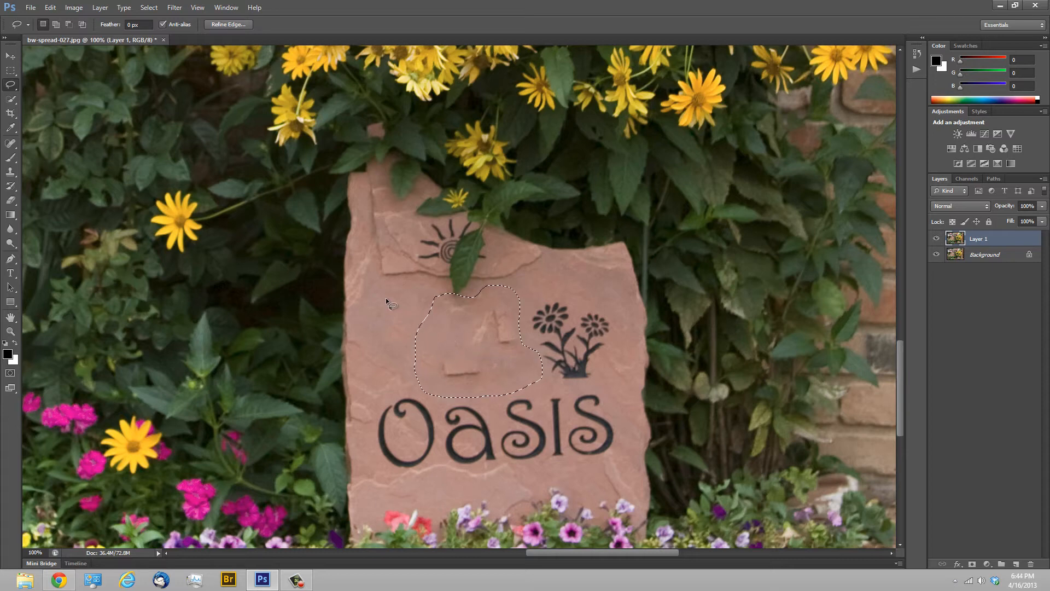
- Deselect the lasso outline around the patched stone area
key("Ctrl+D")
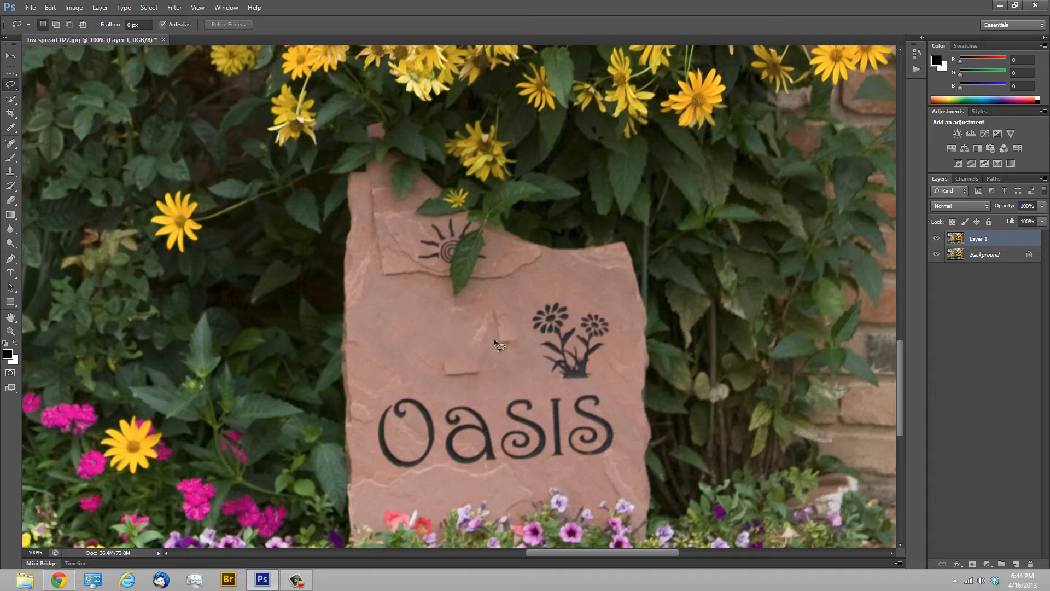
mouse_move(497, 338)
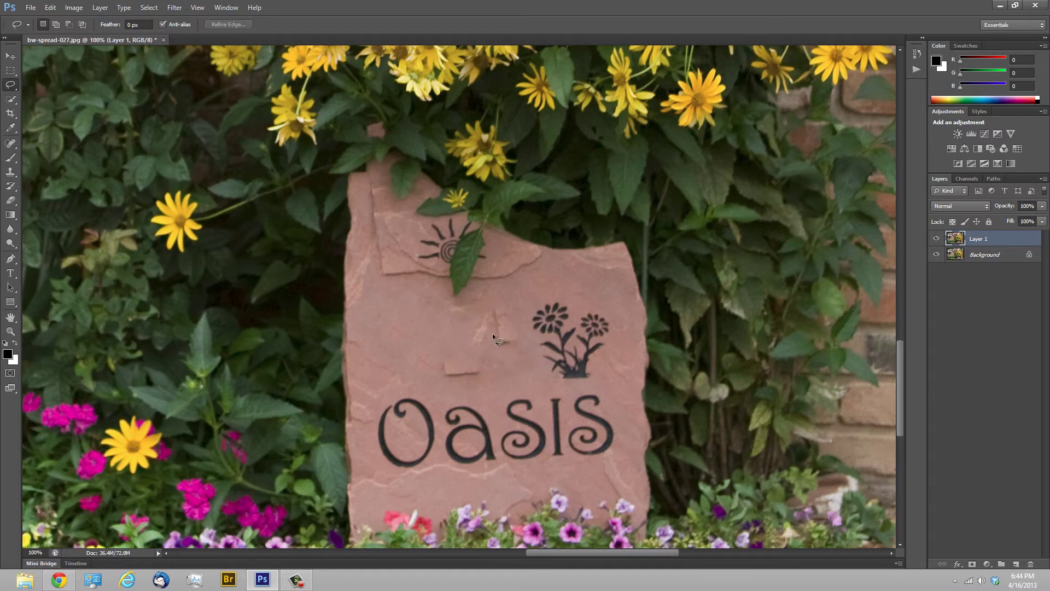
mouse_move(401, 306)
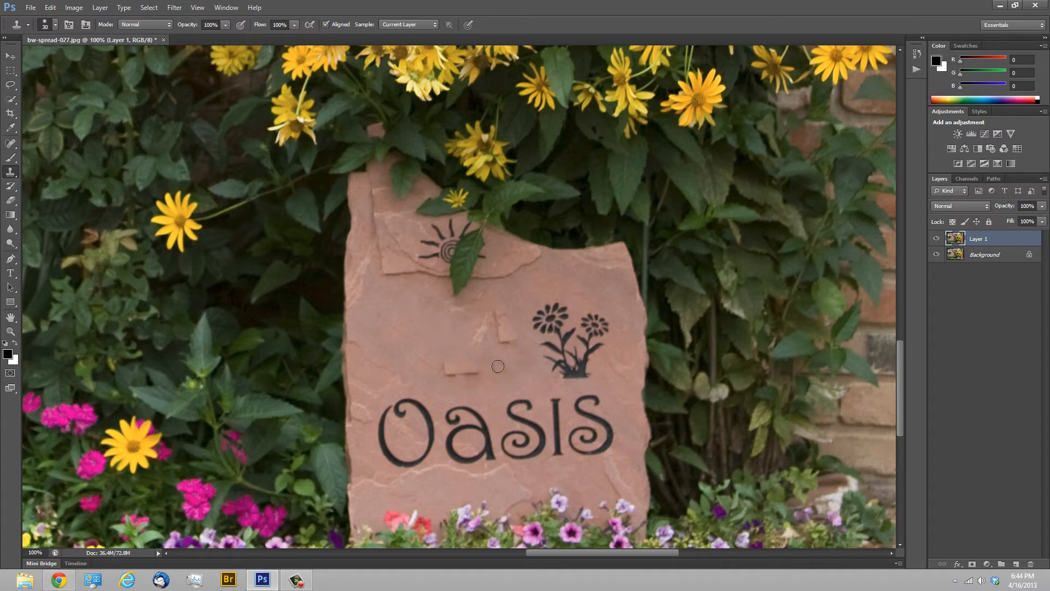
mouse_move(503, 375)
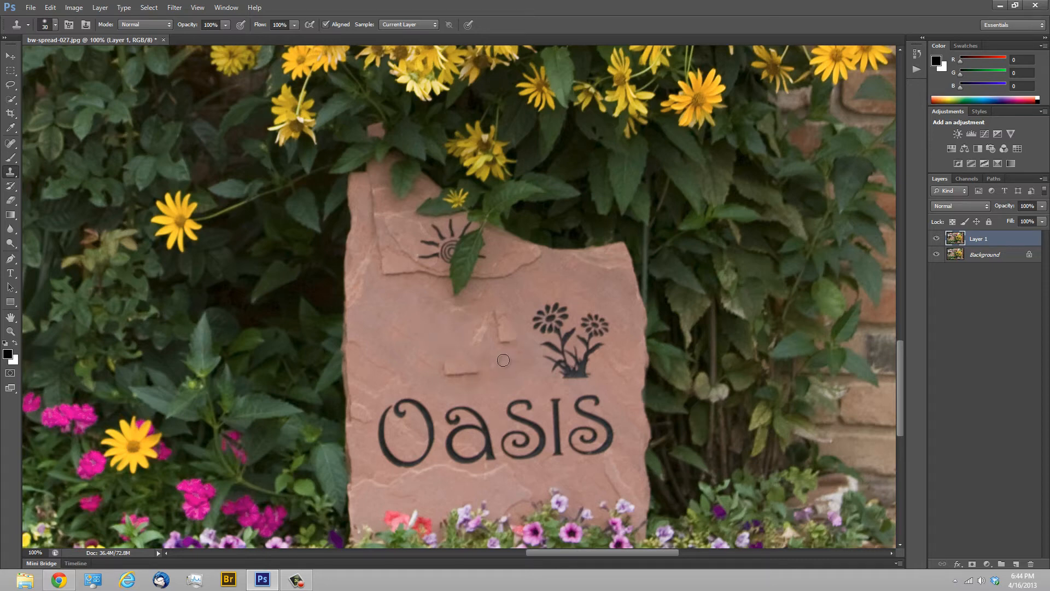
mouse_move(500, 363)
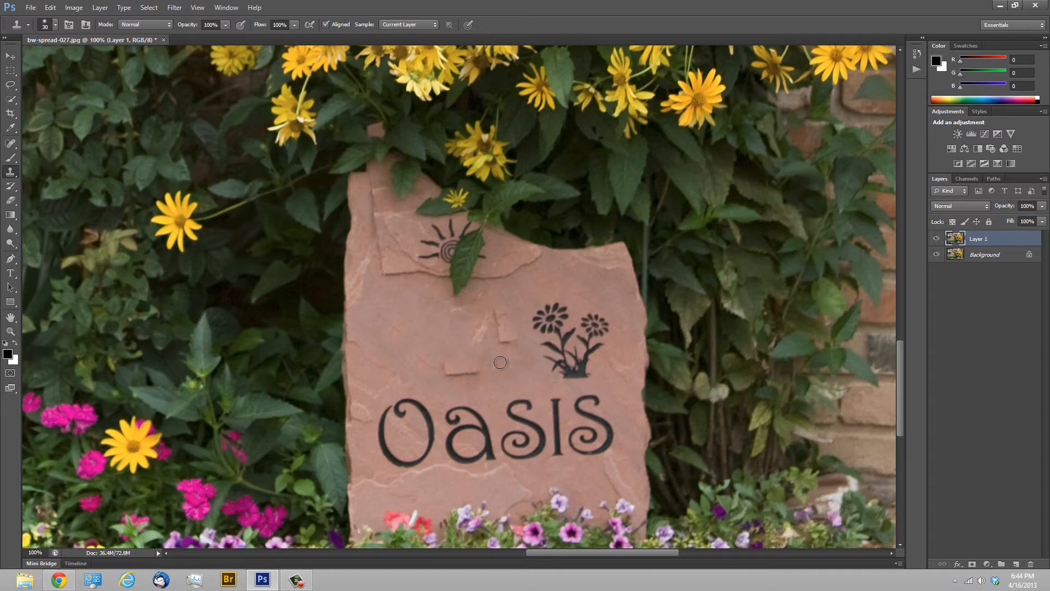
mouse_move(91, 15)
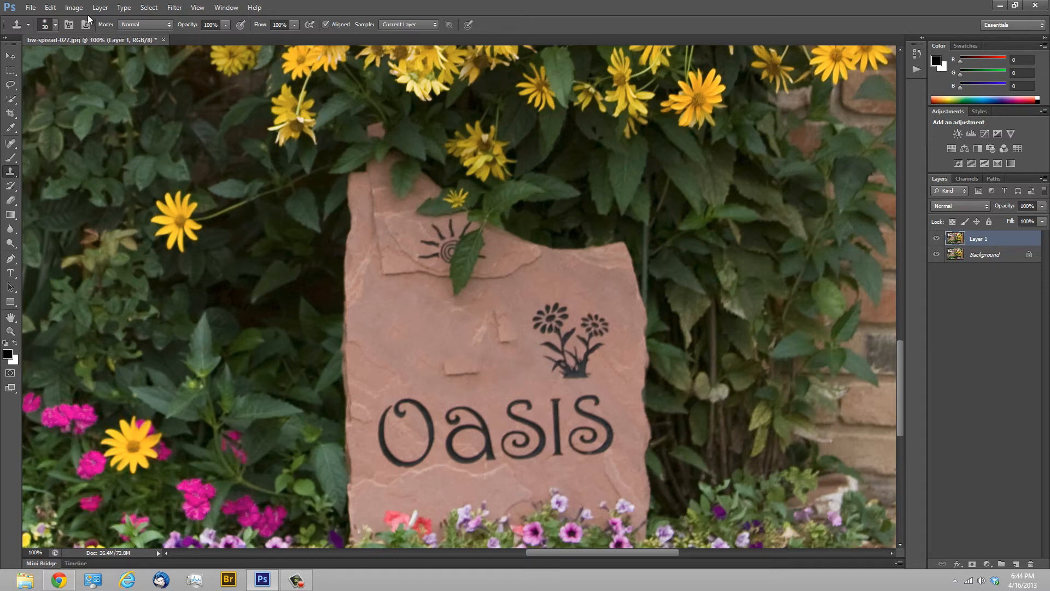
- Open the brush settings and enlarge the Clone Stamp brush twice with ]
left_click(54, 25)
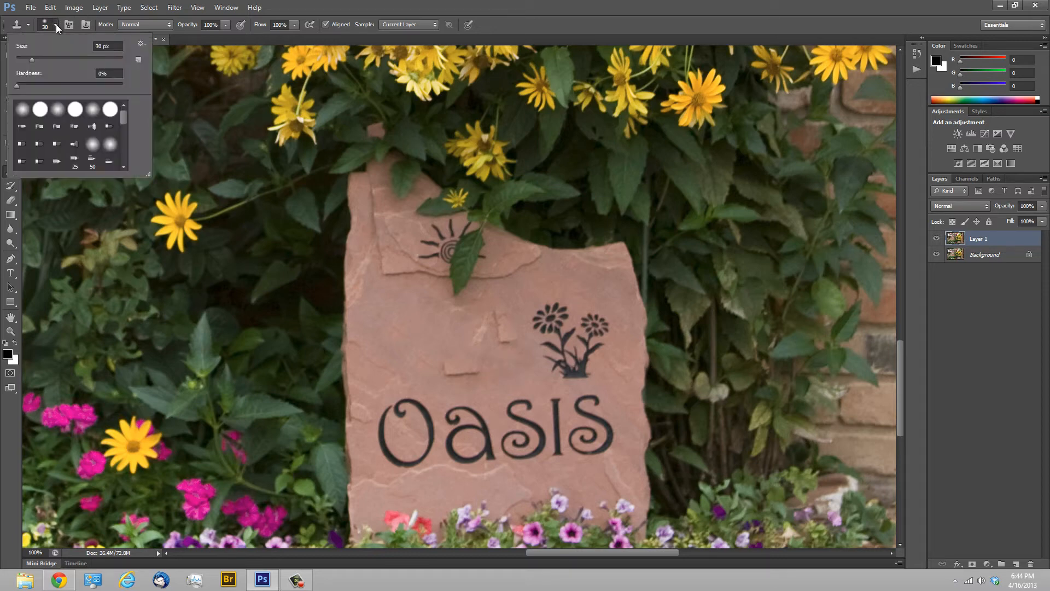
mouse_move(469, 364)
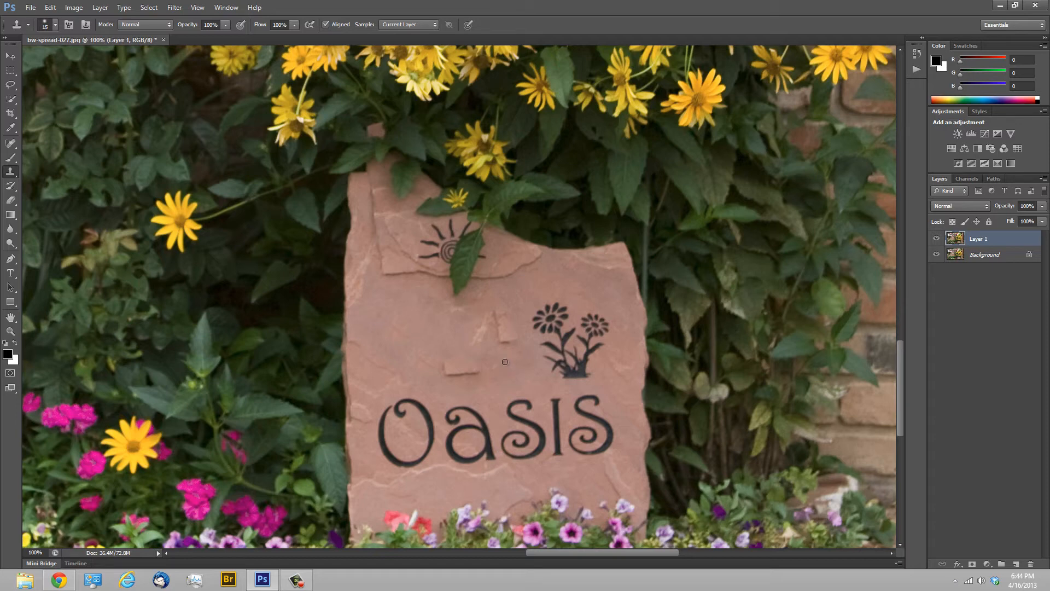
key("]")
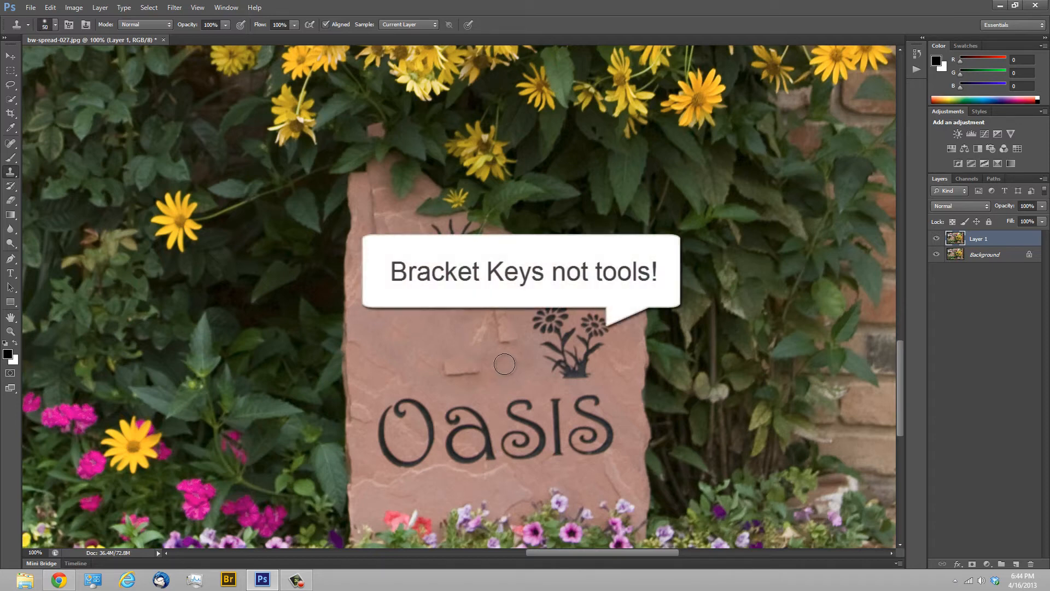
key("]")
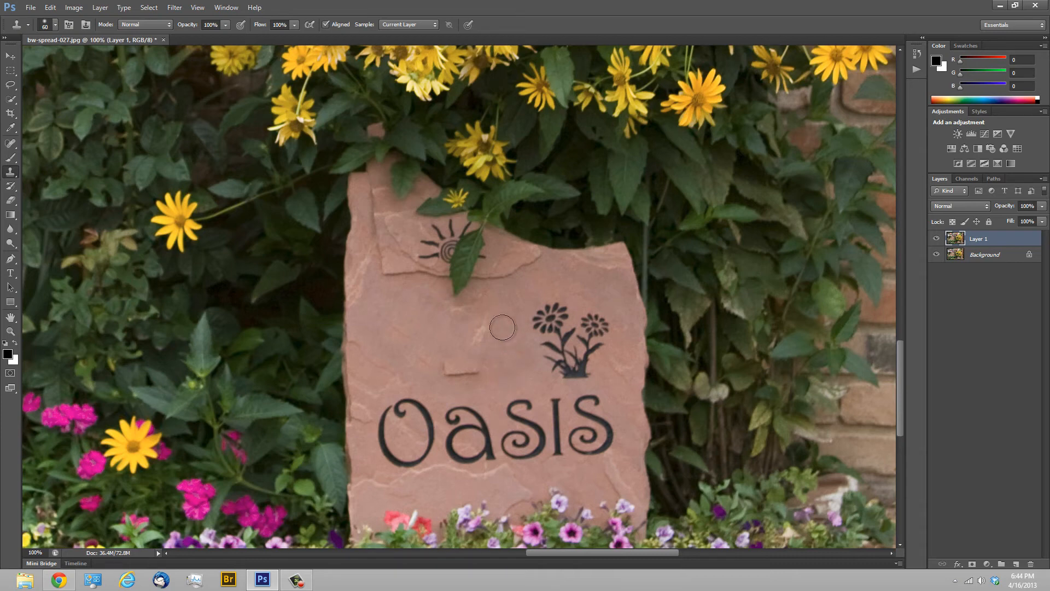
mouse_move(502, 335)
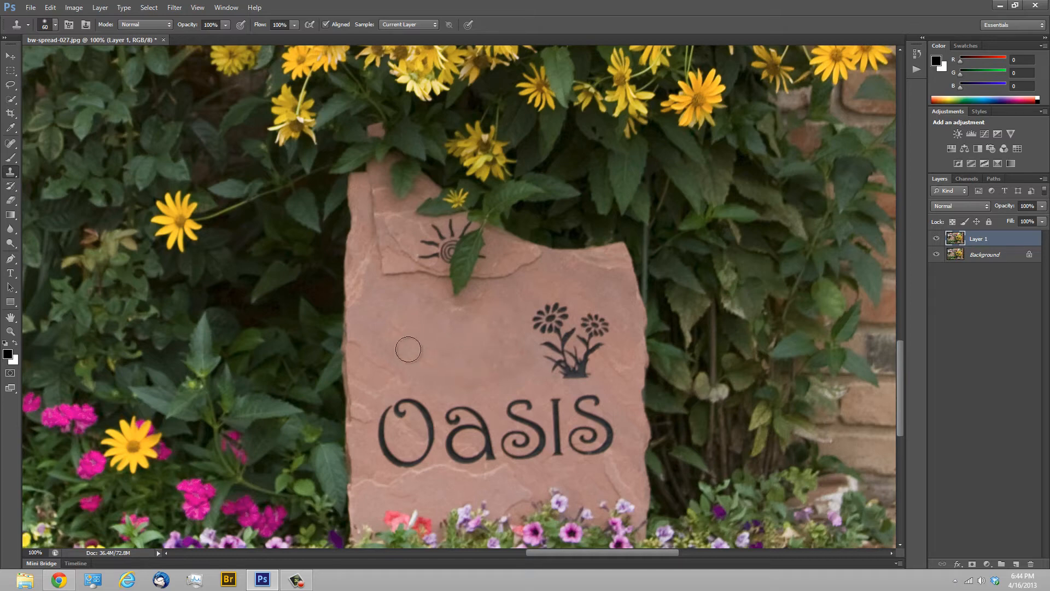
mouse_move(426, 361)
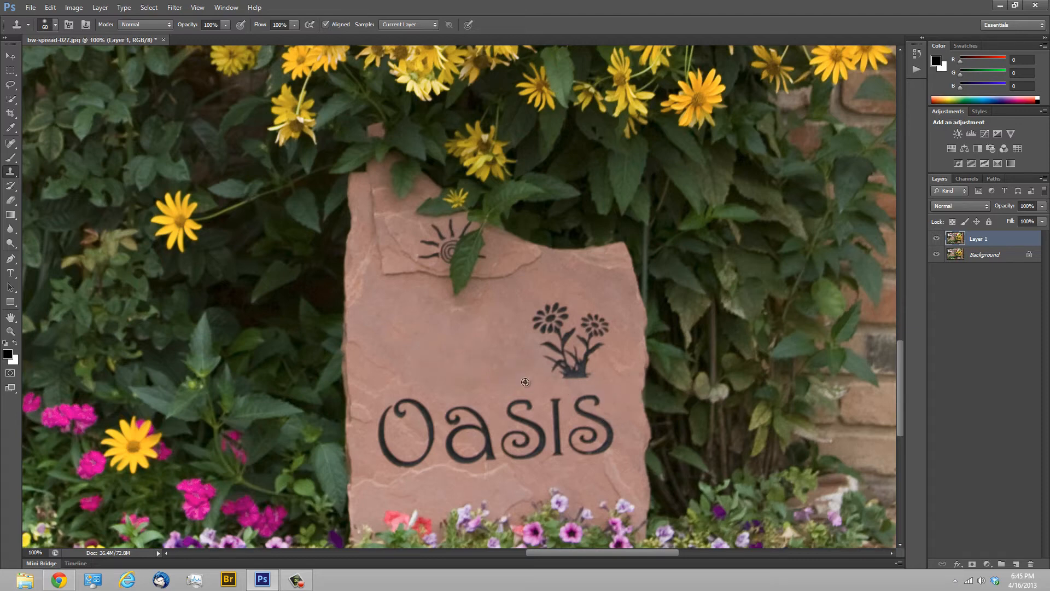
mouse_move(349, 279)
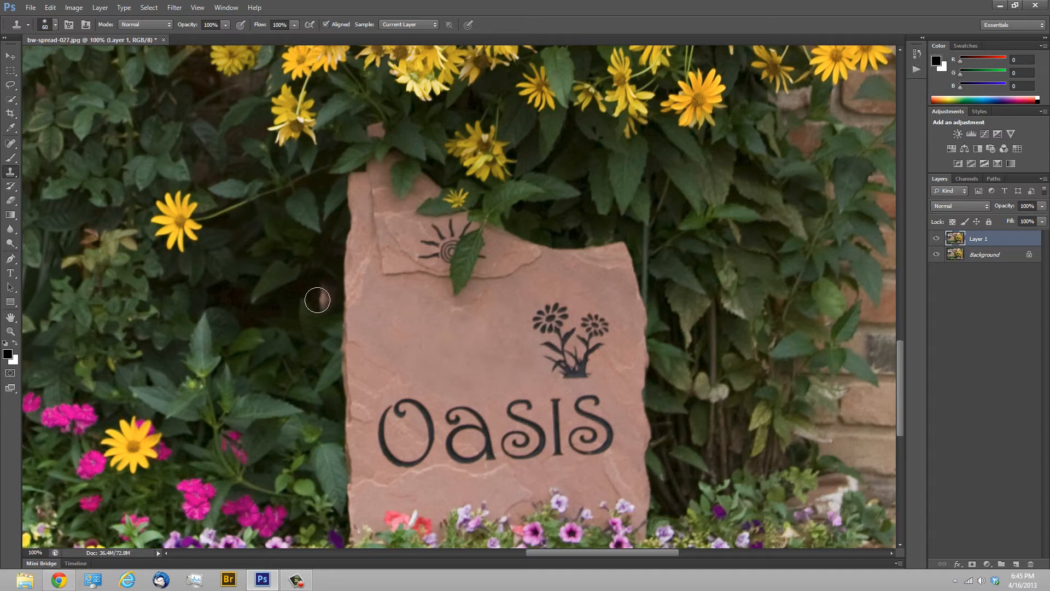
left_click(8, 56)
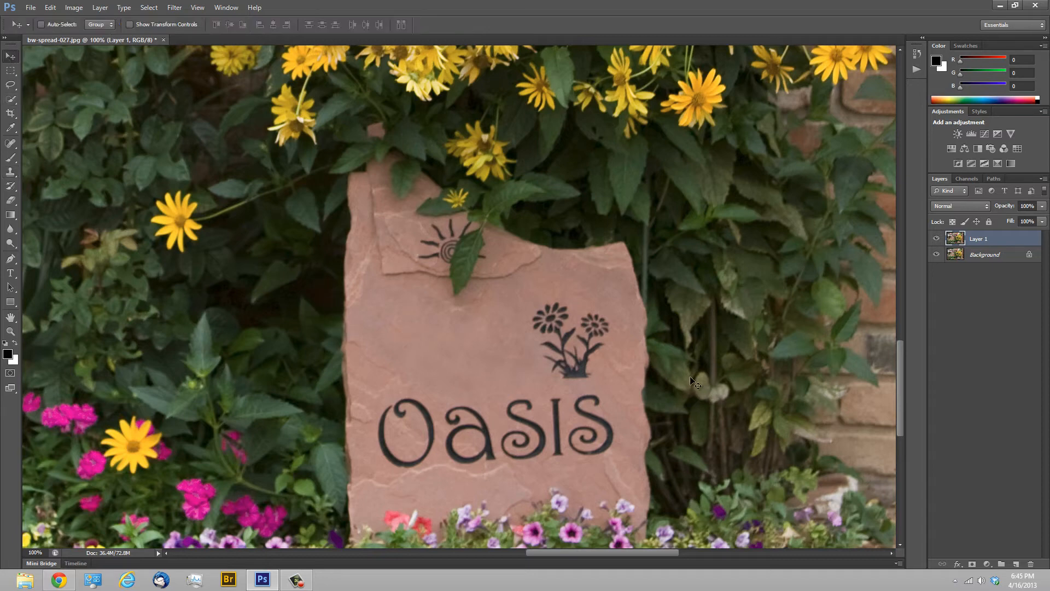
mouse_move(453, 414)
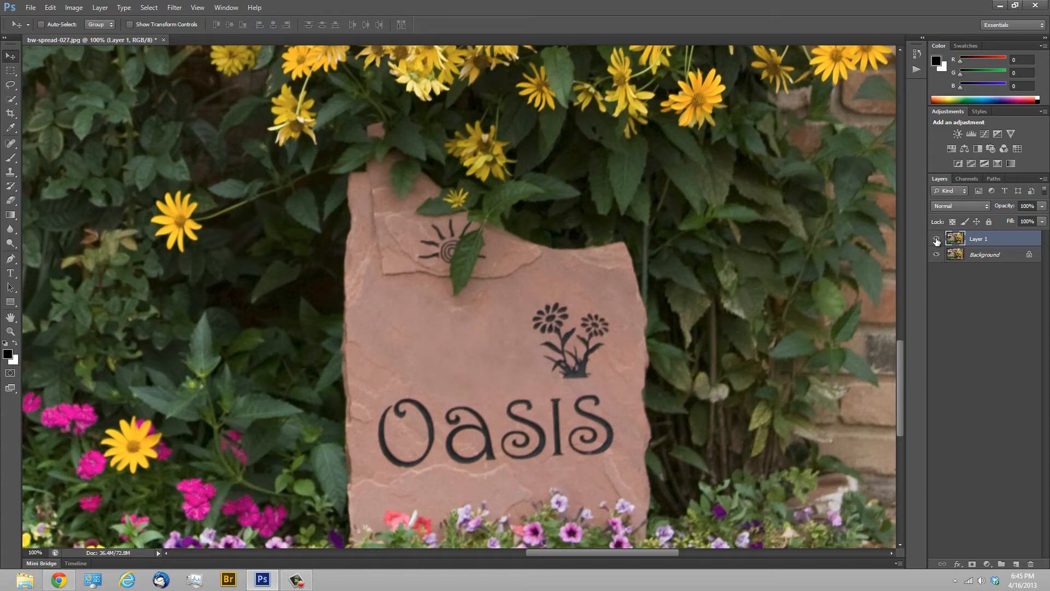
type("Wally's urban")
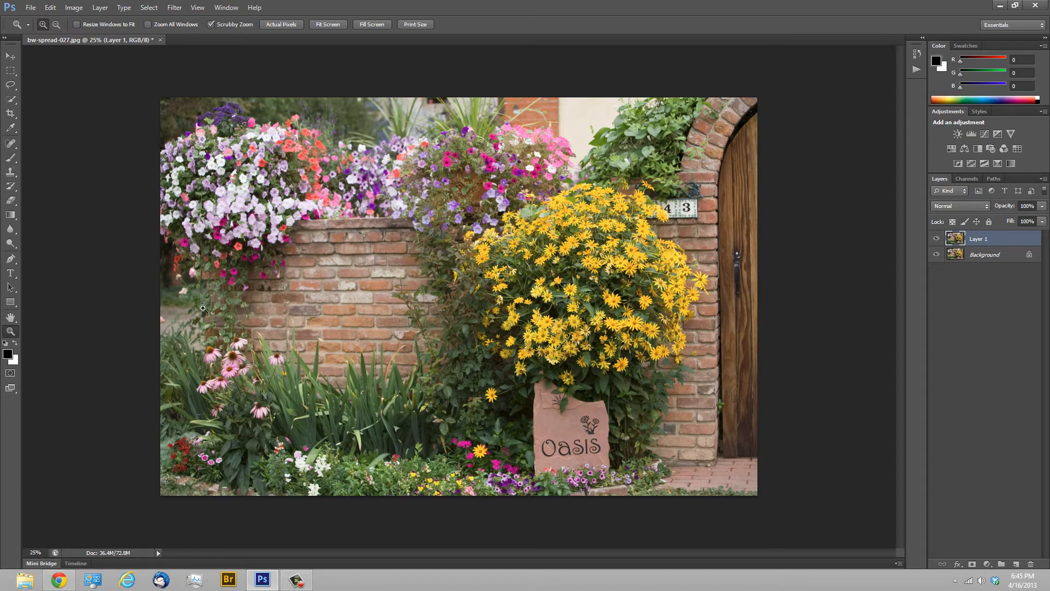
- Draw a long rectangular marquee strip across the flower bed at the photo's lower left
left_click(8, 84)
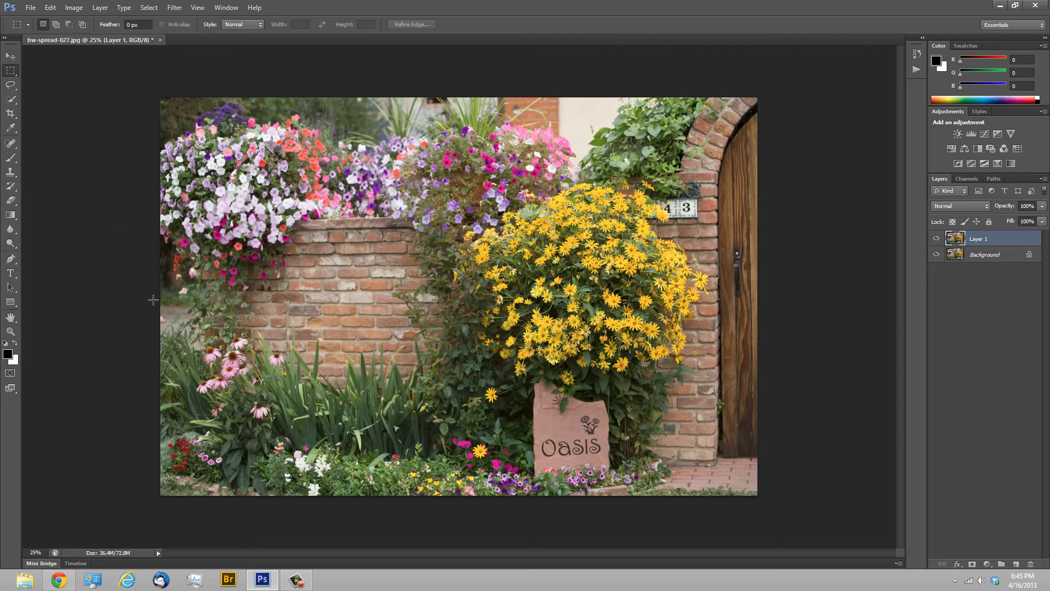
left_click_drag(165, 409, 402, 439)
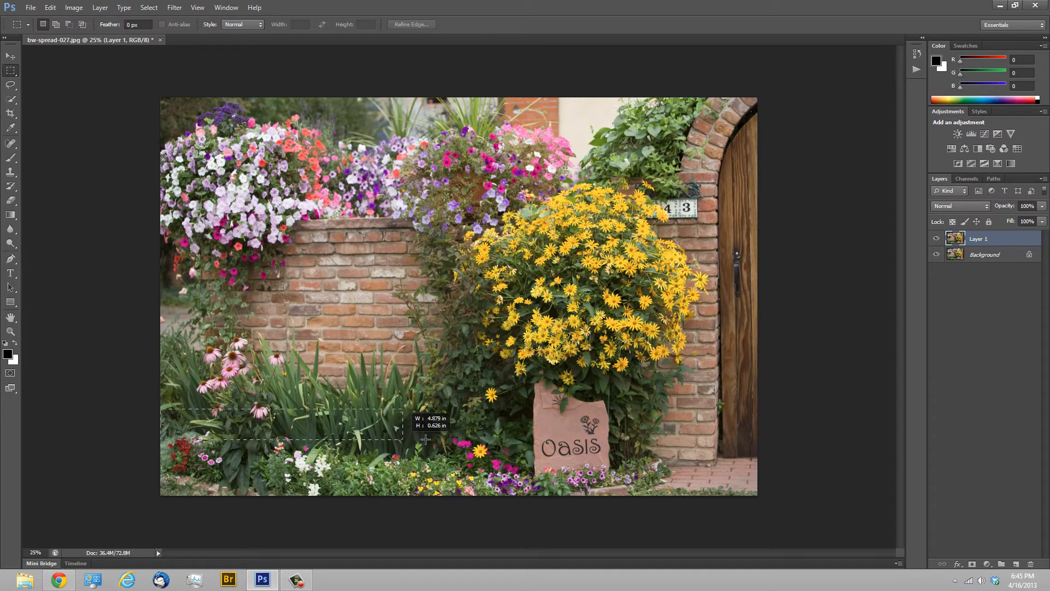
left_click_drag(426, 440, 522, 445)
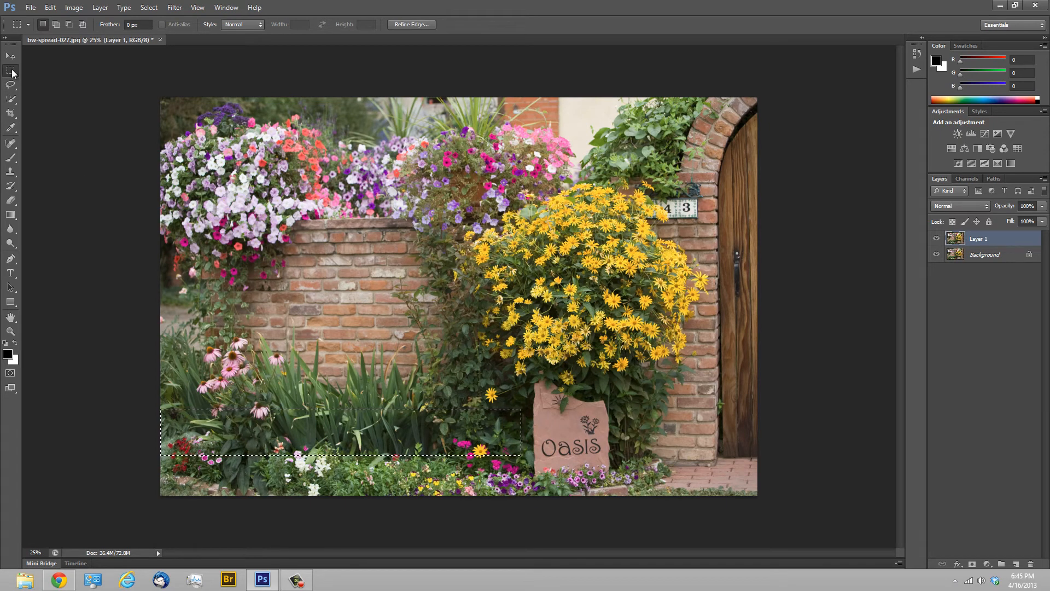
mouse_move(11, 68)
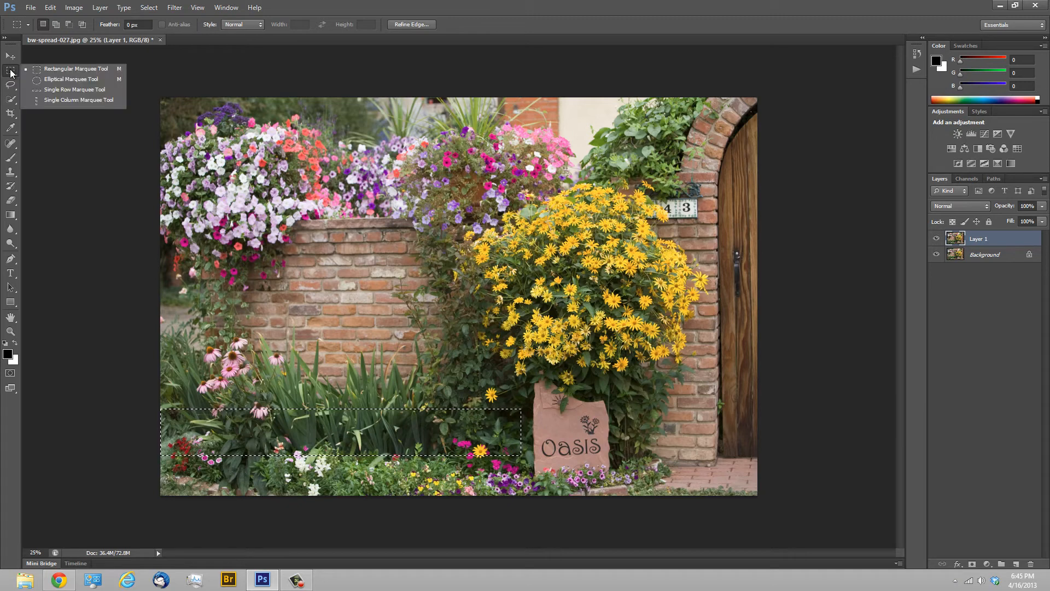
left_click(10, 70)
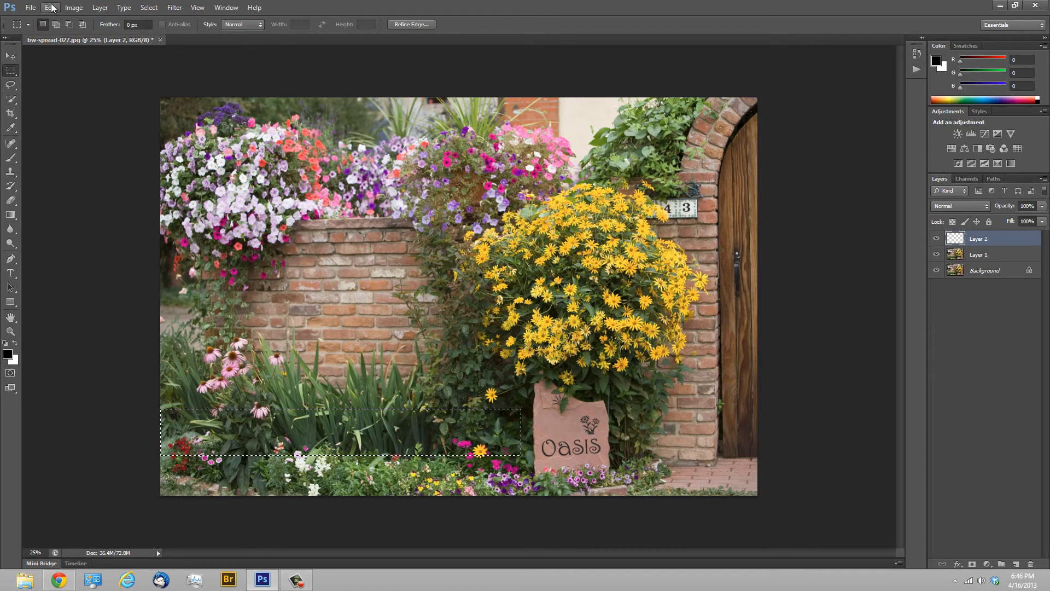
- Fill the rectangular selection on Layer 2 with White using Edit > Fill
left_click(43, 7)
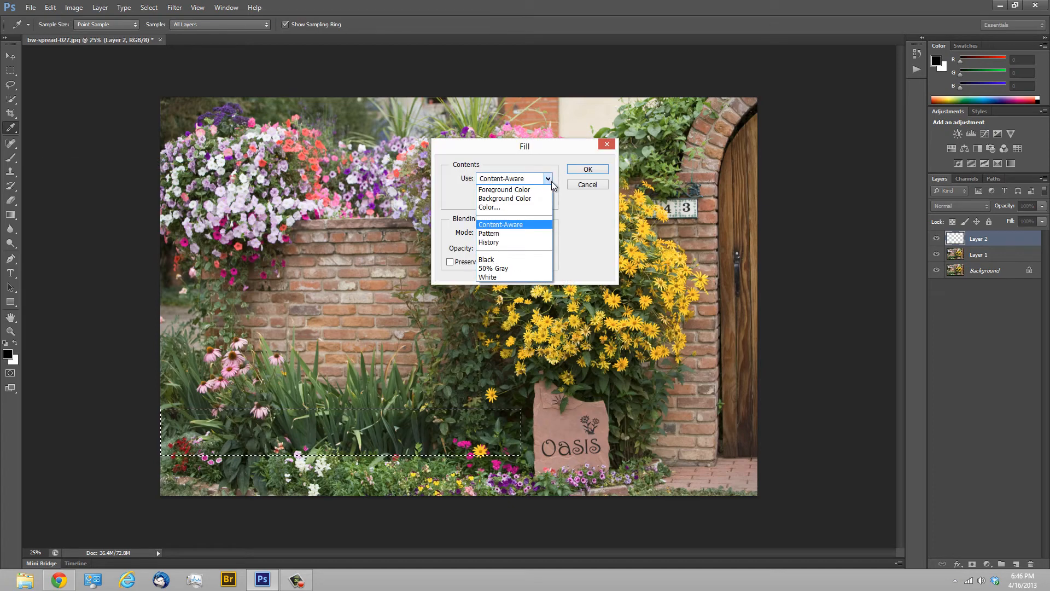
left_click(487, 277)
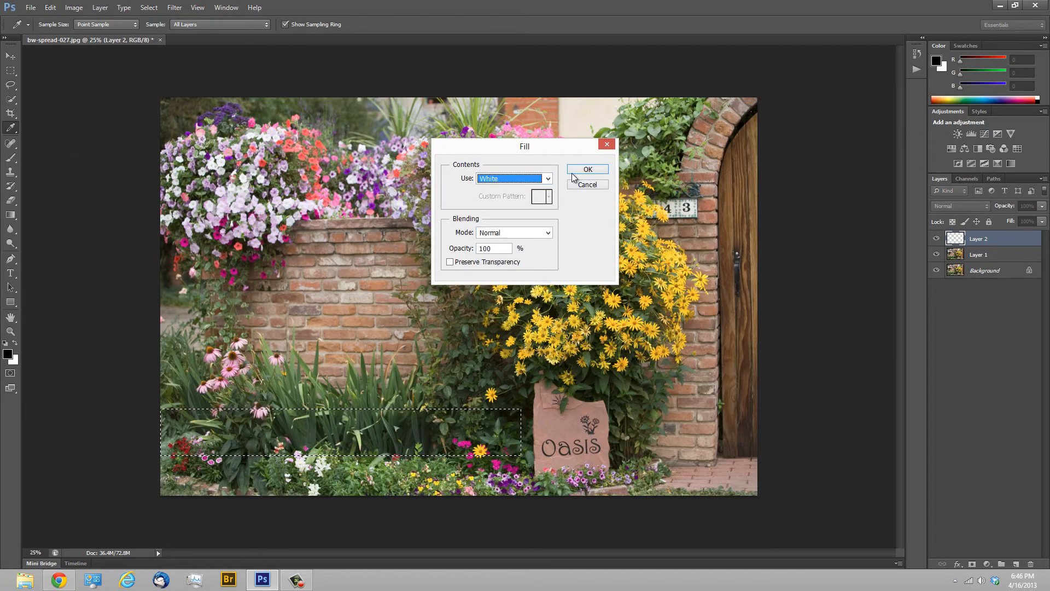
left_click(587, 169)
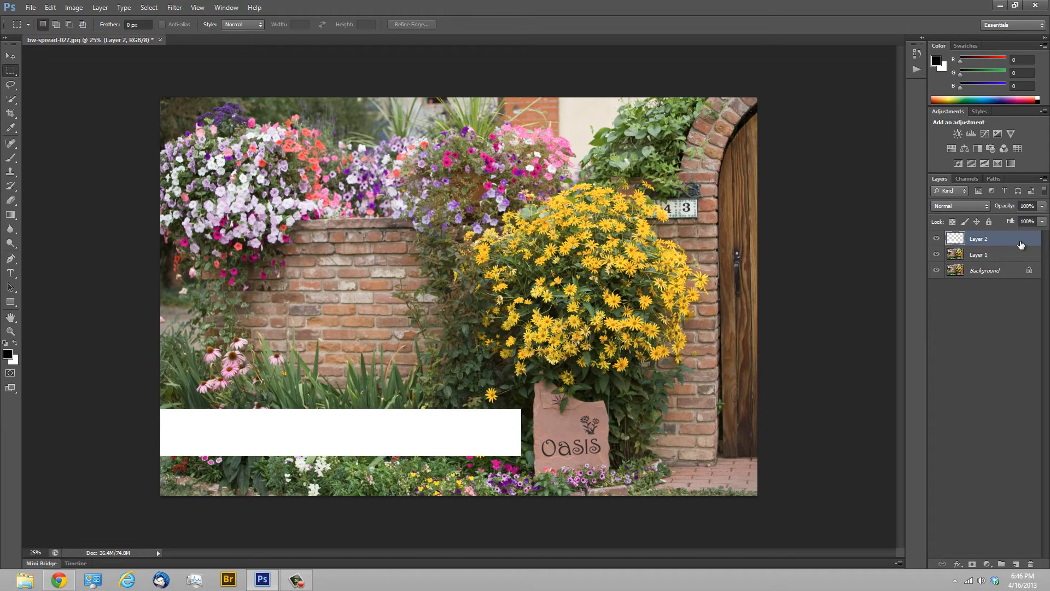
- Add a Drop Shadow layer style to Layer 2's white bar
double_click(993, 238)
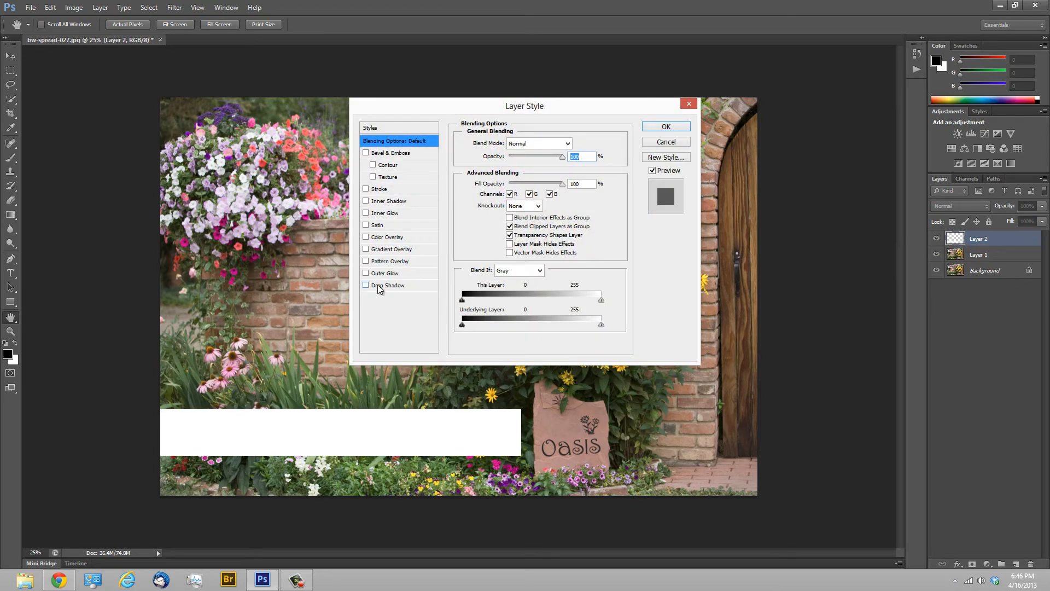
left_click(389, 285)
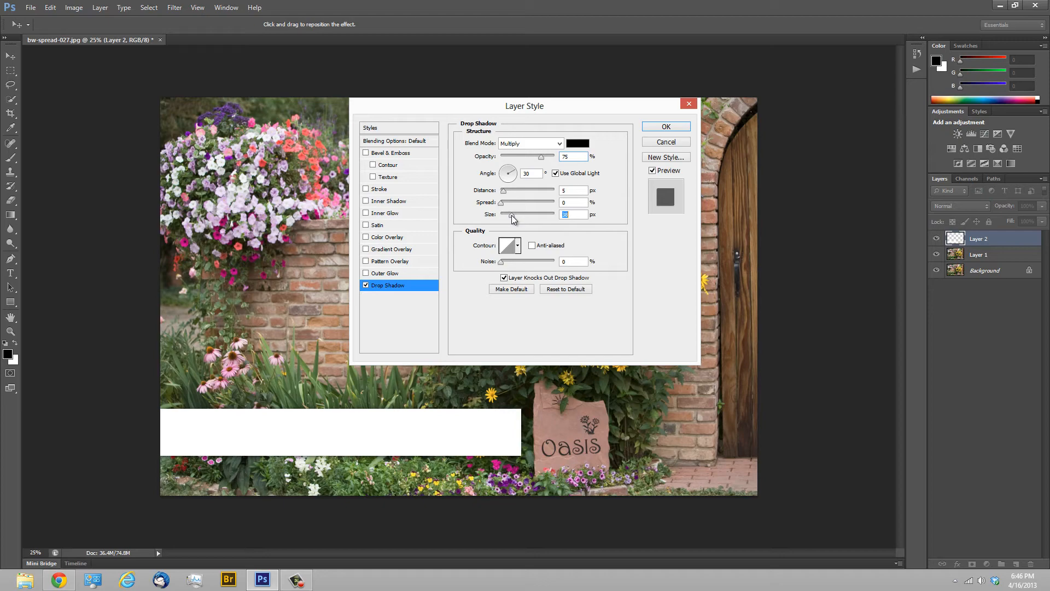
left_click(665, 127)
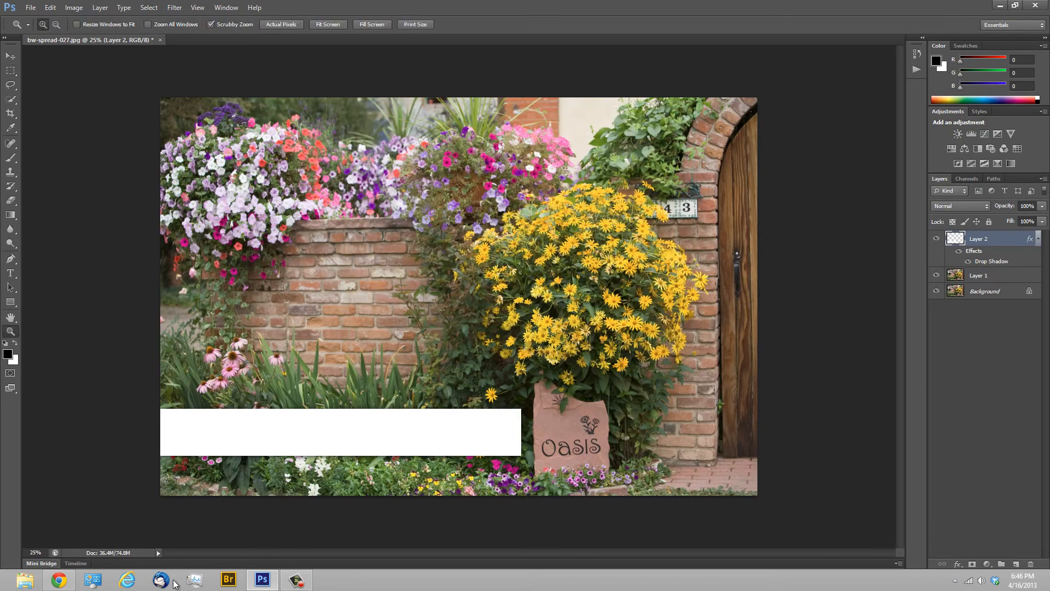
left_click(337, 448)
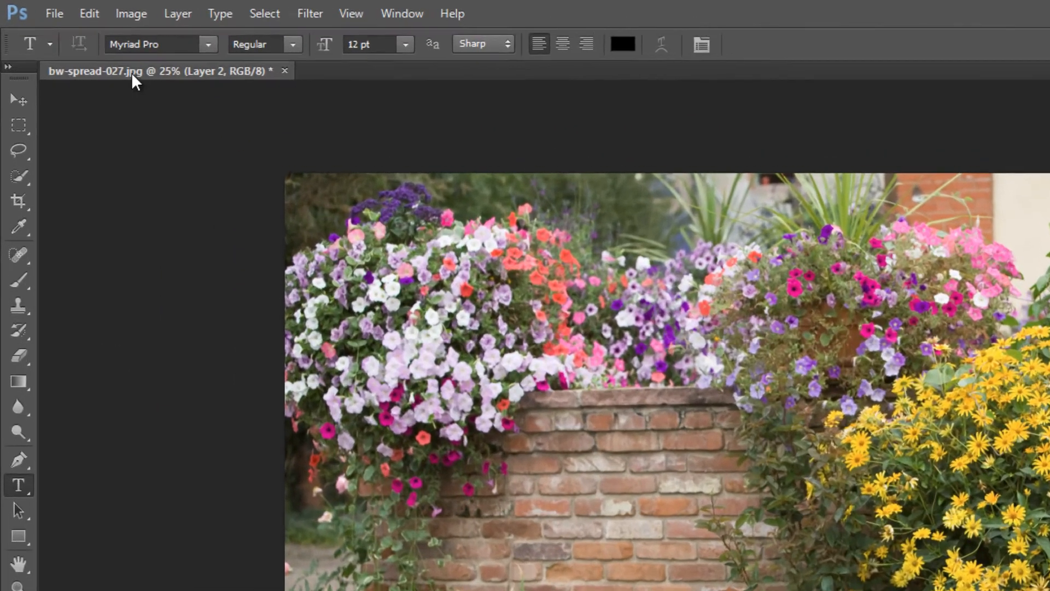
- Set the type font to Arial and the text colour to yellow ffce05
left_click(208, 44)
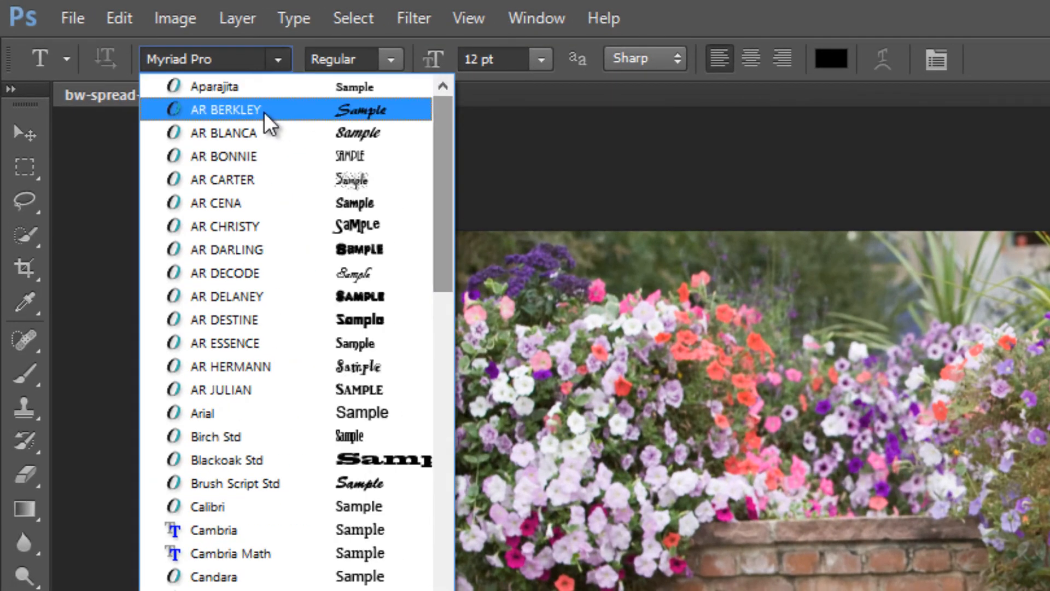
left_click(211, 411)
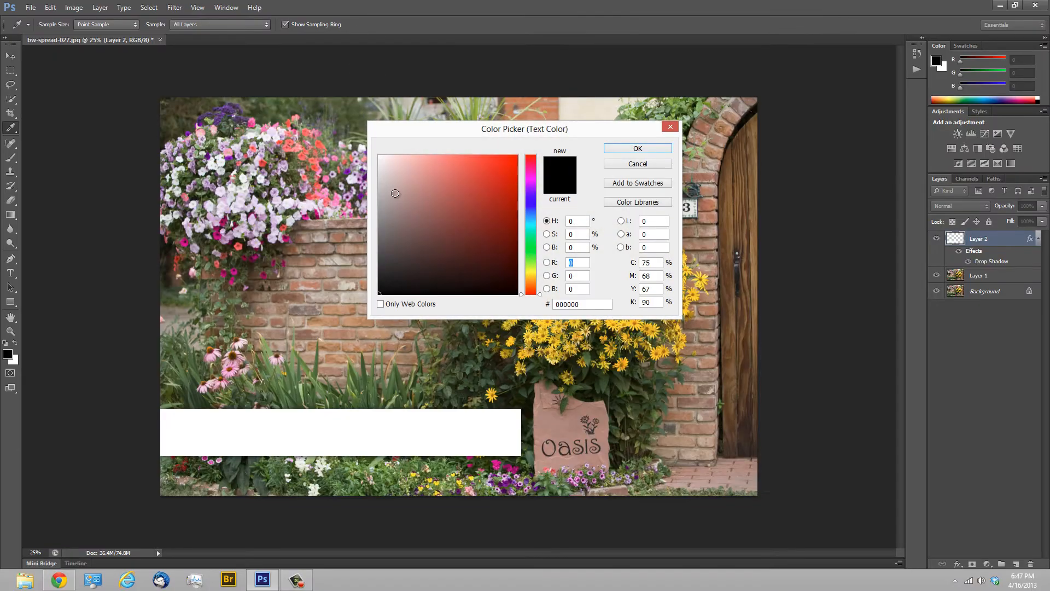
mouse_move(244, 280)
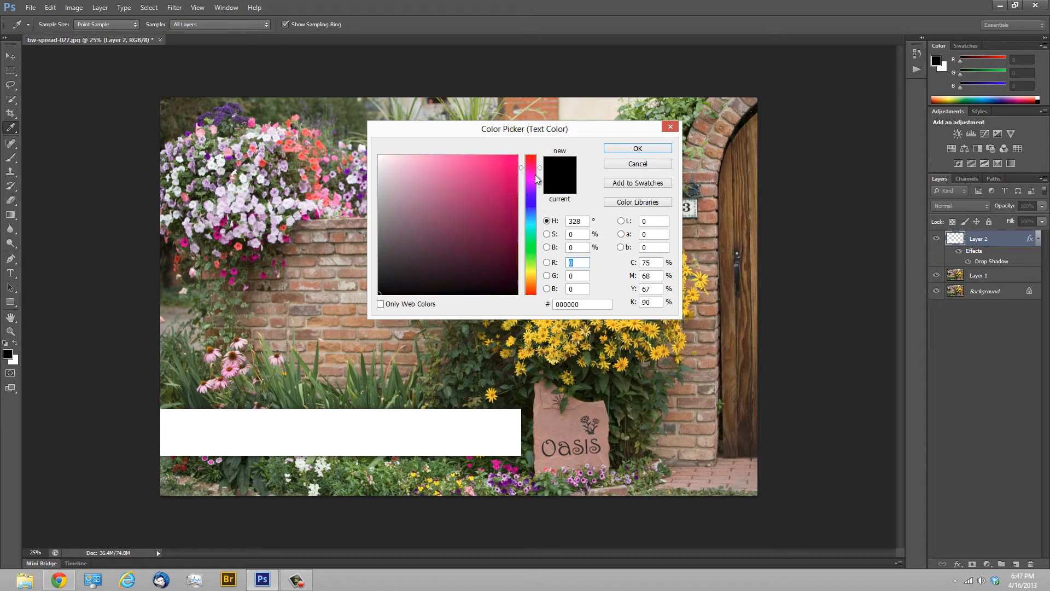
left_click(528, 236)
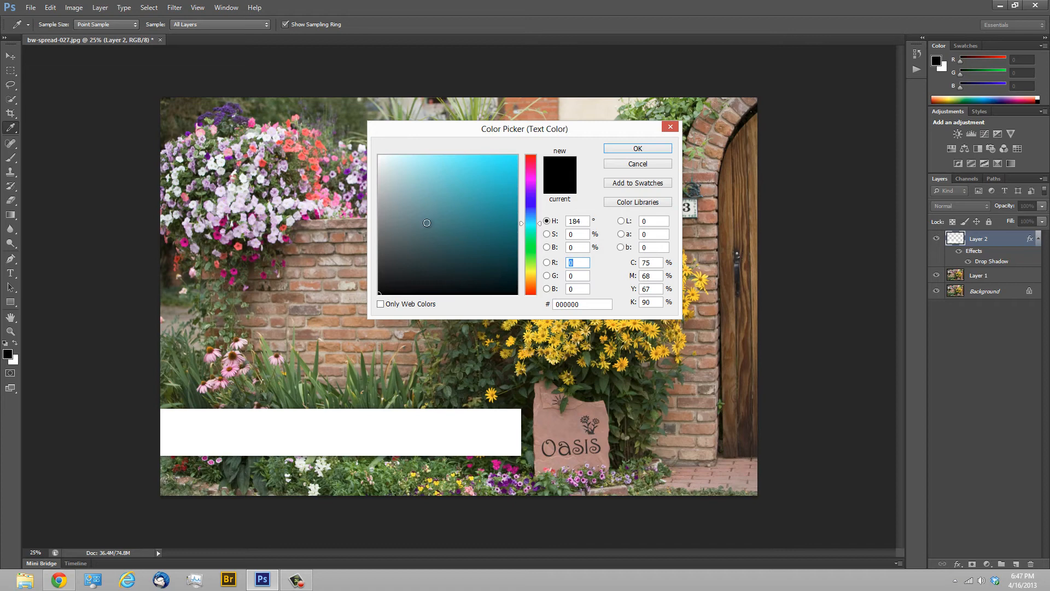
mouse_move(336, 194)
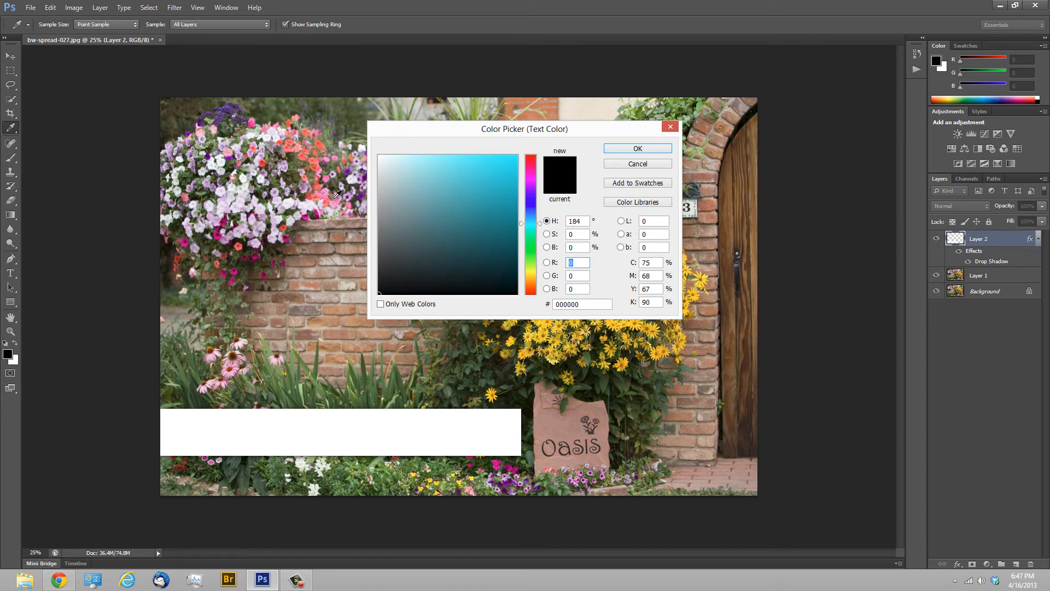
mouse_move(281, 124)
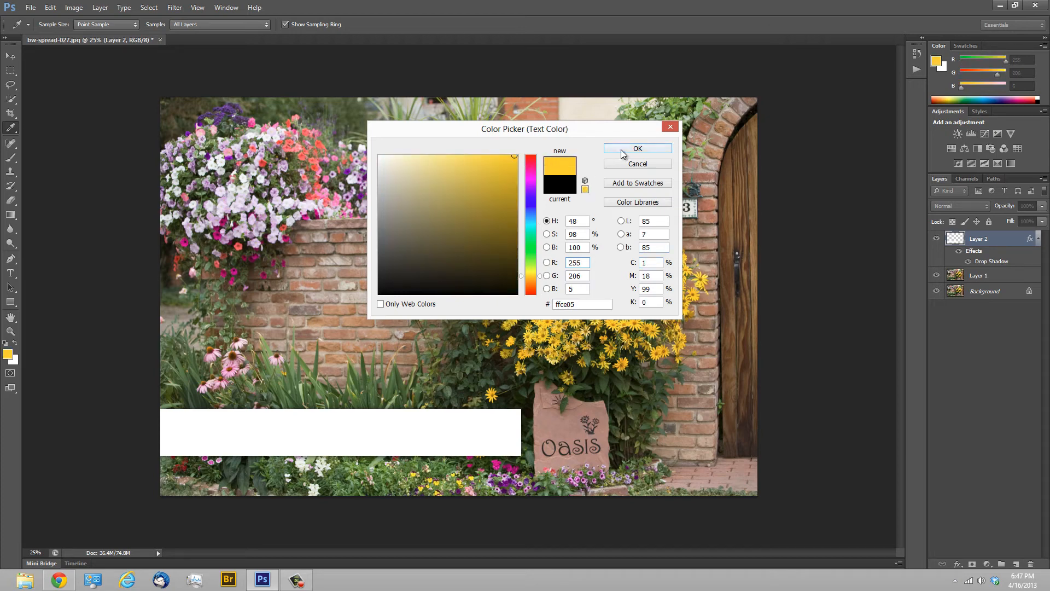
left_click(637, 148)
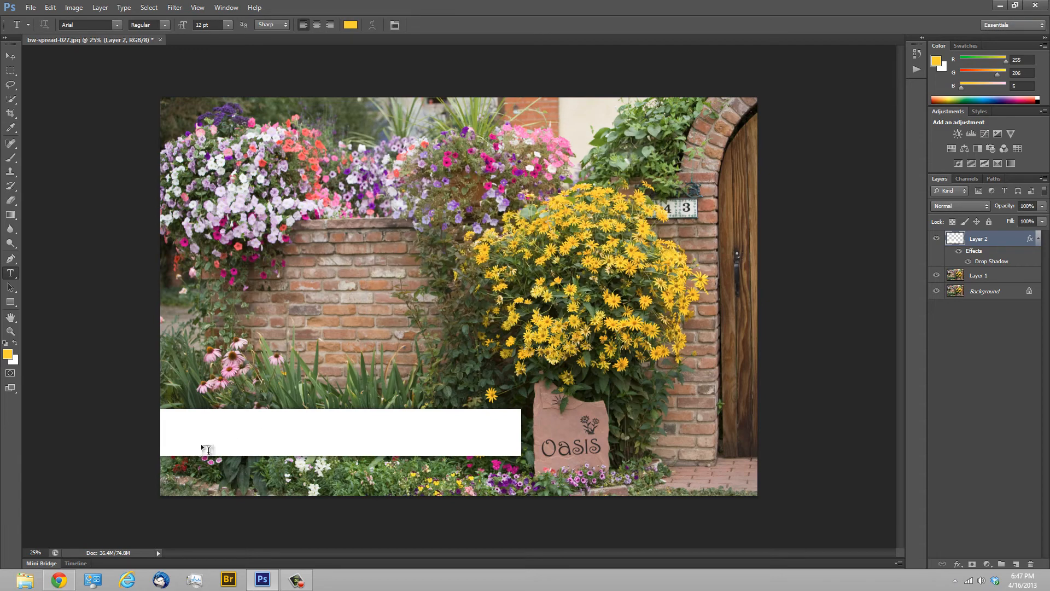
mouse_move(180, 434)
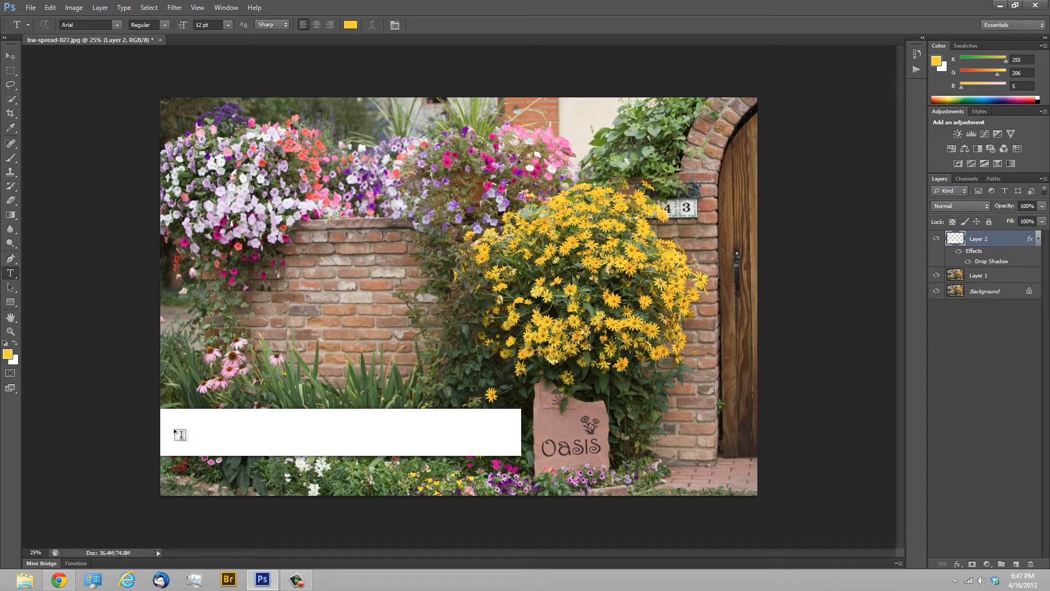
- Type and commit 'Hello World!' as new text on the white bar
left_click(181, 435)
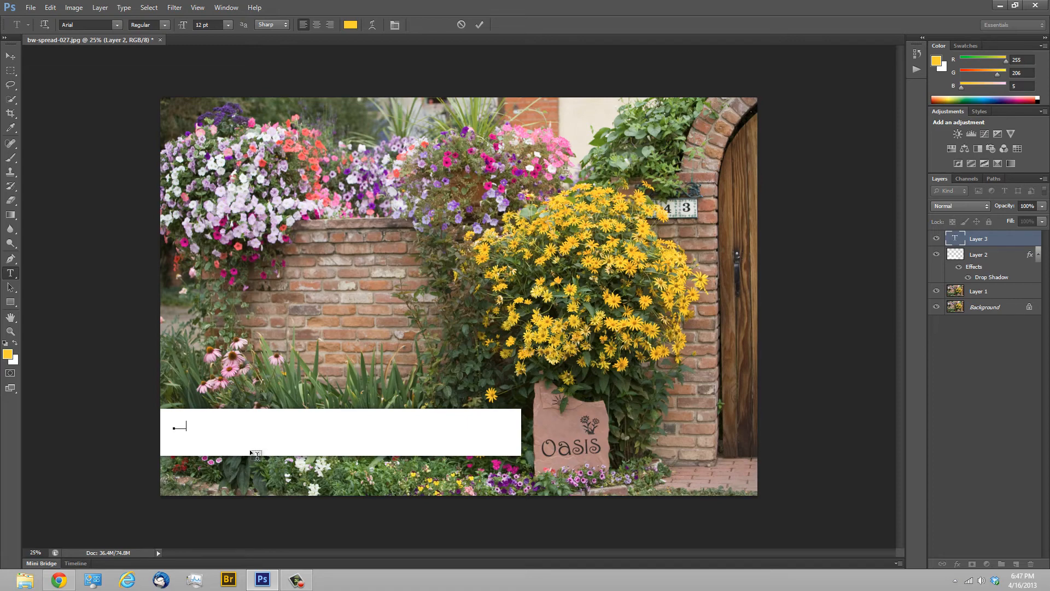
type("Hello World!")
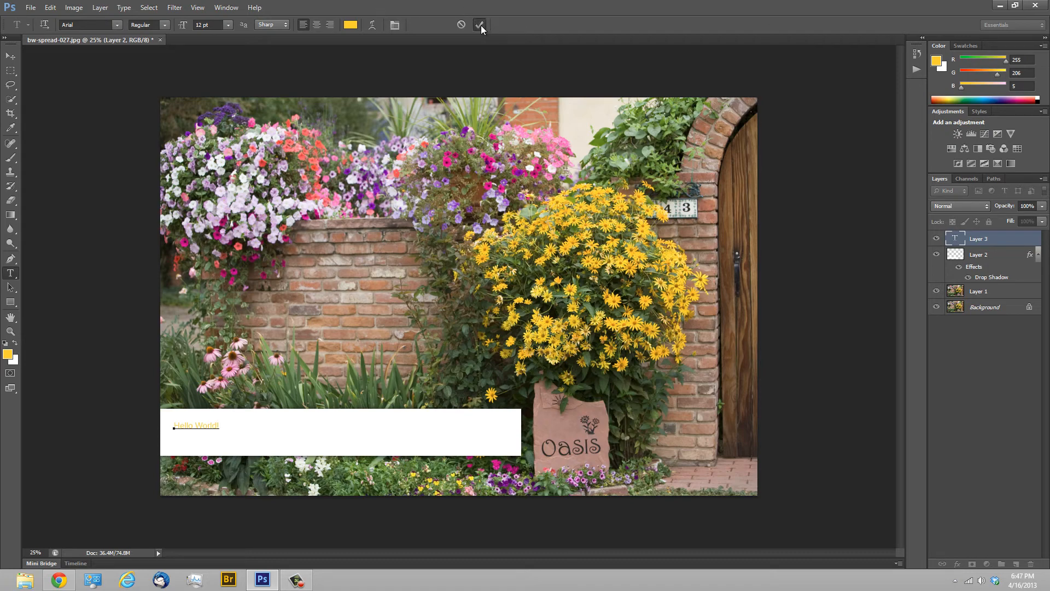
left_click(480, 24)
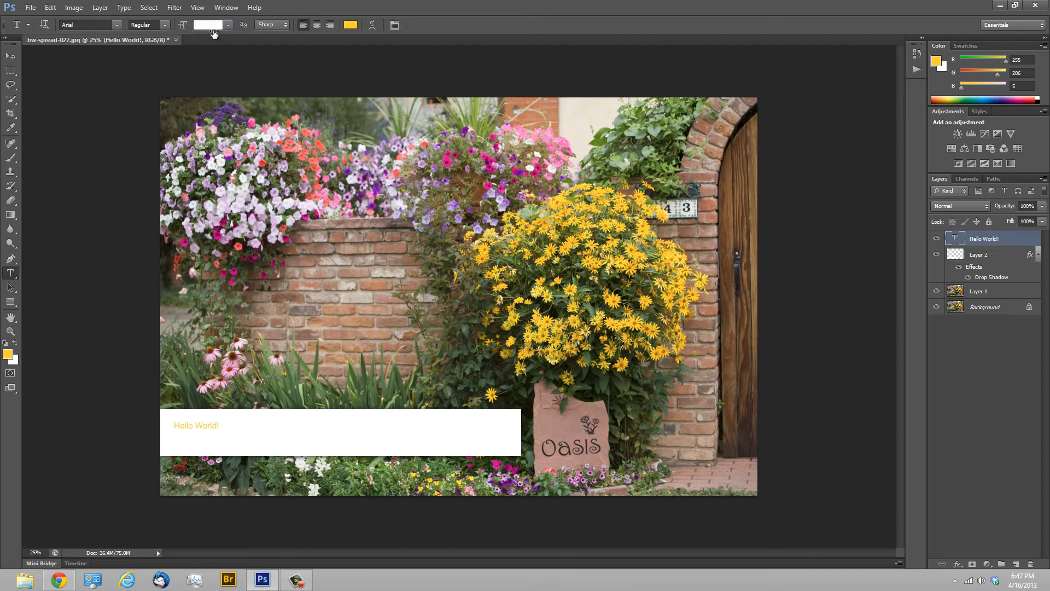
- Enlarge the Hello World! text to about 70 pt
type("70 pt")
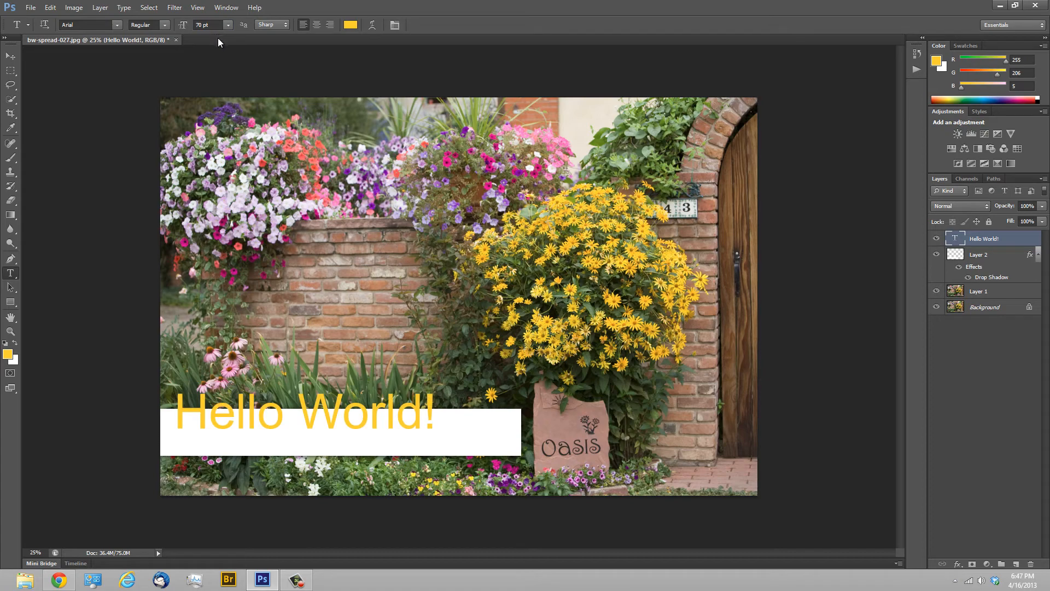
left_click_drag(191, 25, 177, 24)
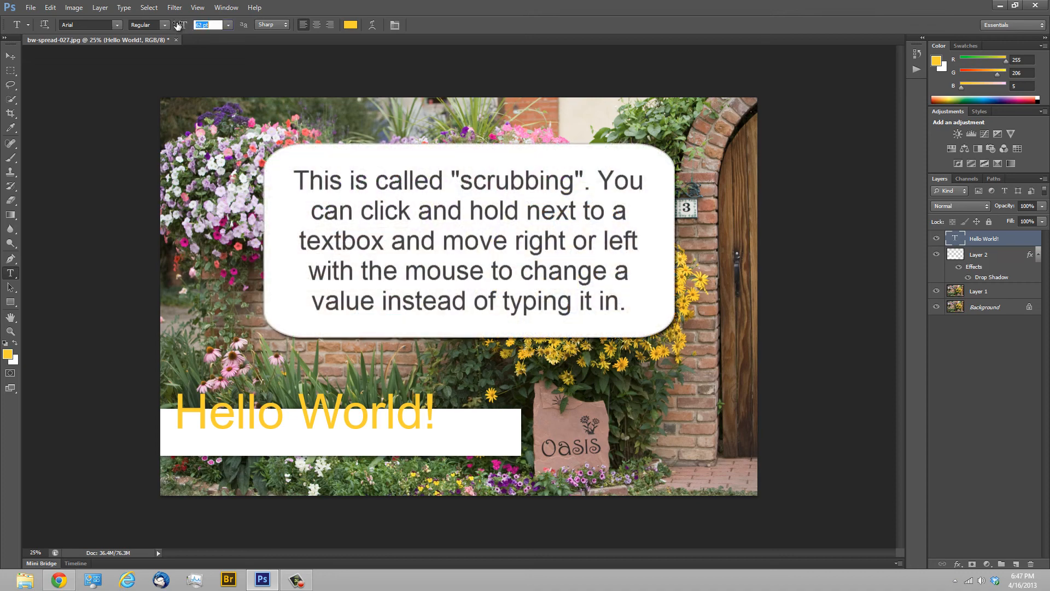
left_click_drag(184, 25, 180, 24)
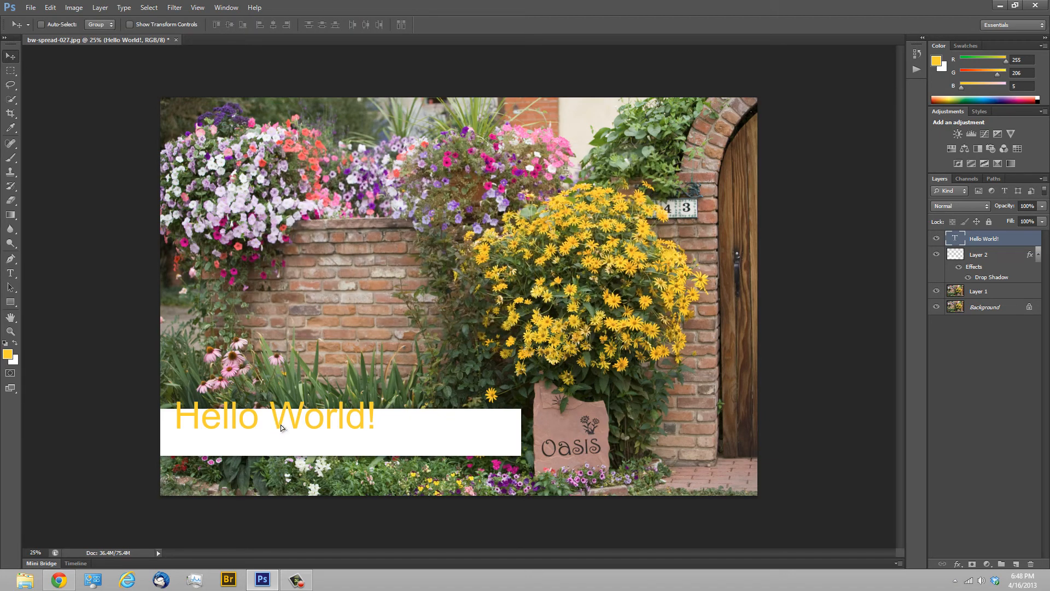
left_click_drag(272, 415, 268, 434)
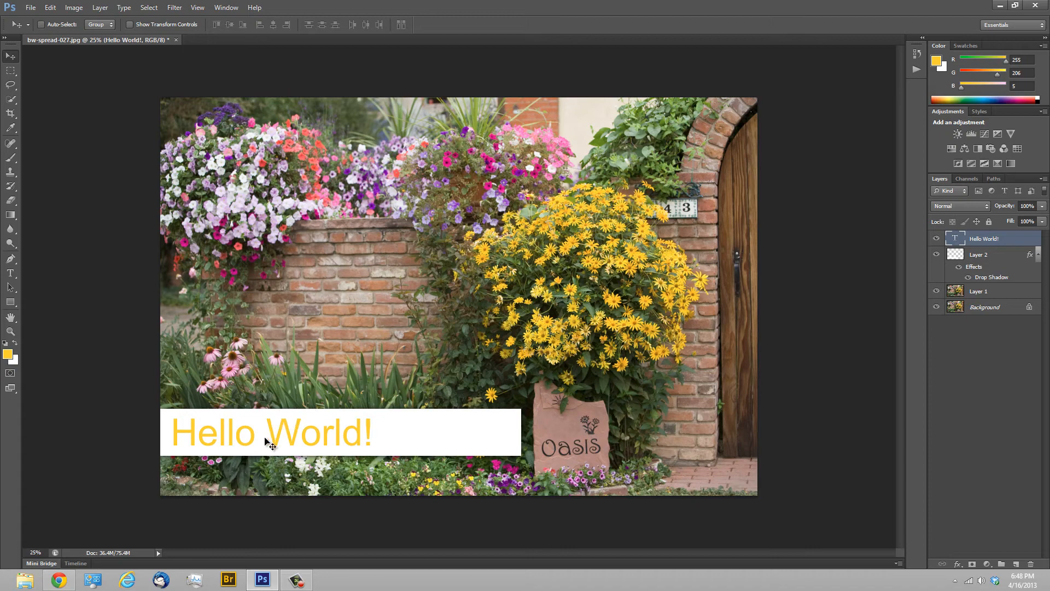
mouse_move(174, 437)
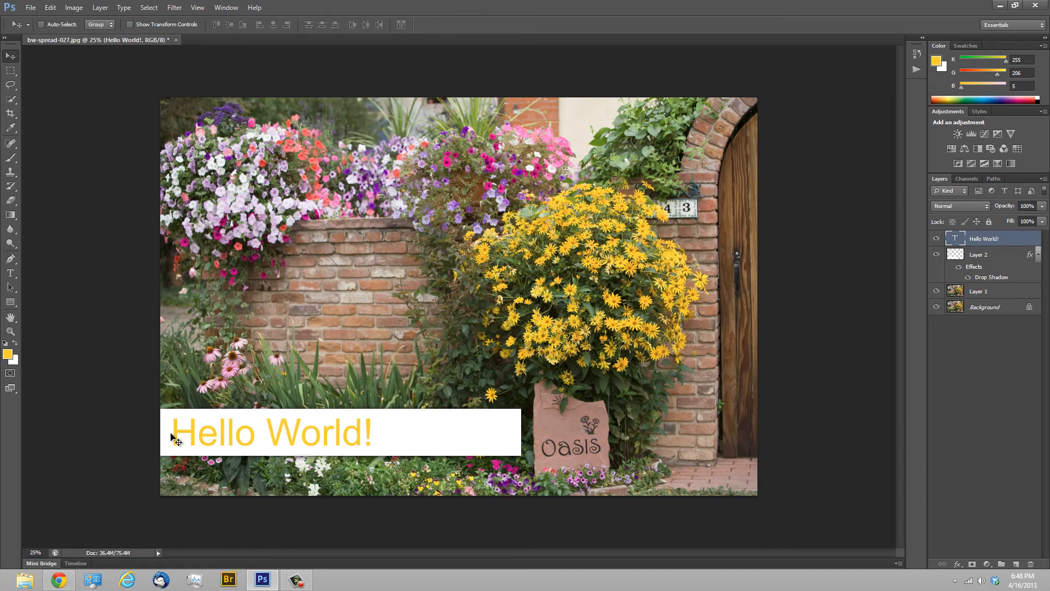
mouse_move(553, 446)
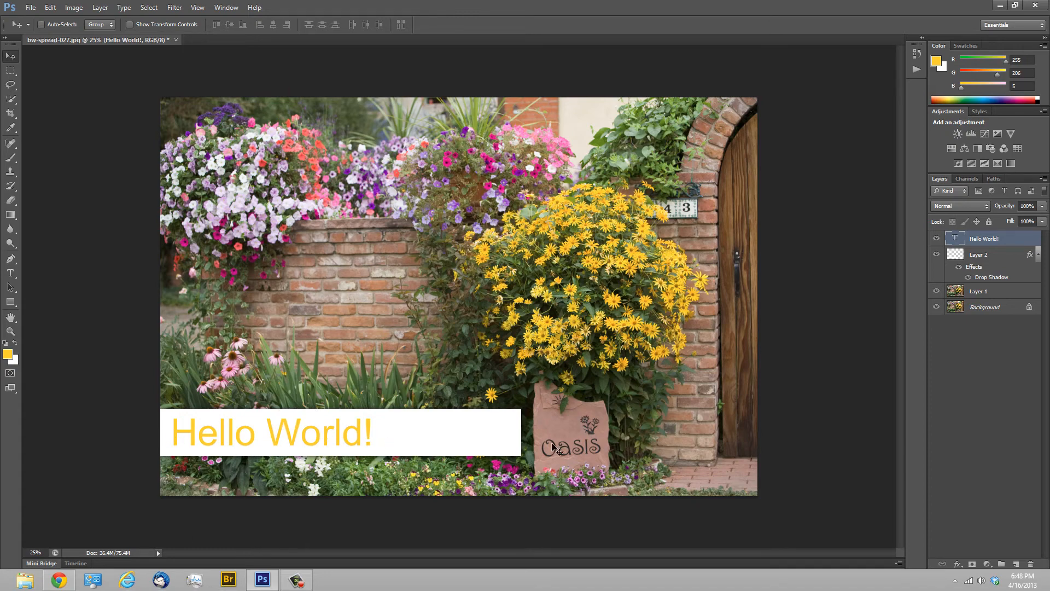
mouse_move(508, 440)
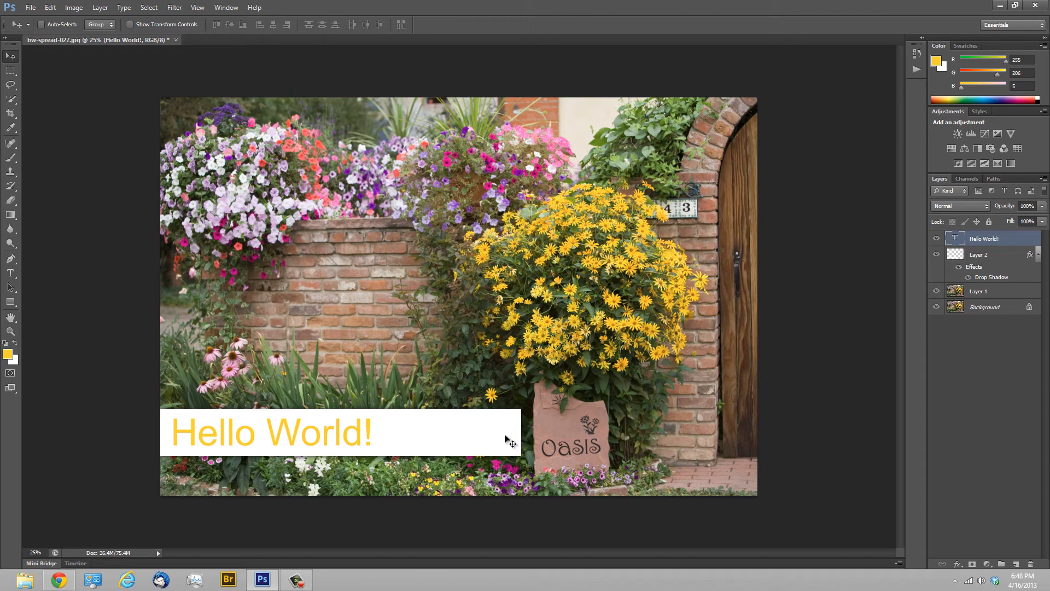
mouse_move(998, 270)
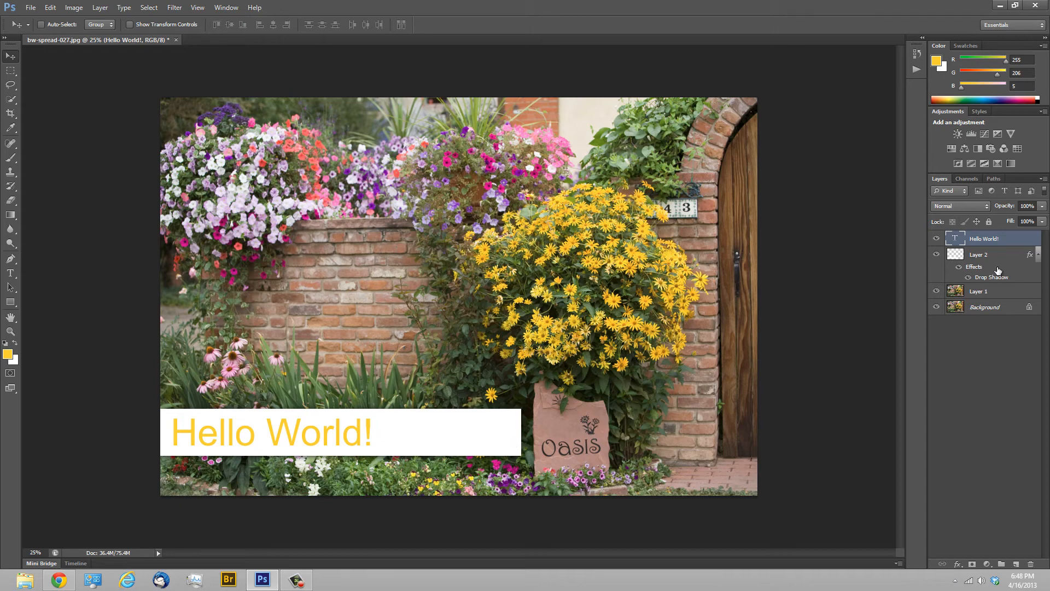
mouse_move(978, 254)
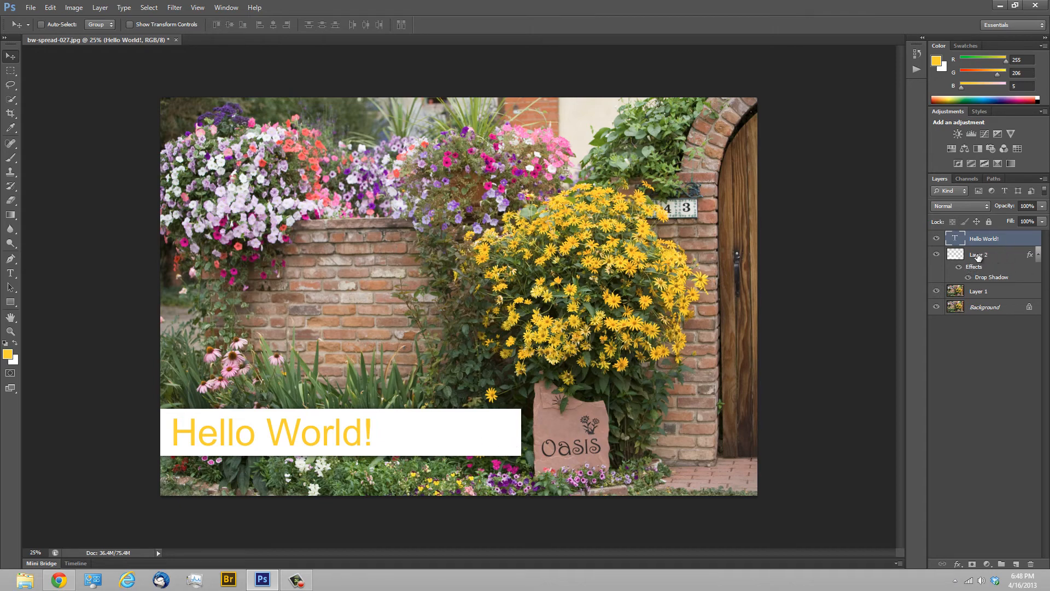
left_click(983, 238)
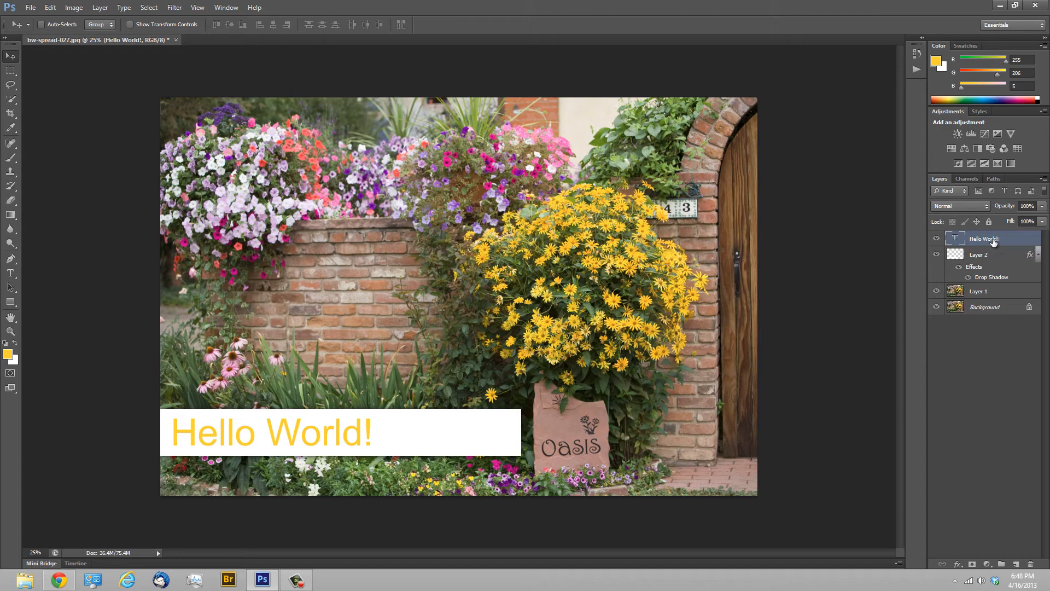
mouse_move(986, 242)
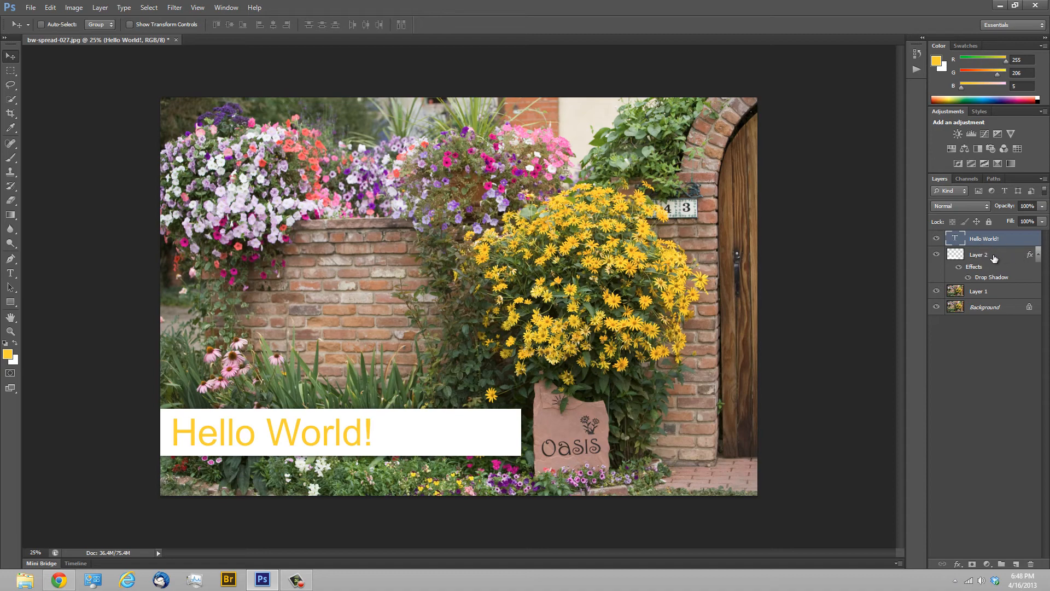
- Free-transform Layer 2 so the white bar ends just past the text
left_click(989, 255)
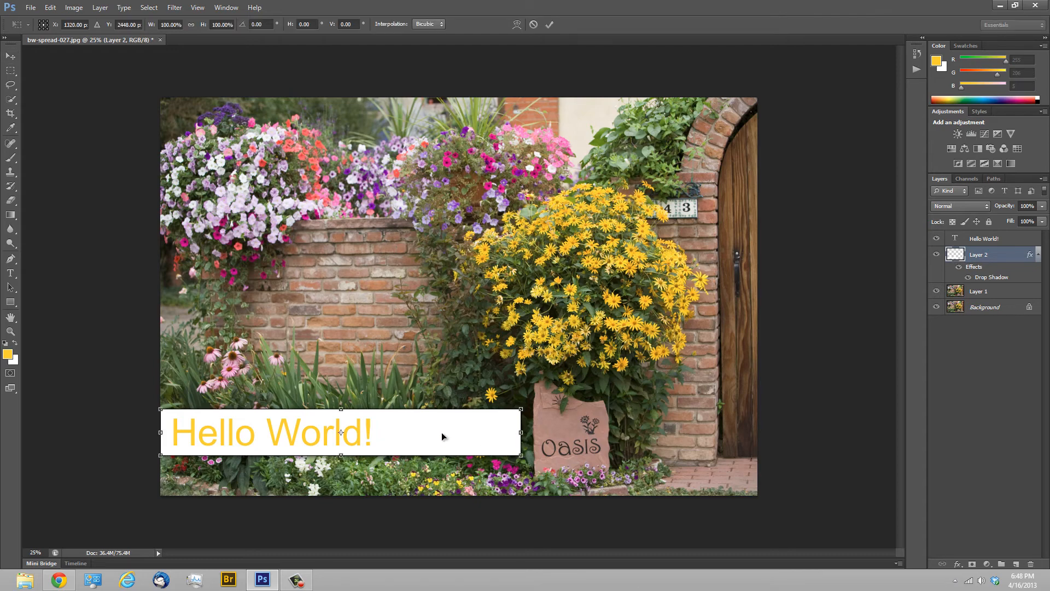
mouse_move(511, 439)
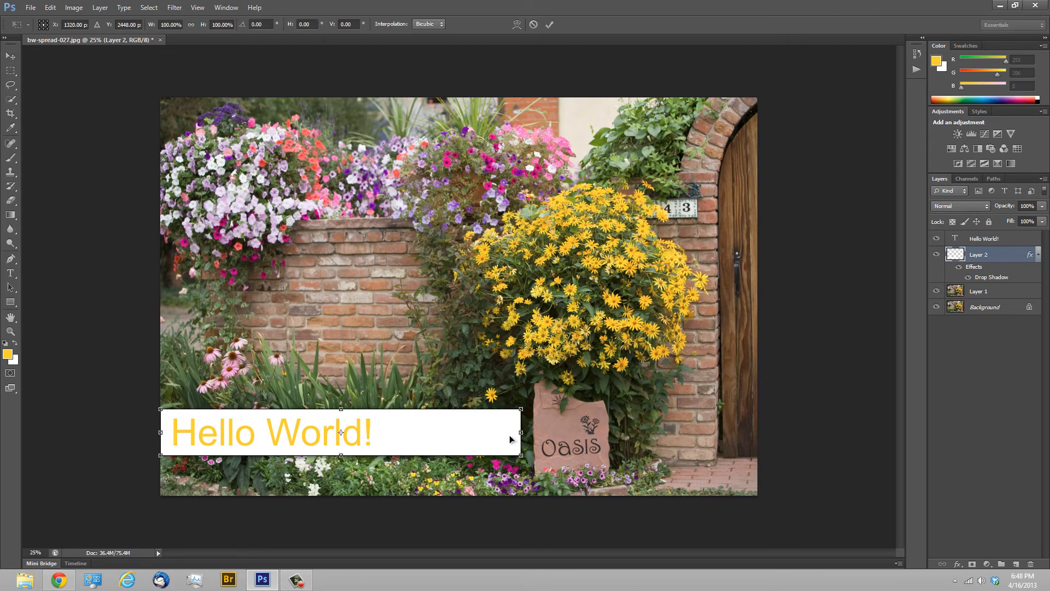
mouse_move(502, 436)
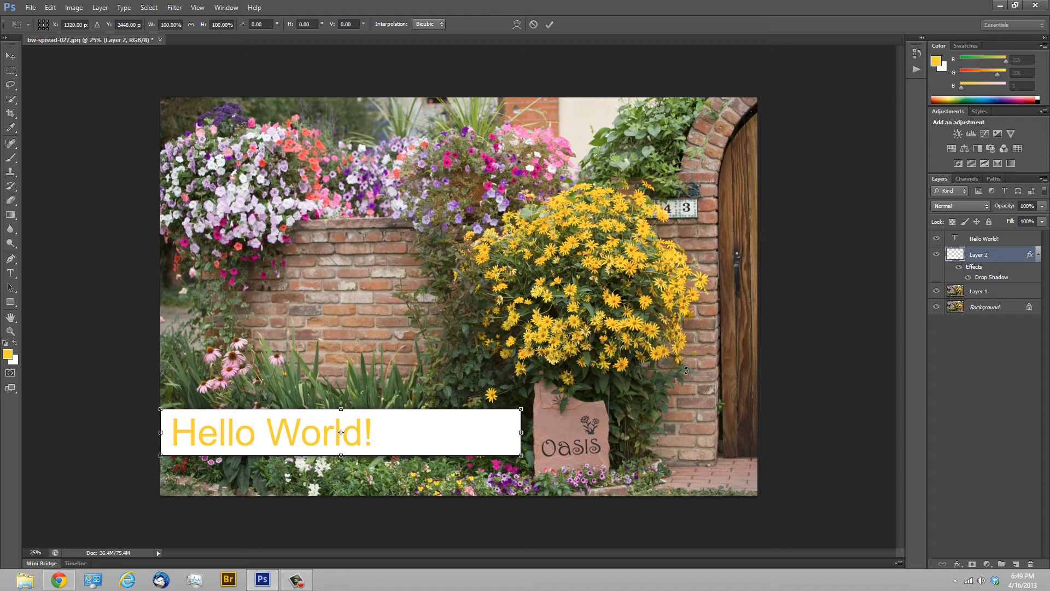
mouse_move(548, 451)
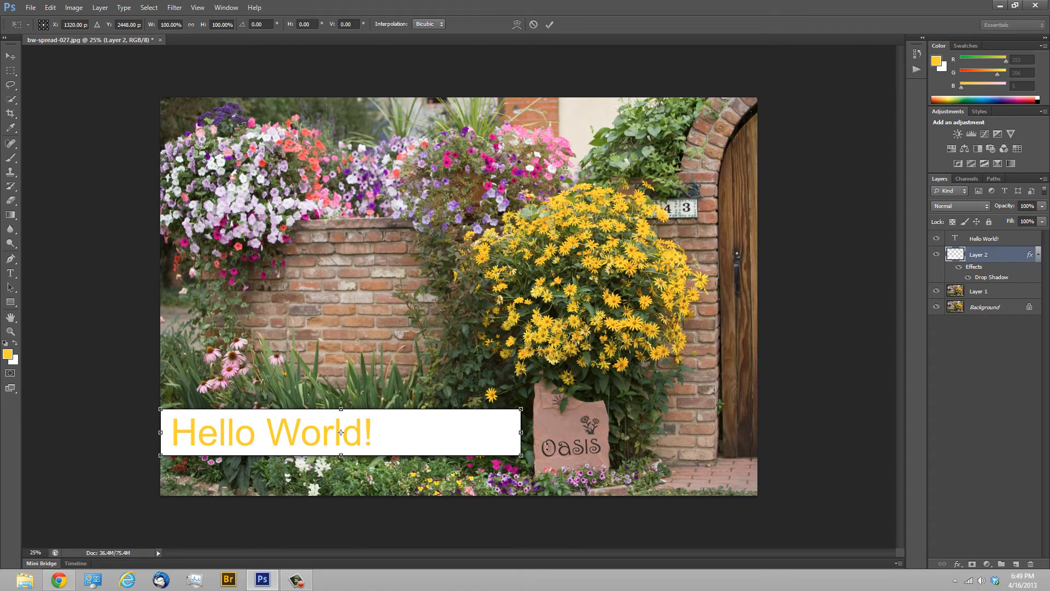
left_click_drag(519, 435, 499, 435)
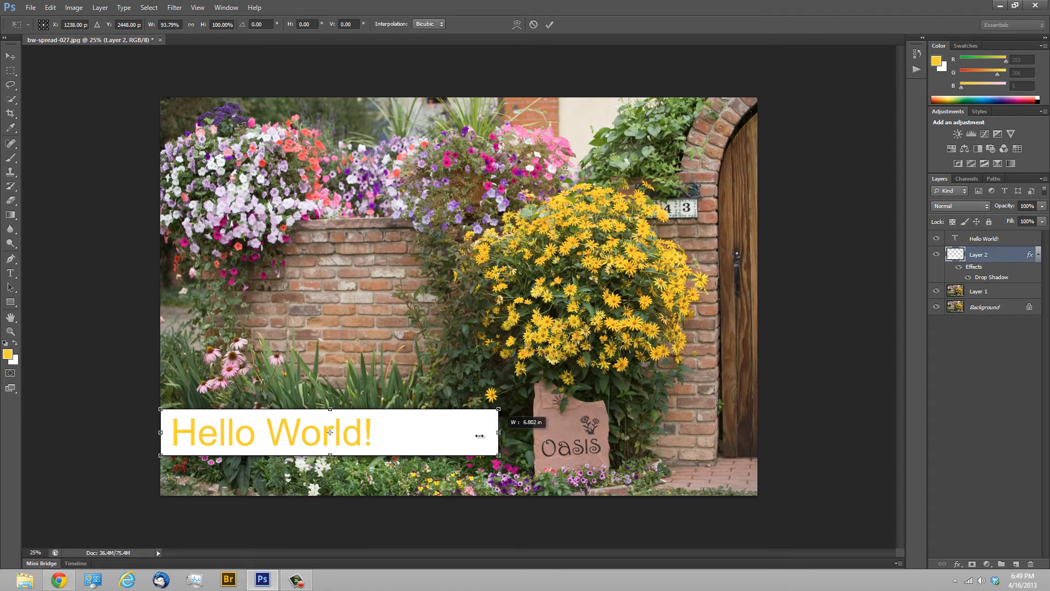
left_click_drag(499, 434, 384, 433)
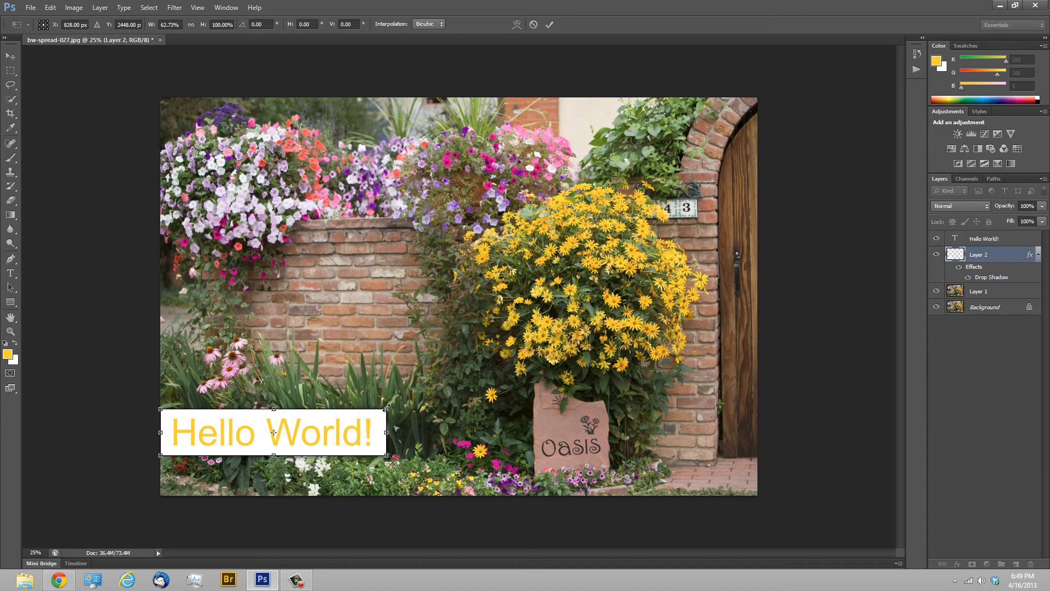
left_click_drag(387, 409, 477, 318)
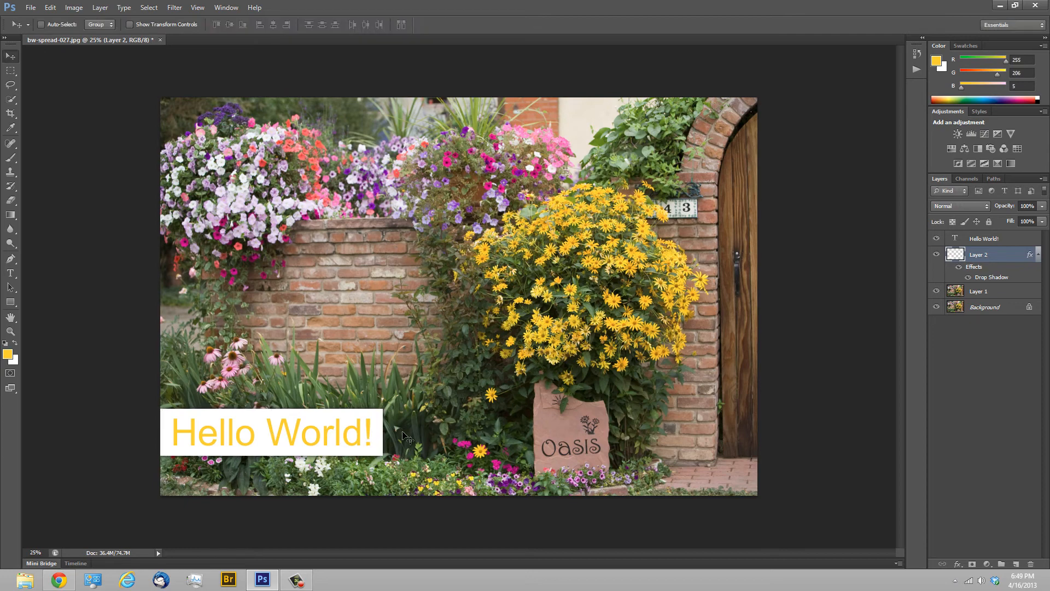
mouse_move(421, 457)
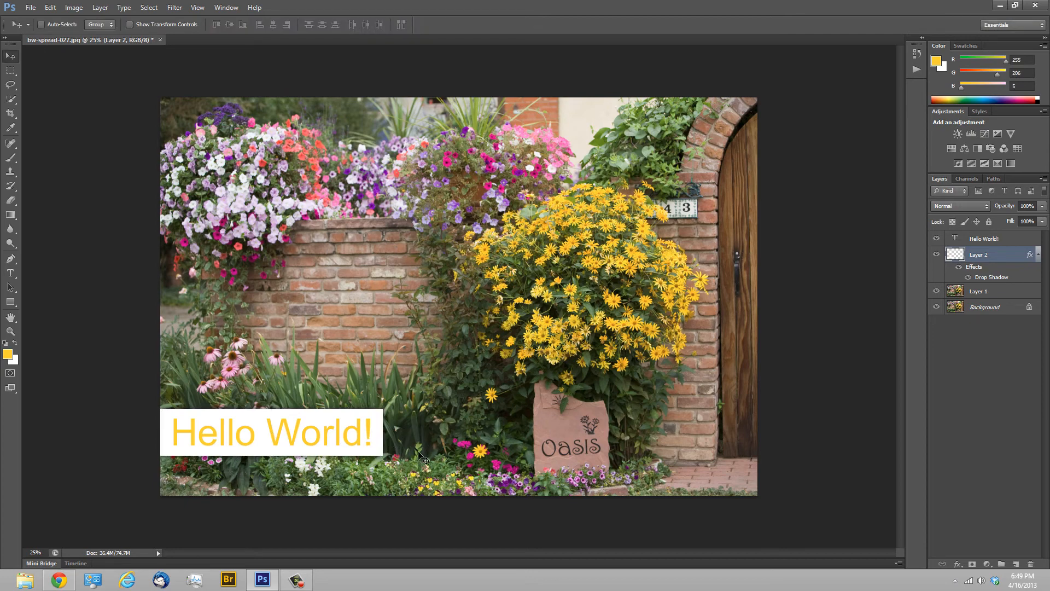
mouse_move(131, 419)
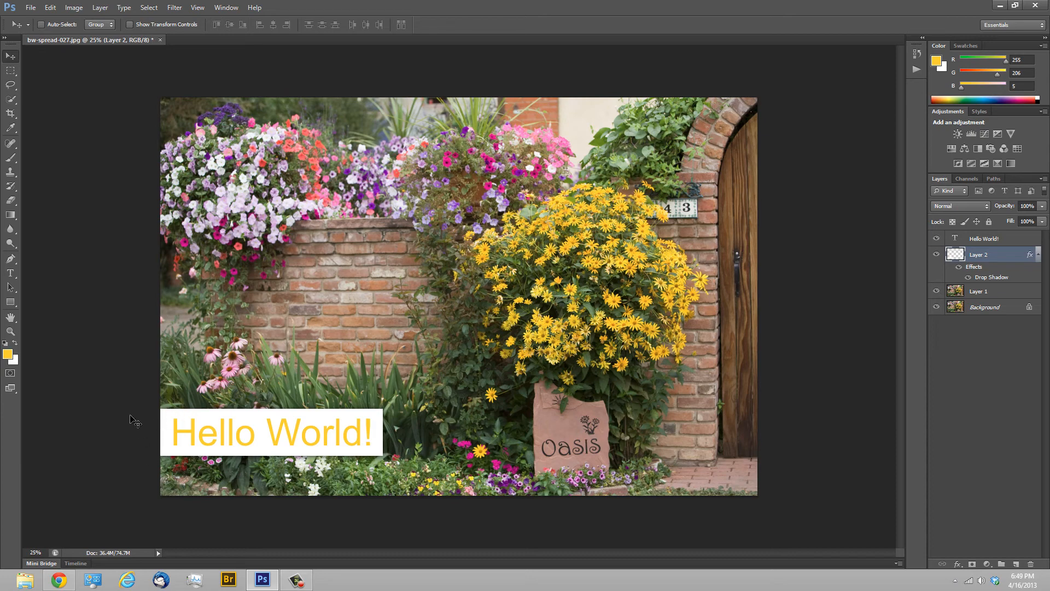
mouse_move(223, 111)
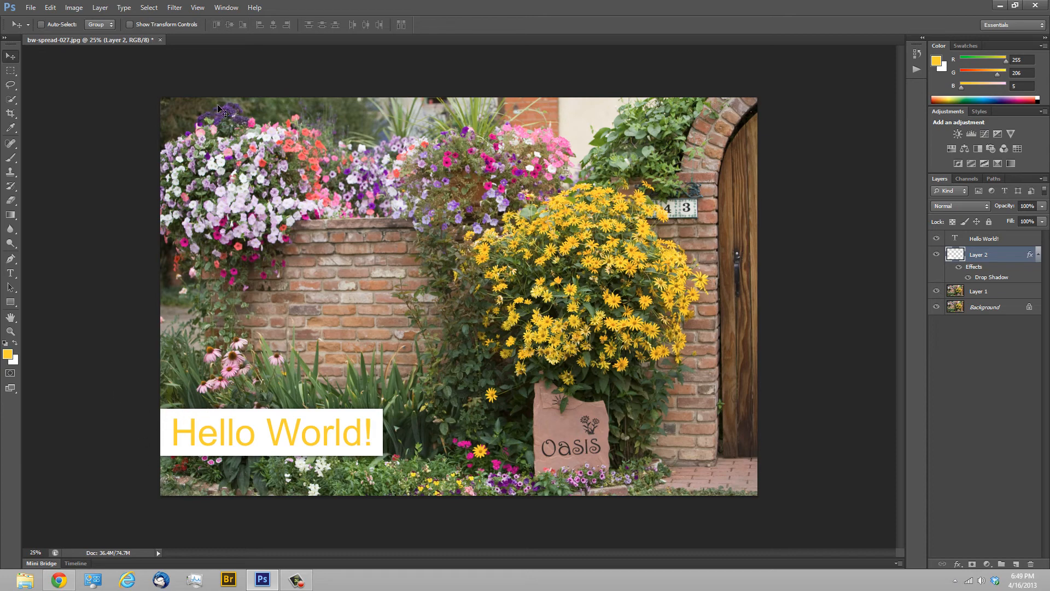
mouse_move(235, 115)
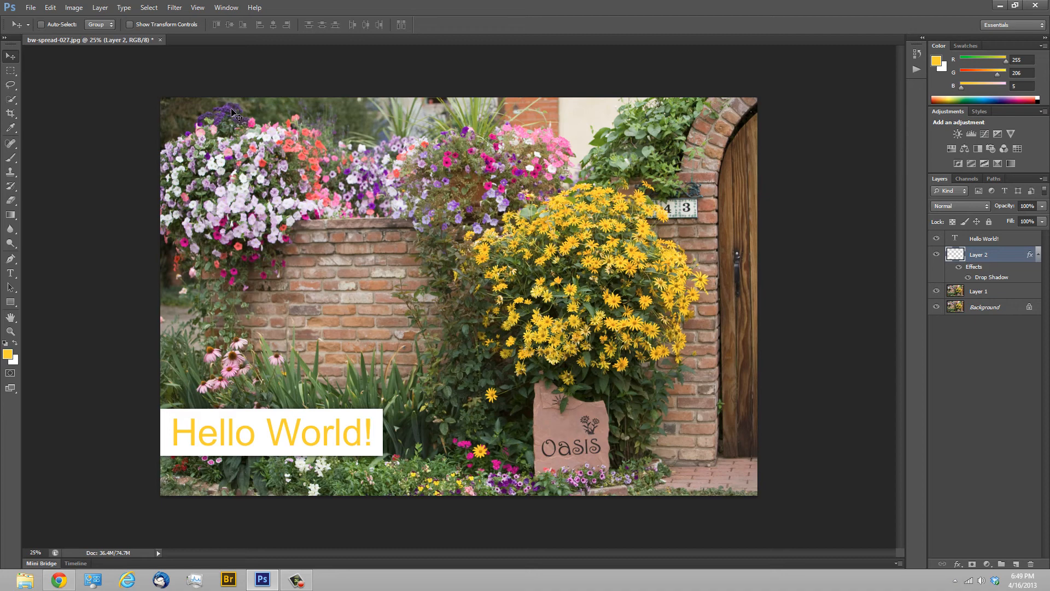
mouse_move(543, 286)
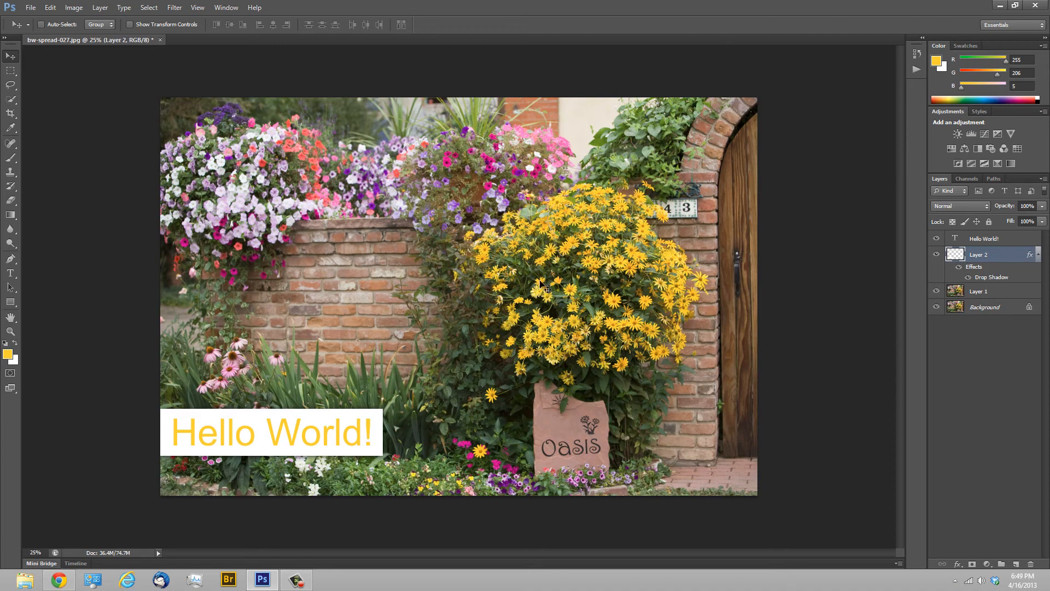
mouse_move(792, 236)
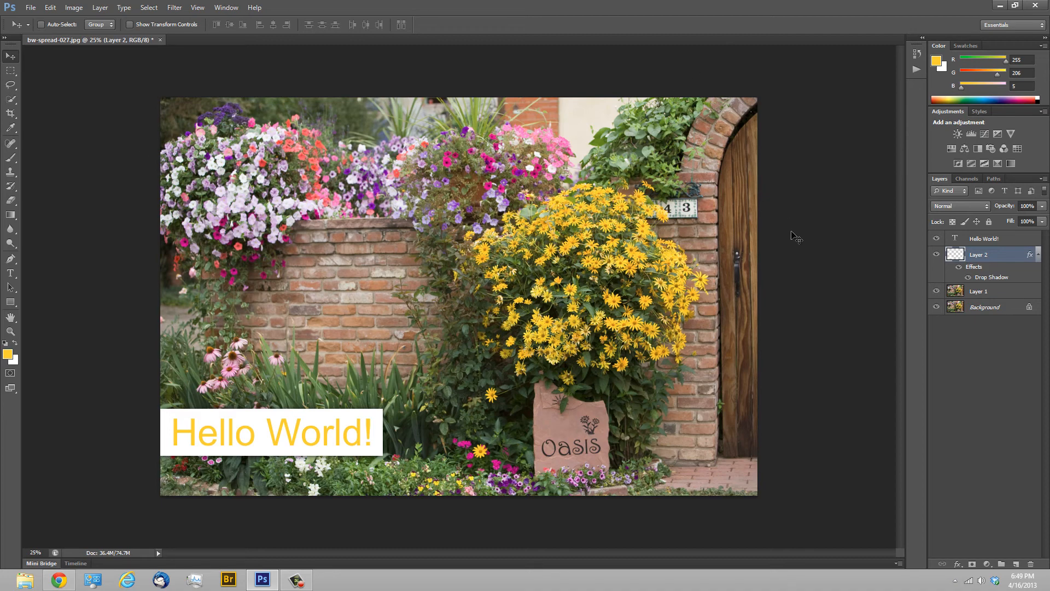
left_click(983, 238)
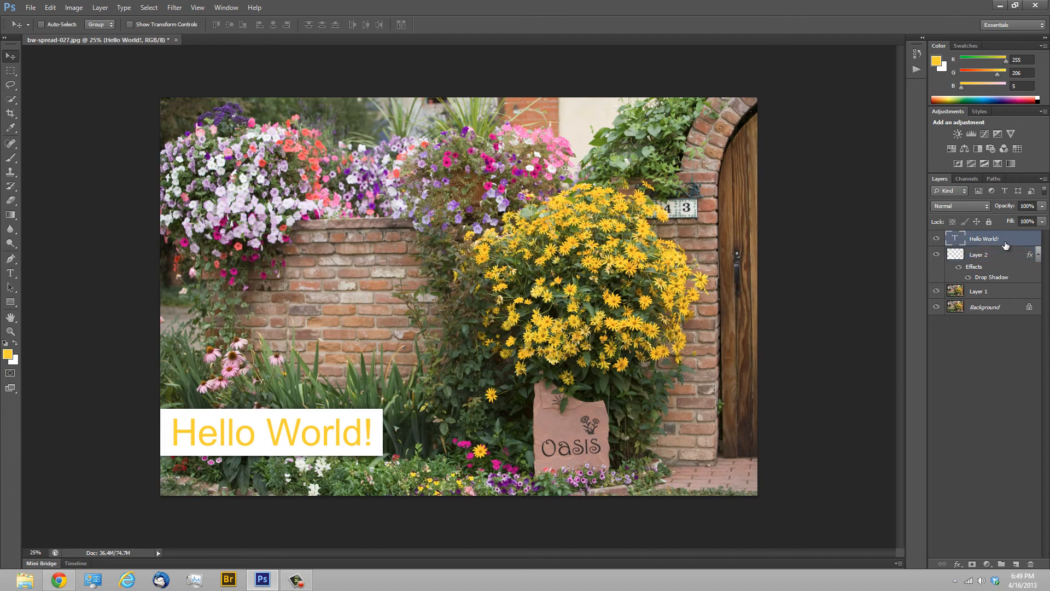
left_click(978, 291)
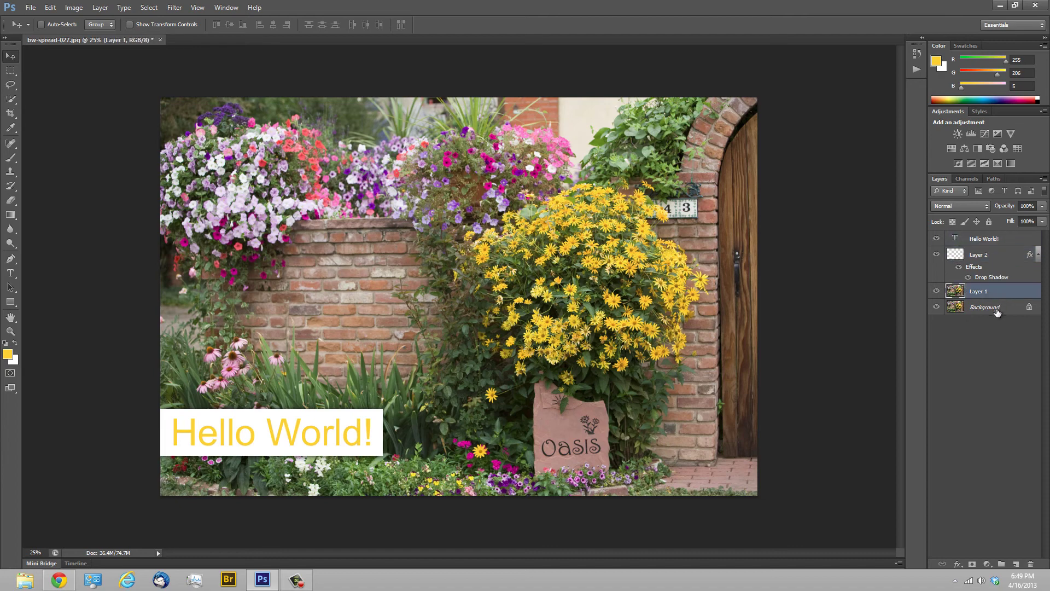
left_click(996, 307)
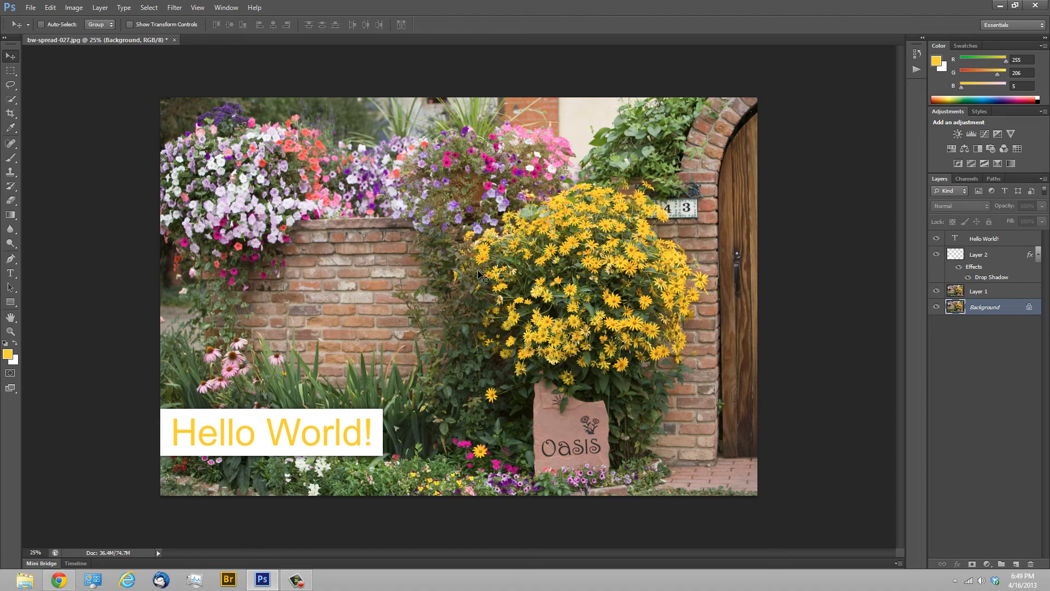
mouse_move(494, 255)
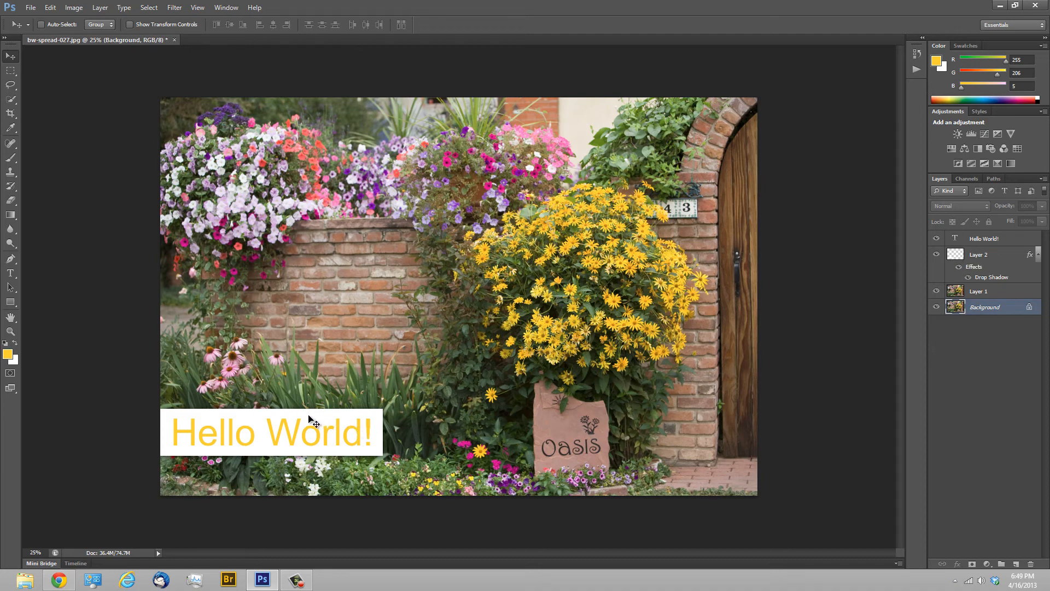
mouse_move(40, 19)
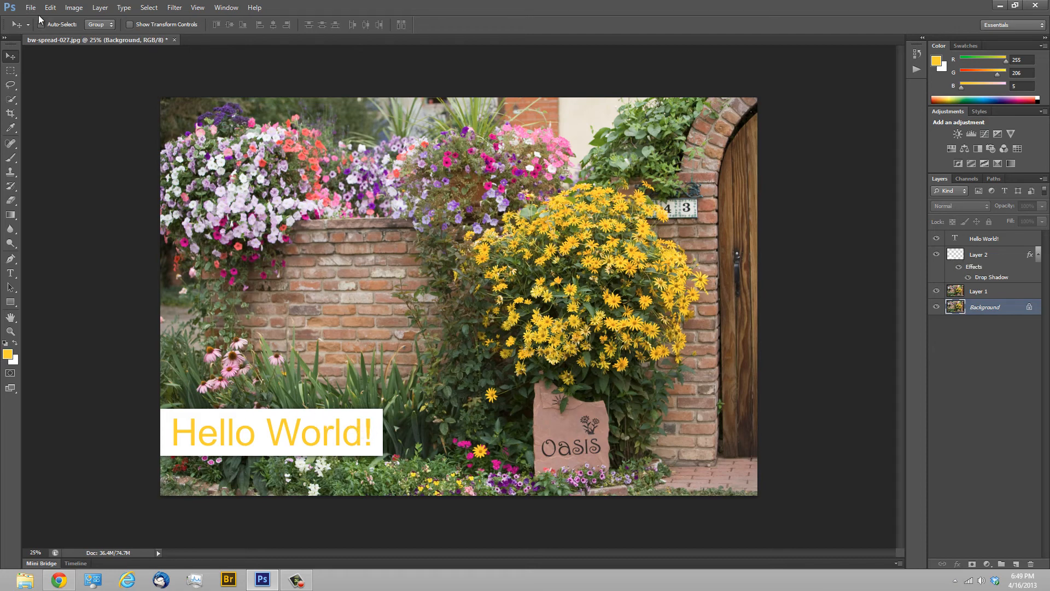
- Save the composite as layered bw-spread-027.psd with Maximize Compatibility
left_click(31, 7)
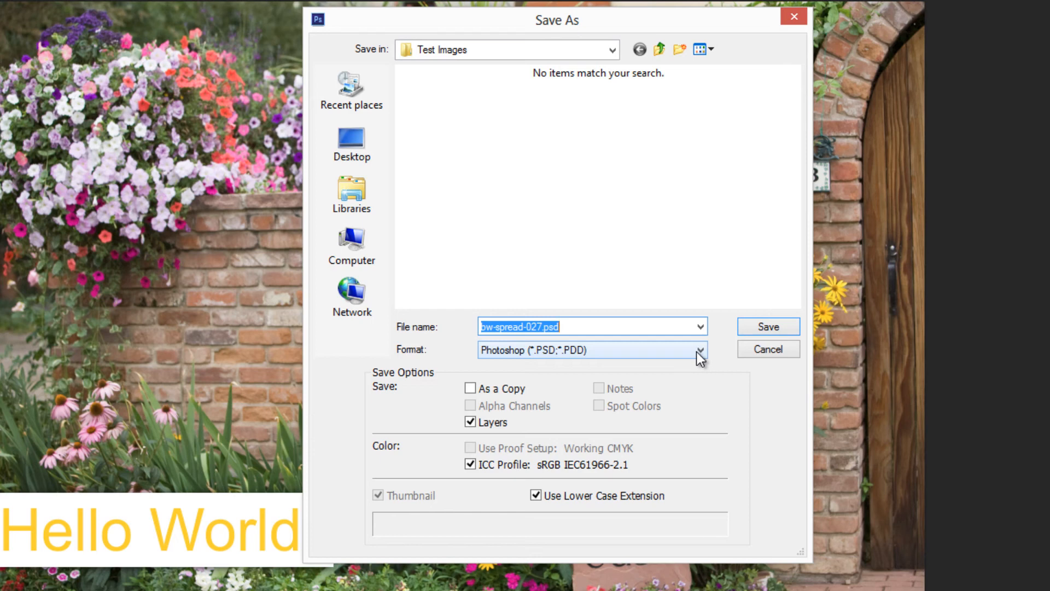
mouse_move(438, 358)
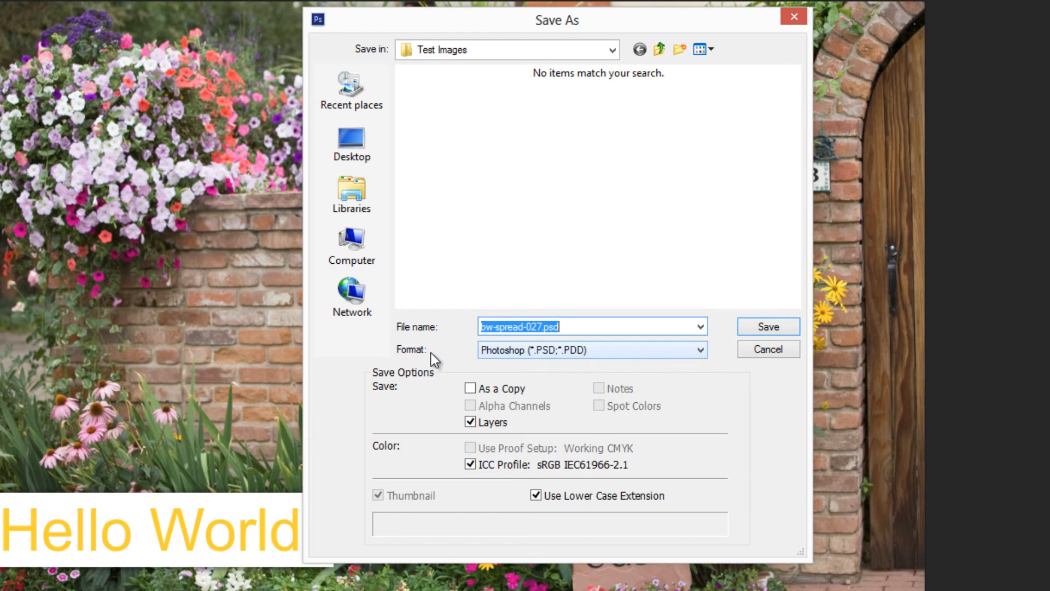
mouse_move(596, 357)
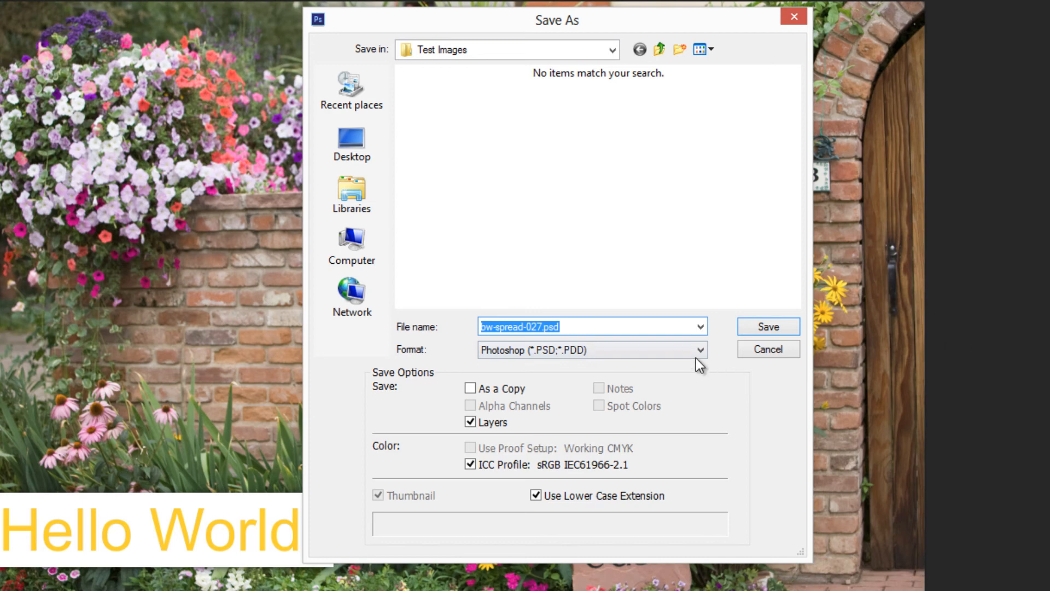
mouse_move(875, 379)
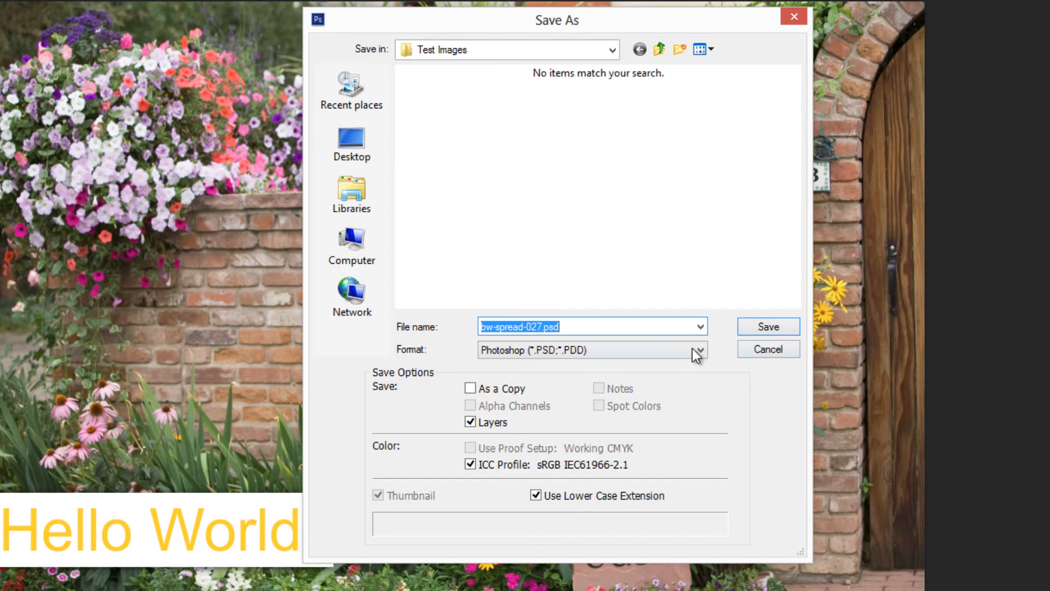
left_click(700, 349)
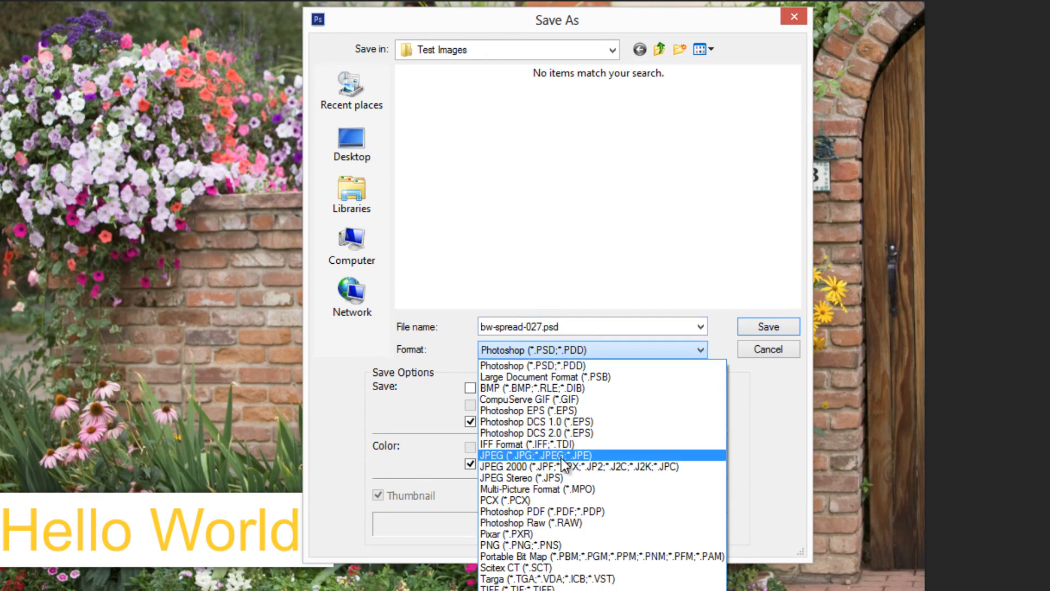
left_click(530, 454)
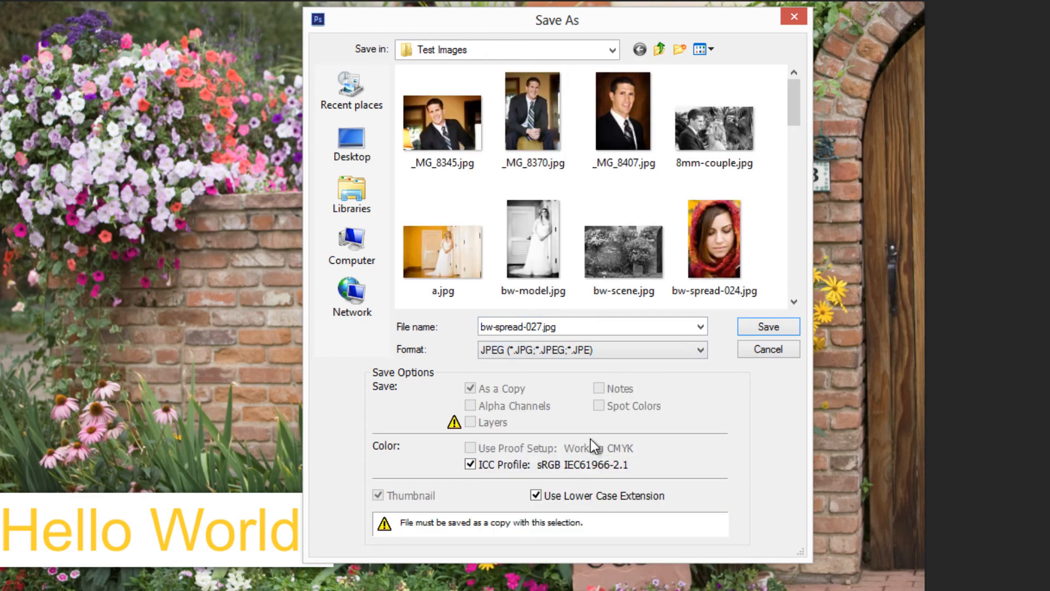
mouse_move(463, 434)
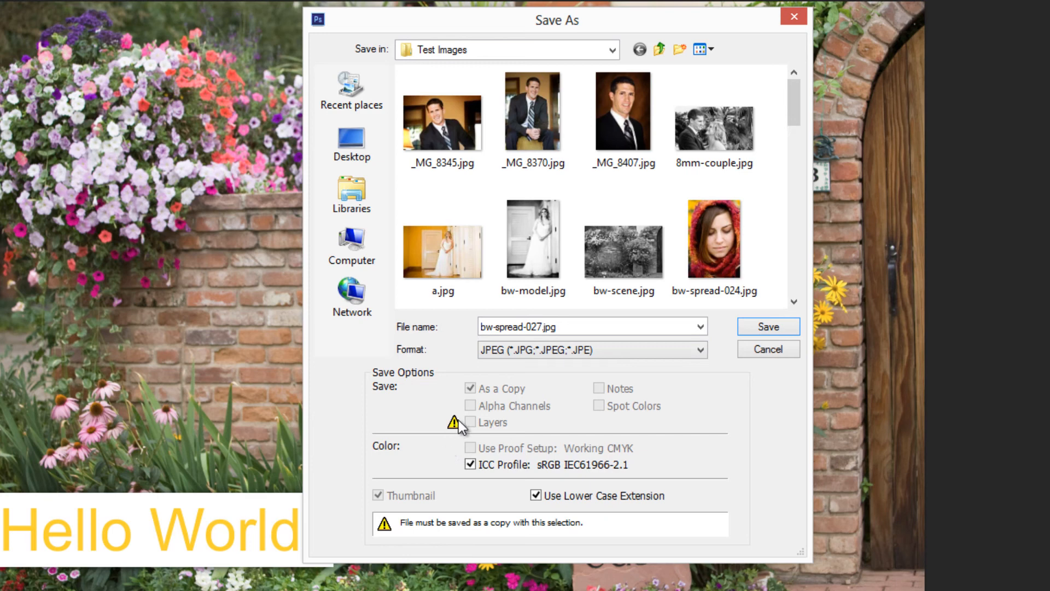
mouse_move(483, 426)
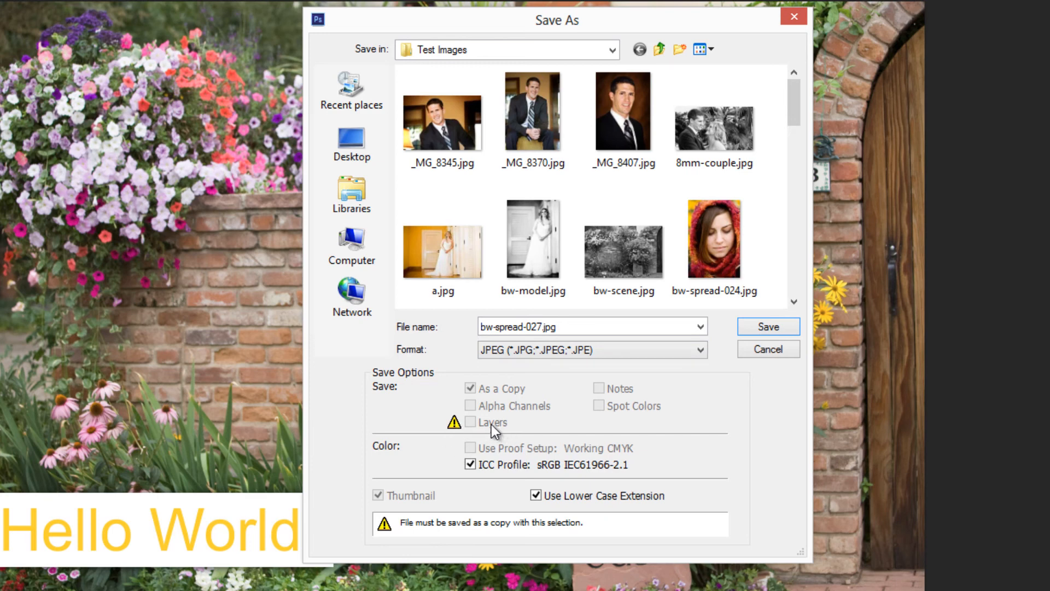
mouse_move(463, 431)
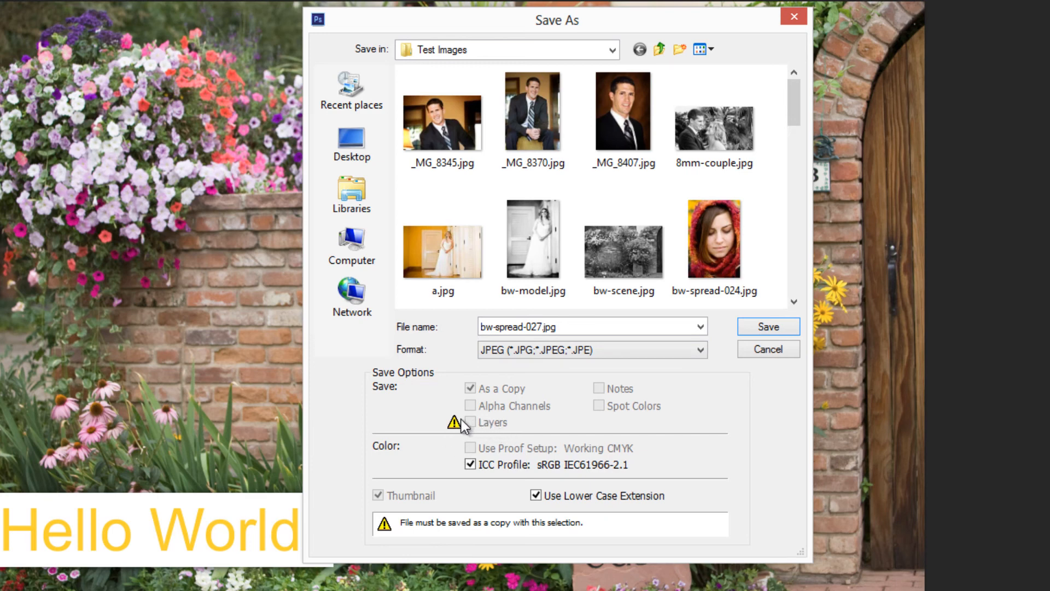
mouse_move(210, 544)
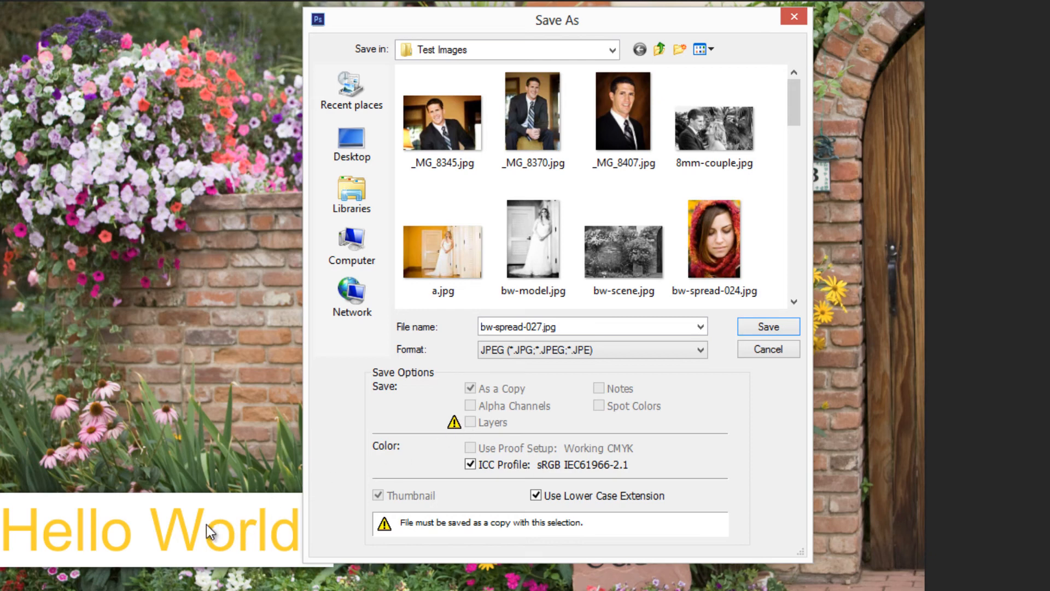
mouse_move(169, 531)
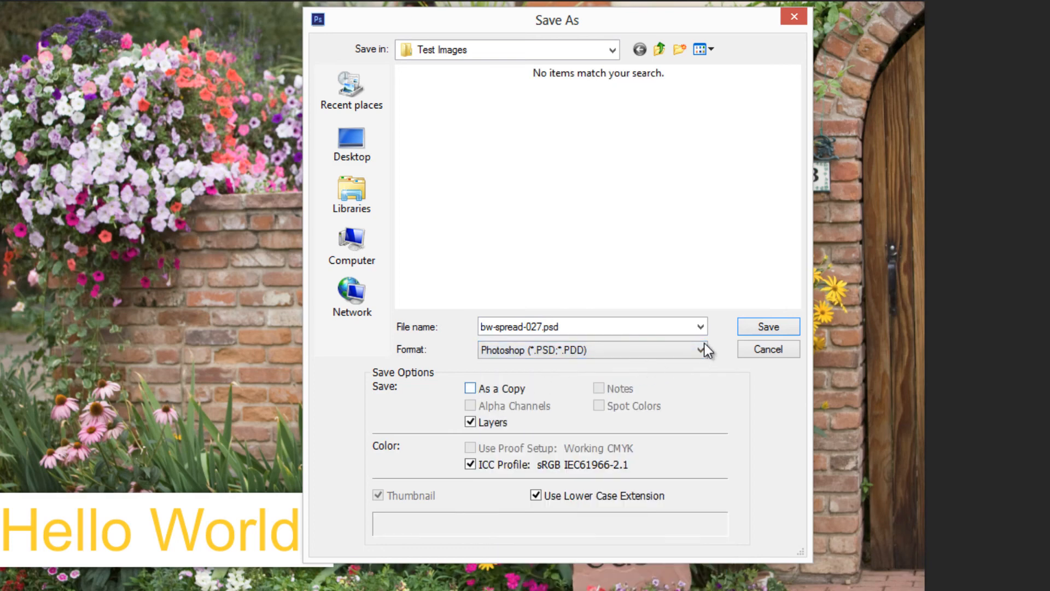
left_click(529, 327)
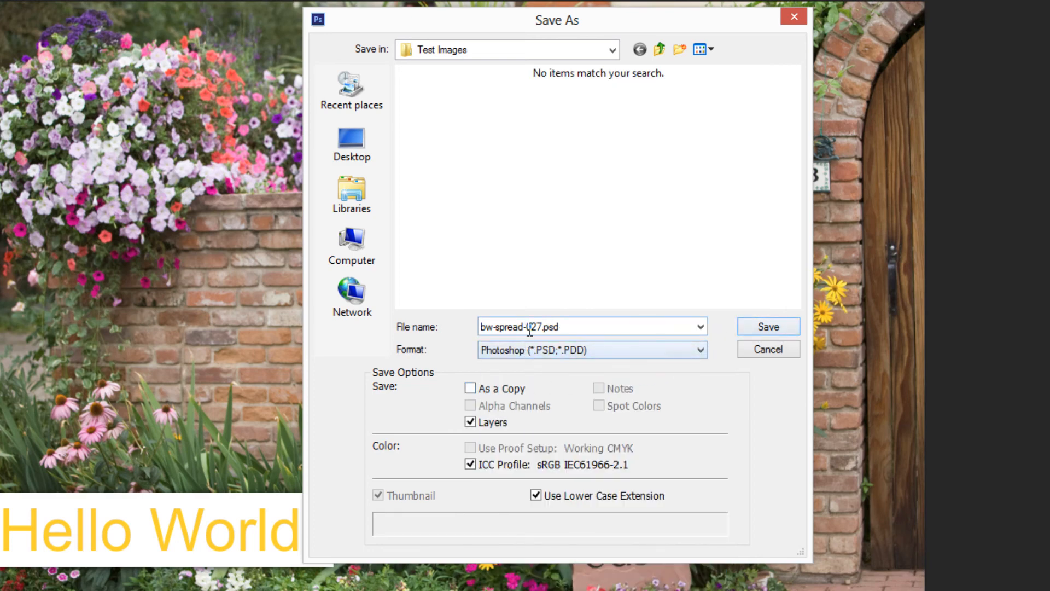
left_click(768, 326)
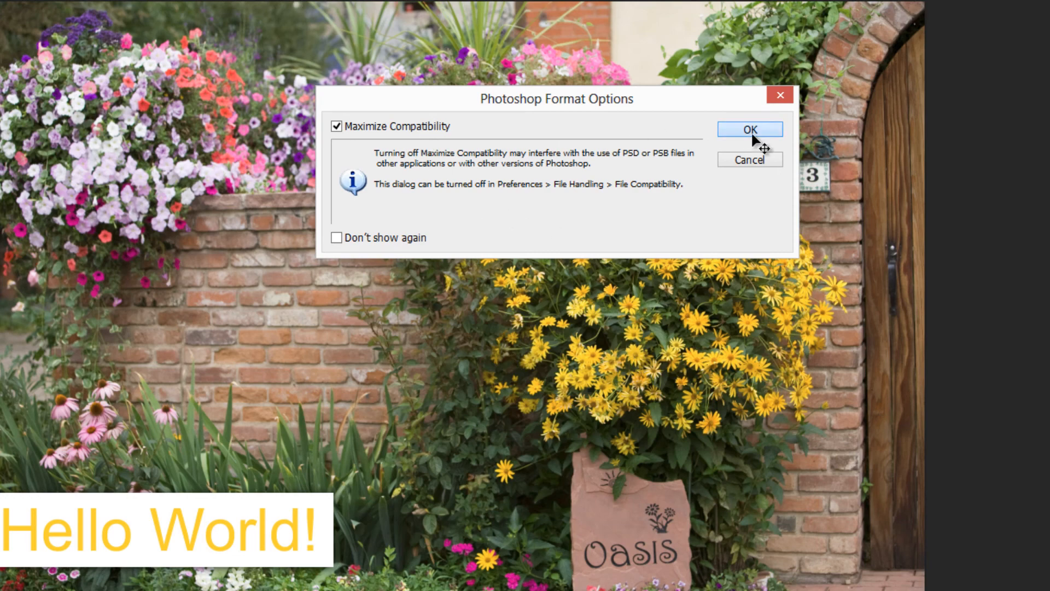
left_click(749, 128)
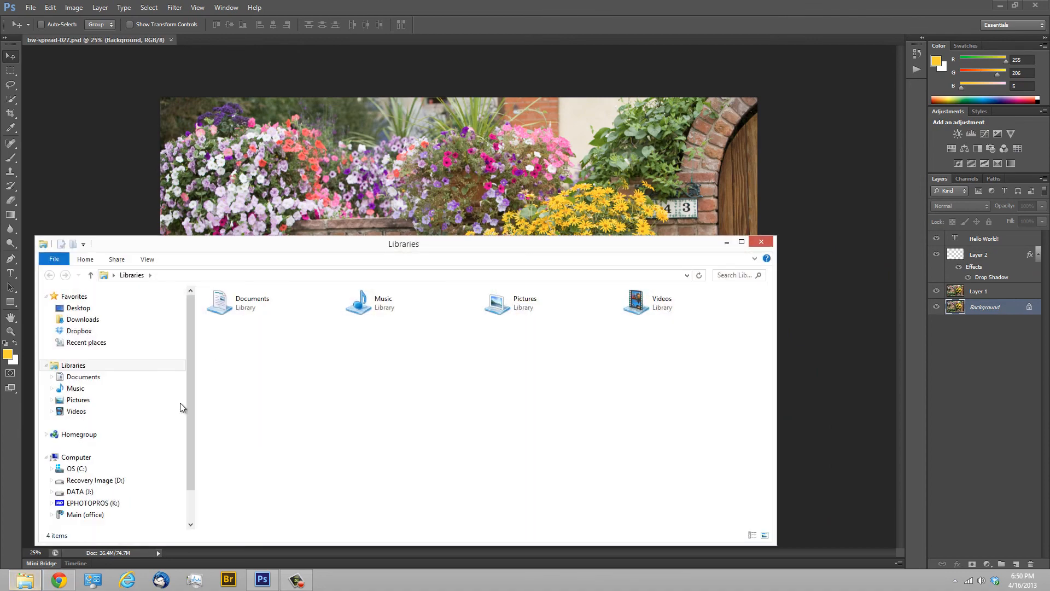
- Confirm bw-spread-027.psd is in the DATA drive's Test Images folder, then close the browser
left_click(79, 491)
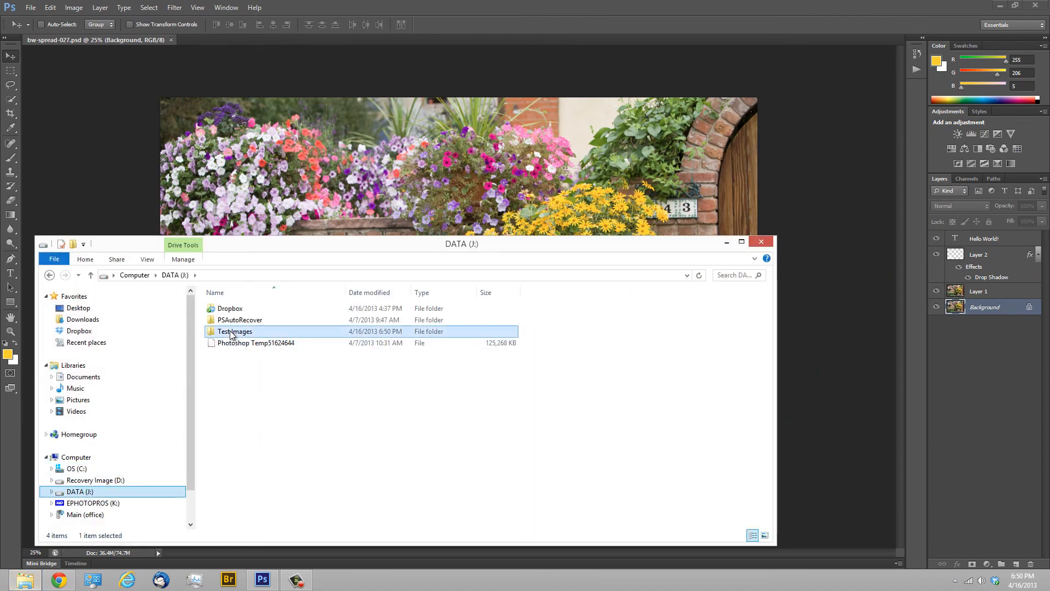
double_click(234, 331)
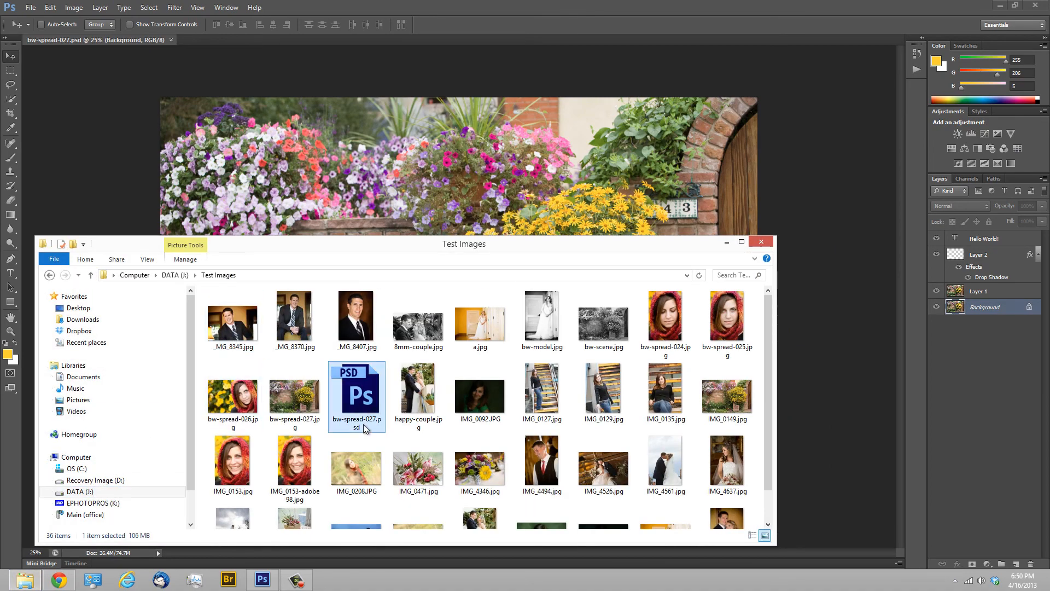
mouse_move(336, 405)
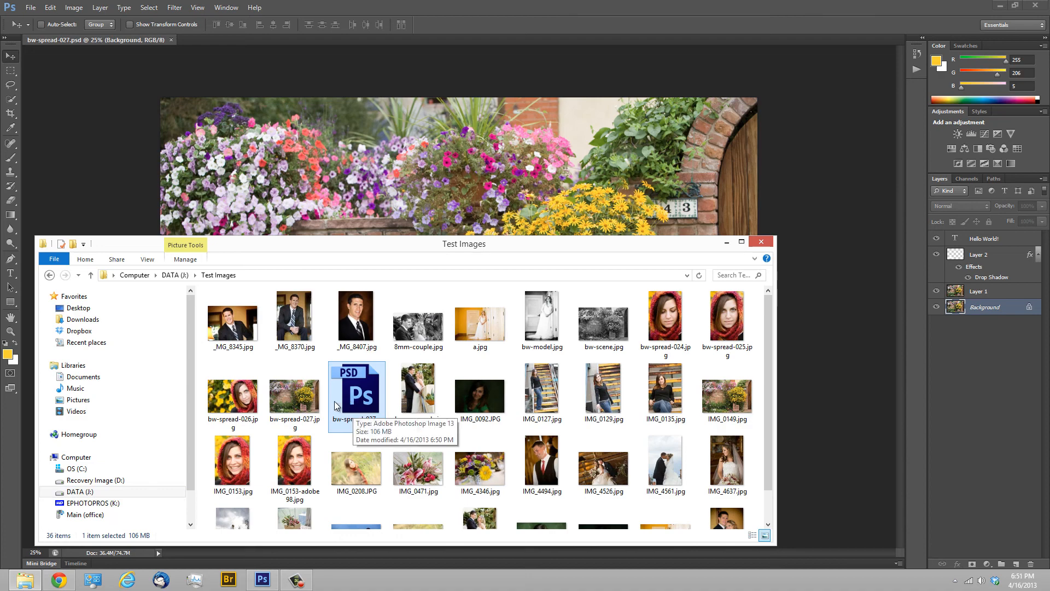
left_click(760, 241)
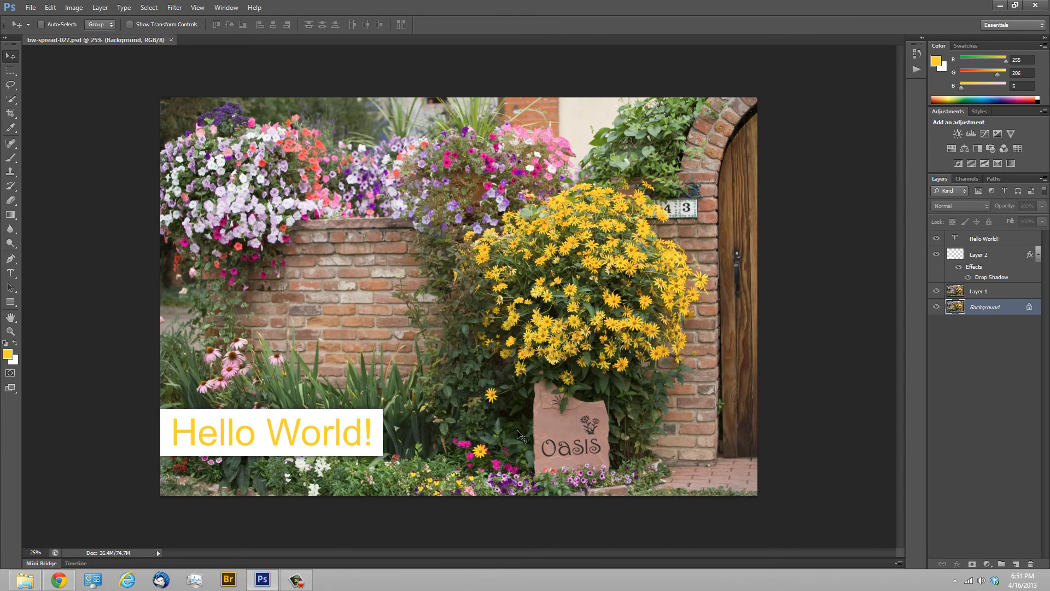
mouse_move(23, 5)
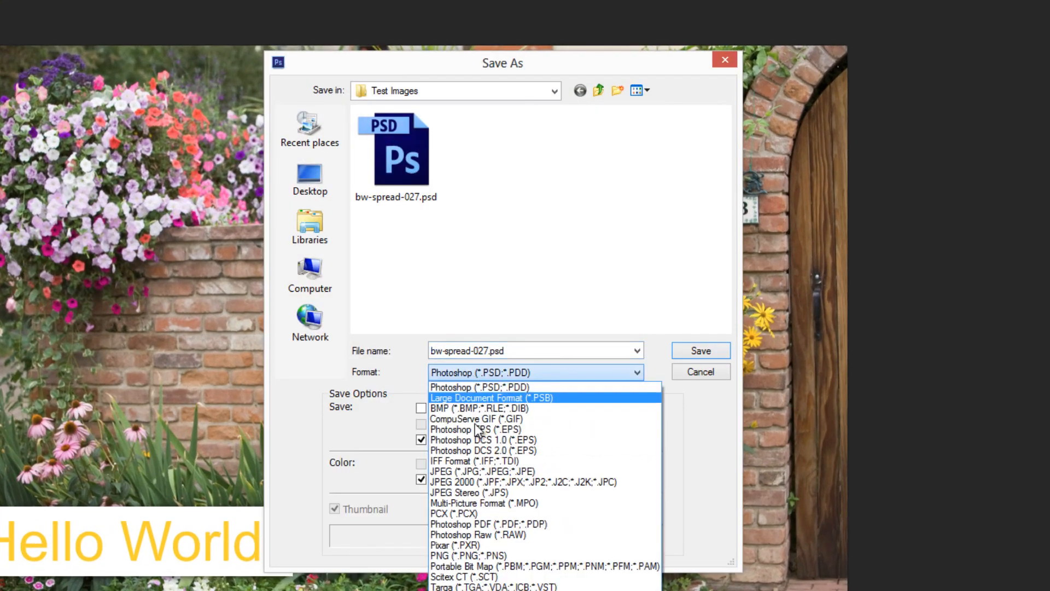
- Save a JPEG copy as bw-spread-027-b.jpg instead of replacing the existing JPEG
left_click(468, 471)
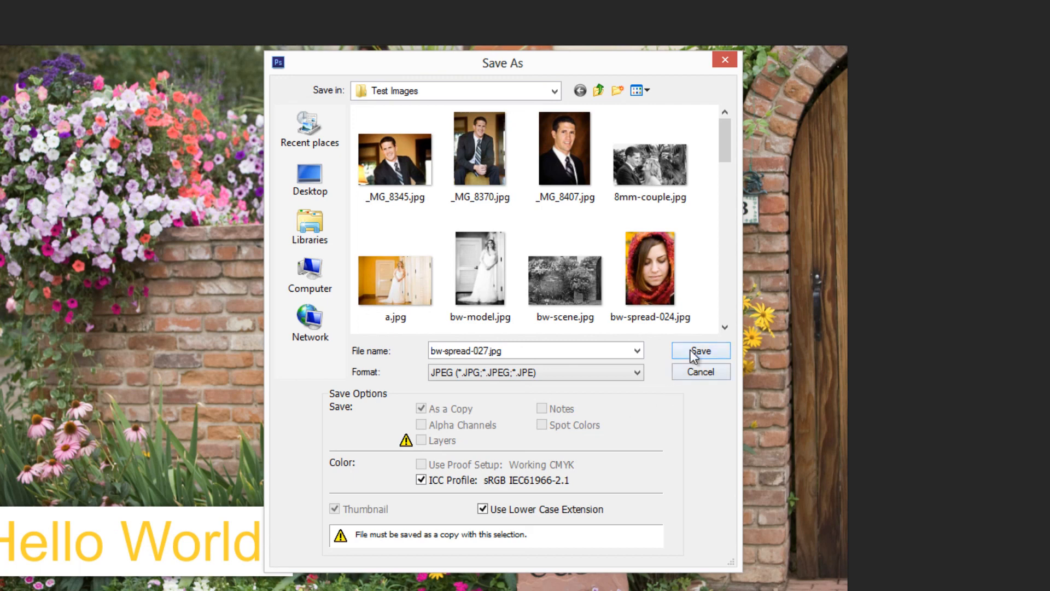
left_click(701, 350)
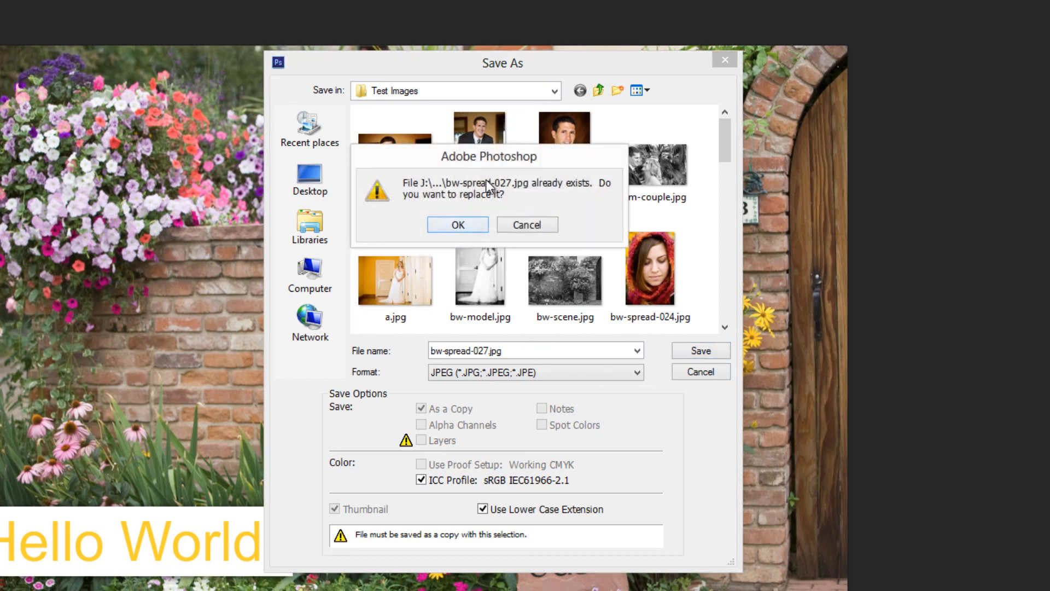
left_click(527, 224)
type("-b")
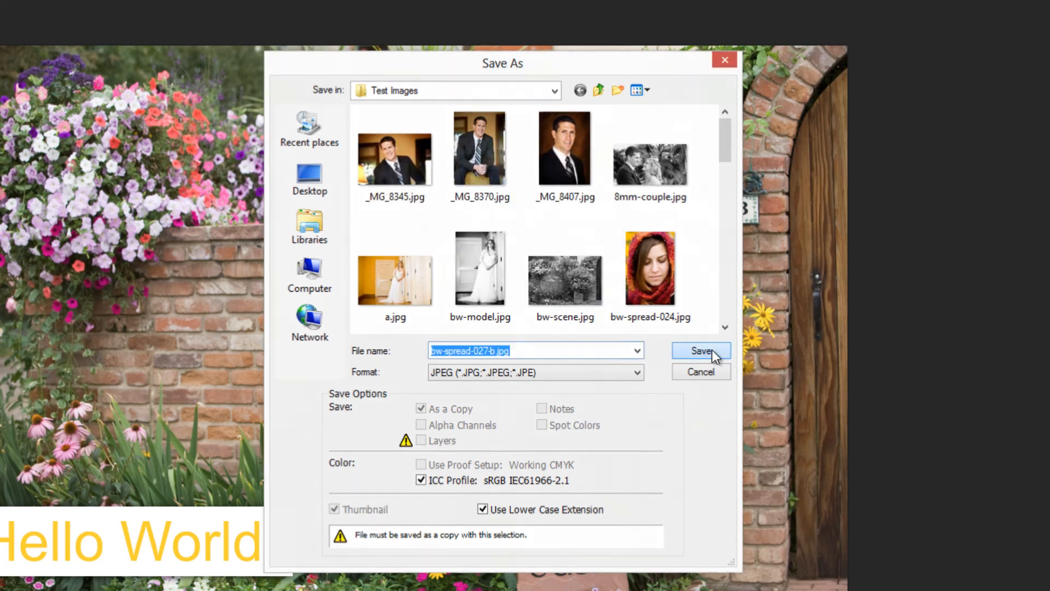
left_click(701, 351)
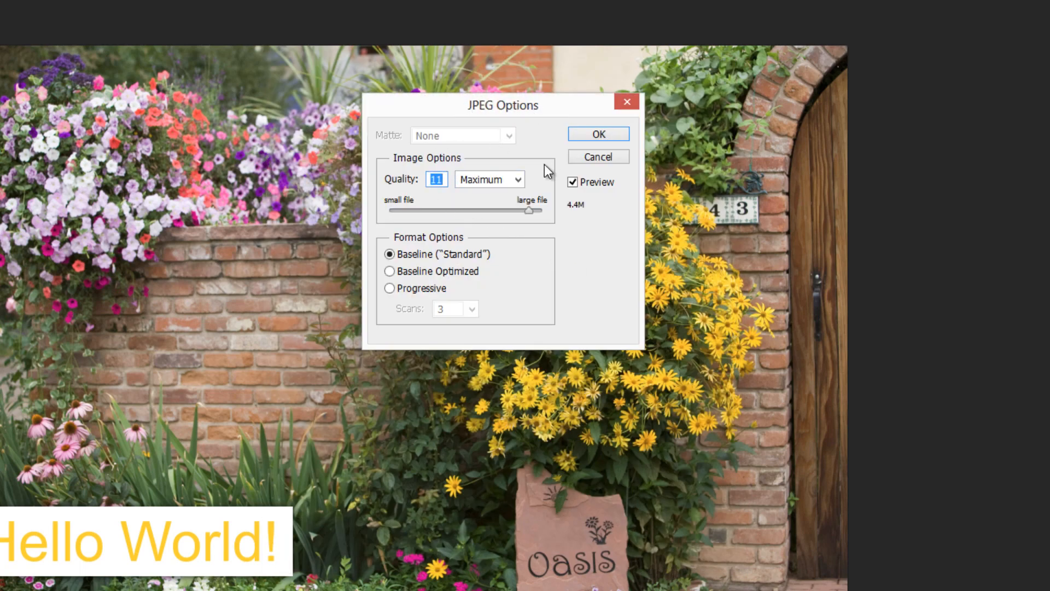
mouse_move(530, 217)
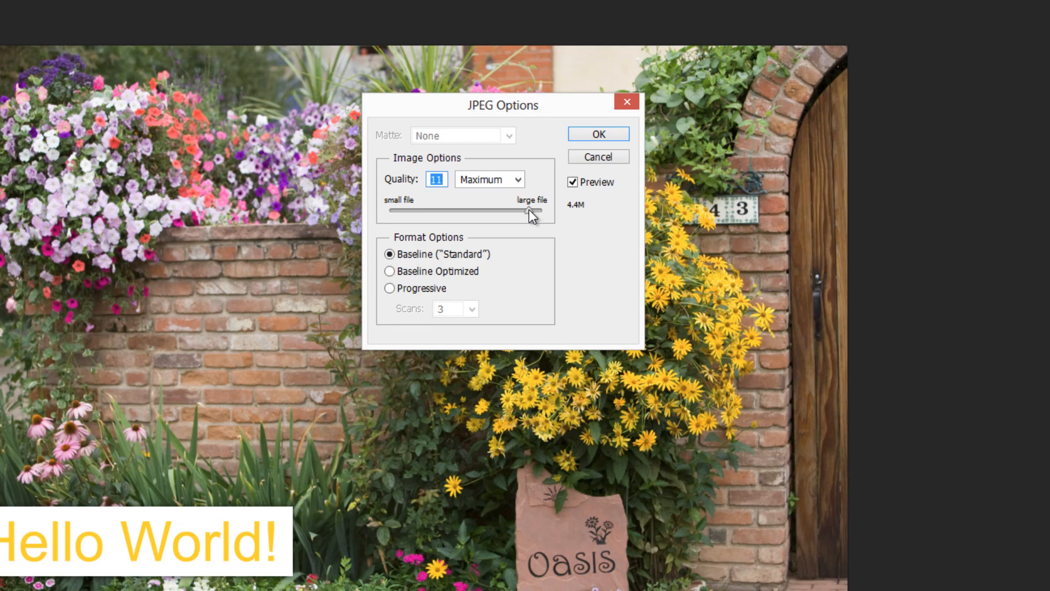
- Compare JPEG quality file sizes, then save the copy at quality 10 (about 3.4 MB)
left_click_drag(528, 210, 438, 210)
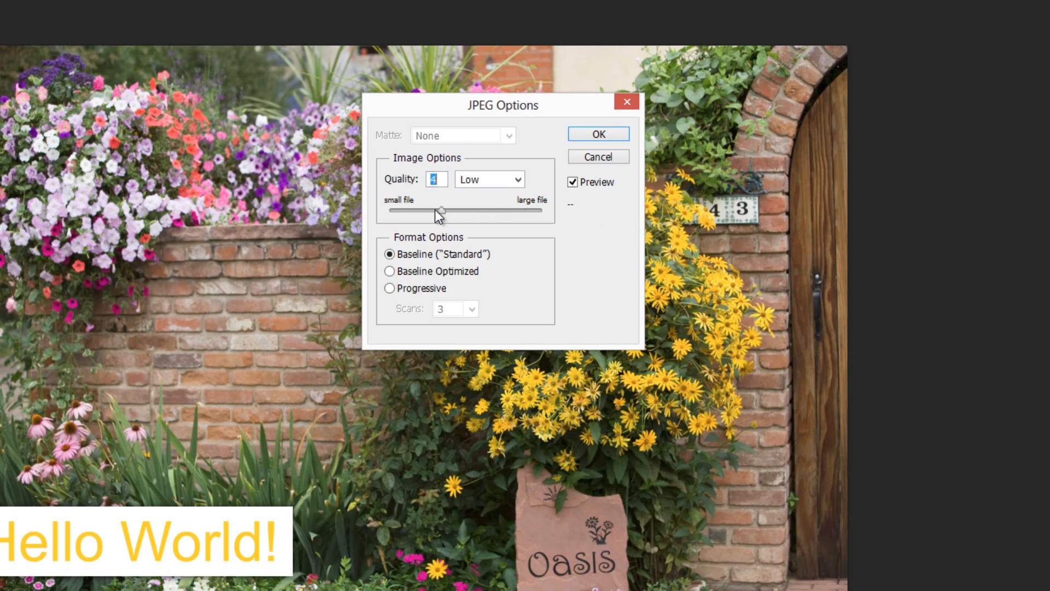
left_click_drag(441, 210, 415, 210)
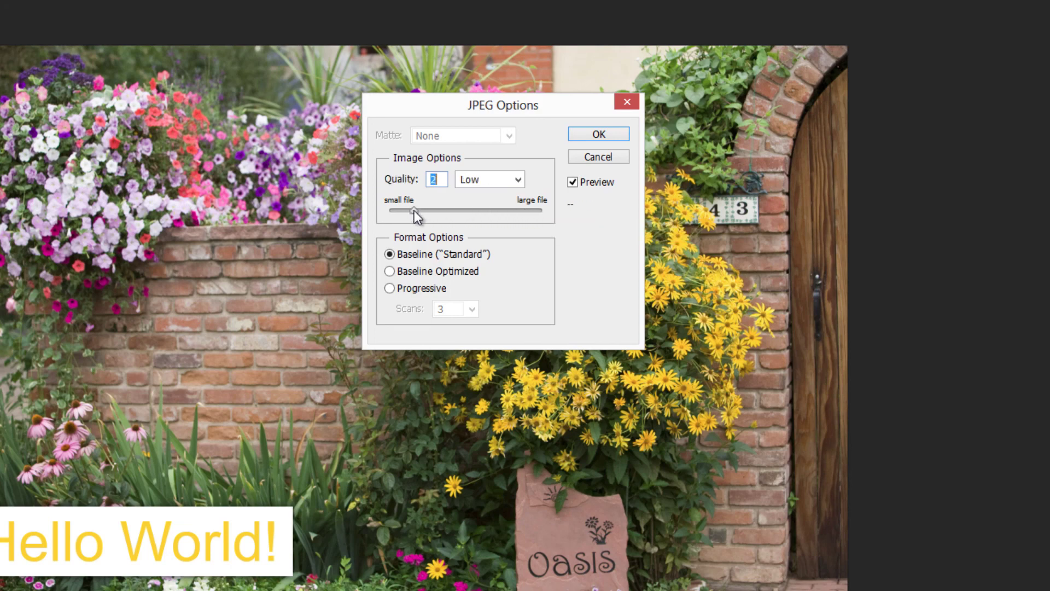
left_click_drag(410, 210, 501, 210)
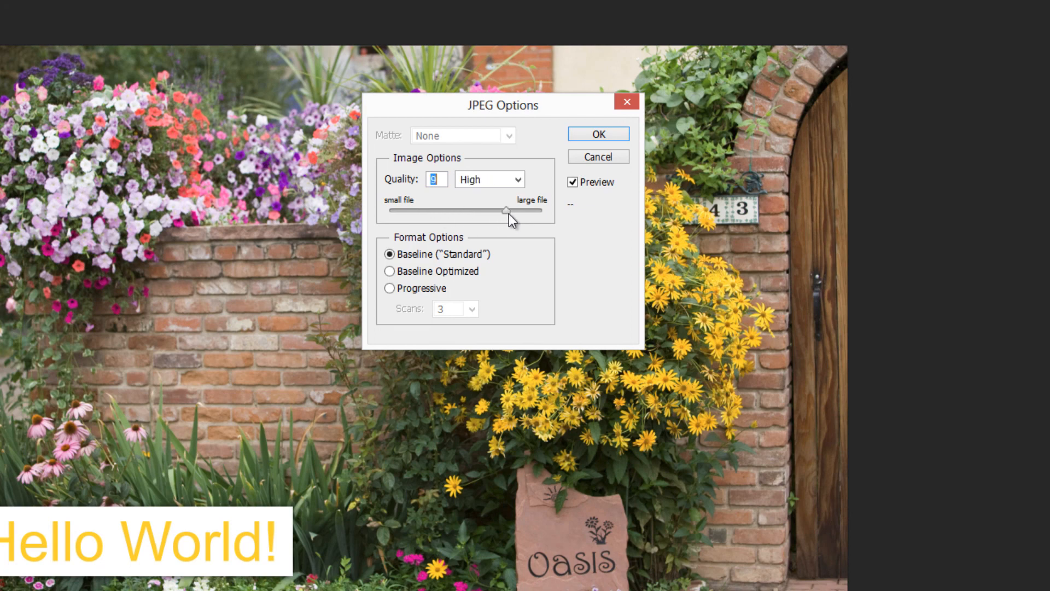
left_click_drag(503, 210, 513, 210)
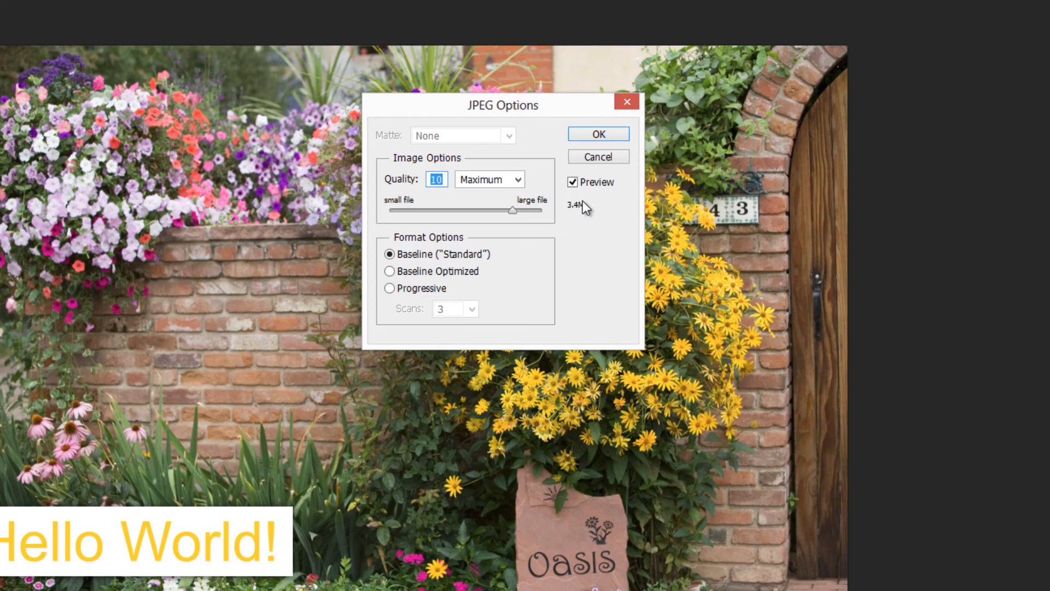
mouse_move(580, 213)
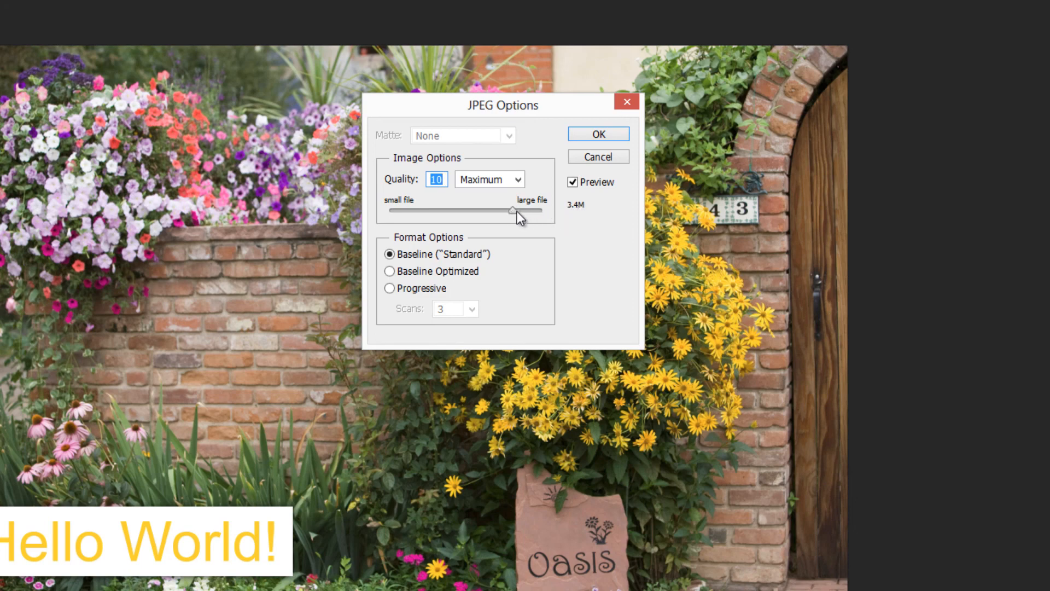
left_click_drag(513, 210, 546, 210)
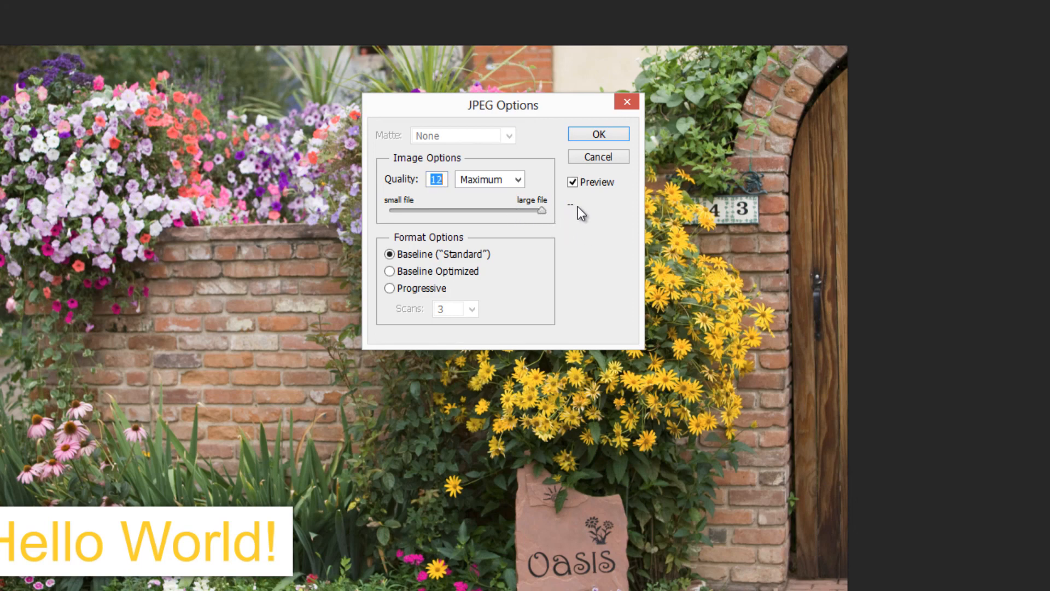
left_click_drag(542, 210, 409, 210)
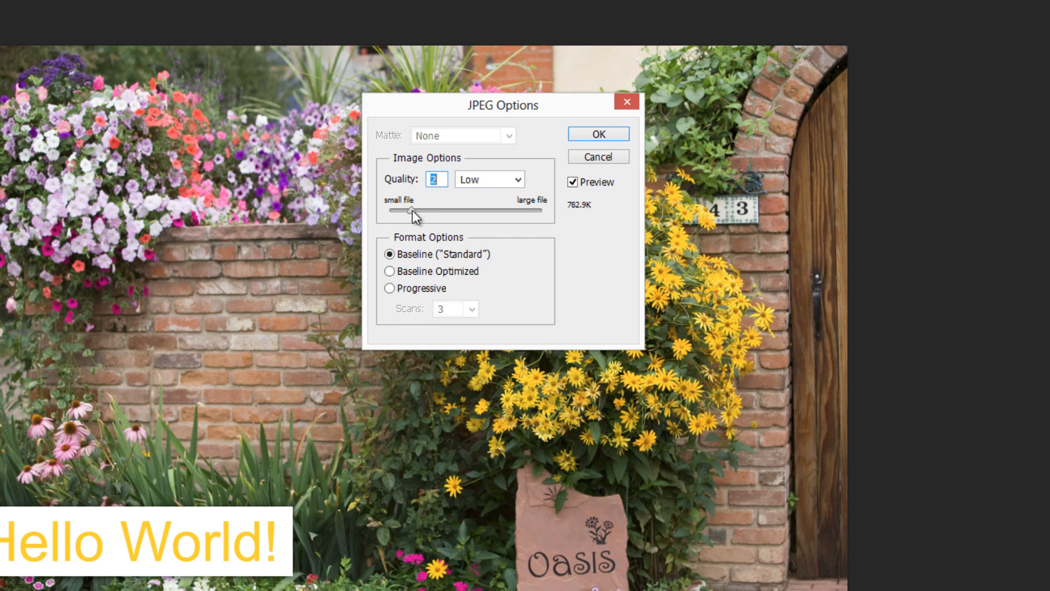
left_click_drag(406, 209, 513, 209)
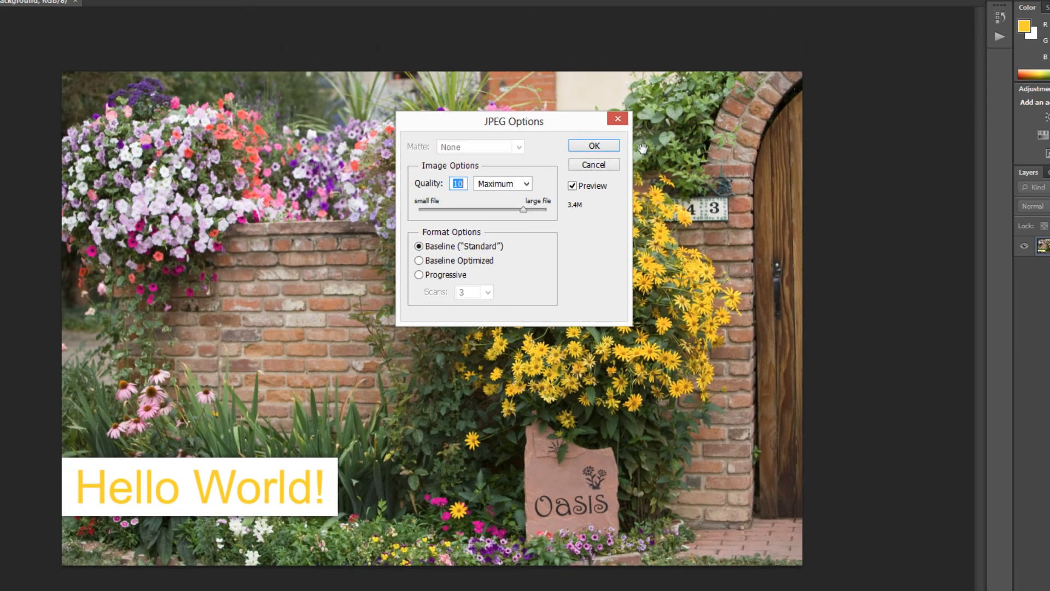
left_click(593, 146)
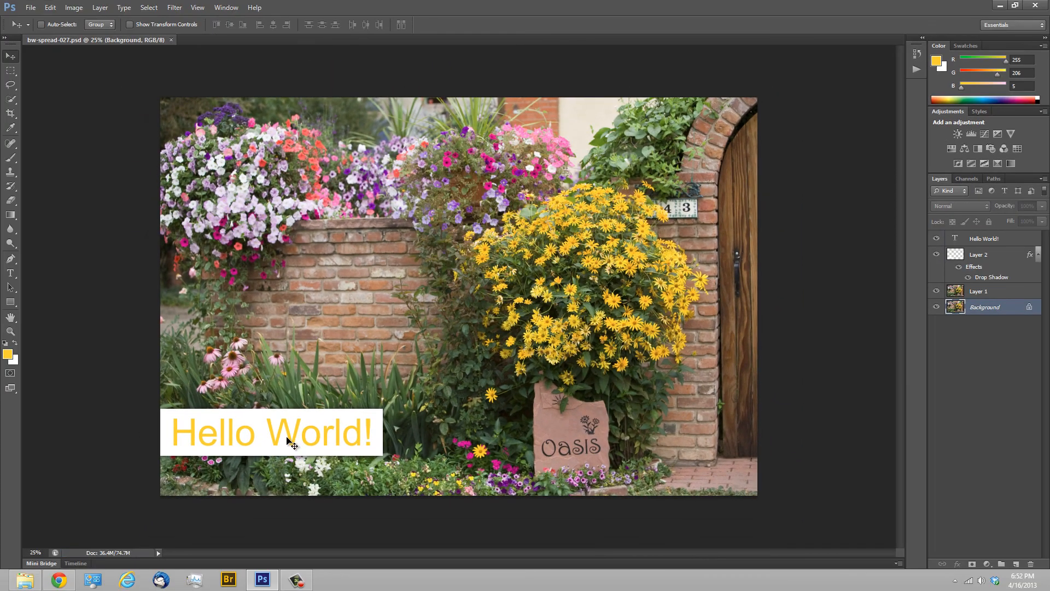